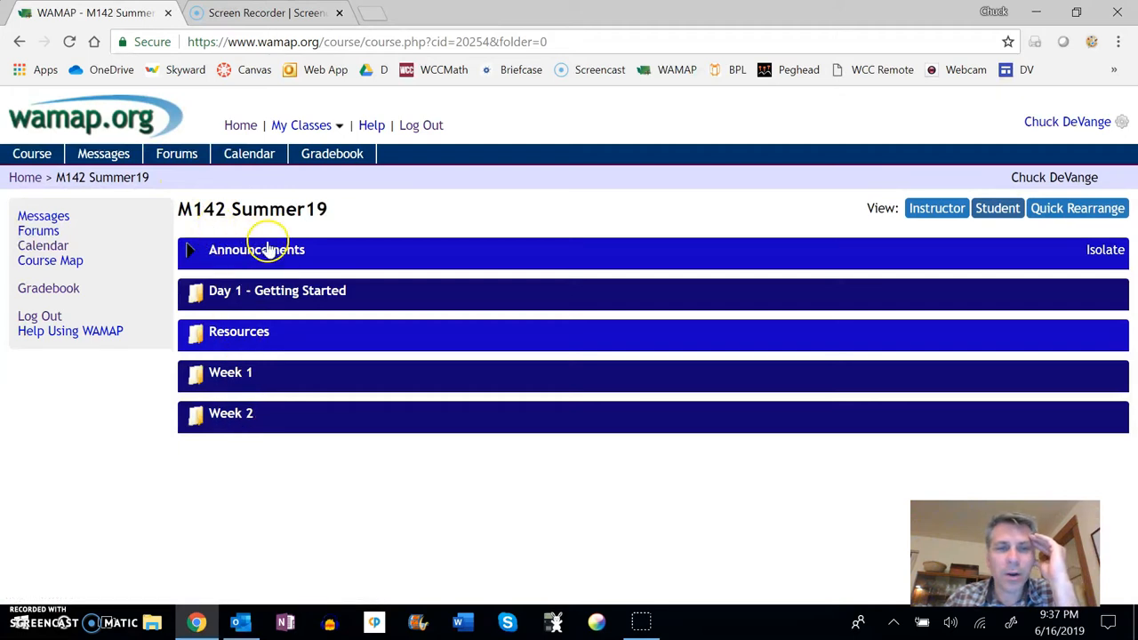
{"action": "mouse_move", "coordinate": [277, 291]}
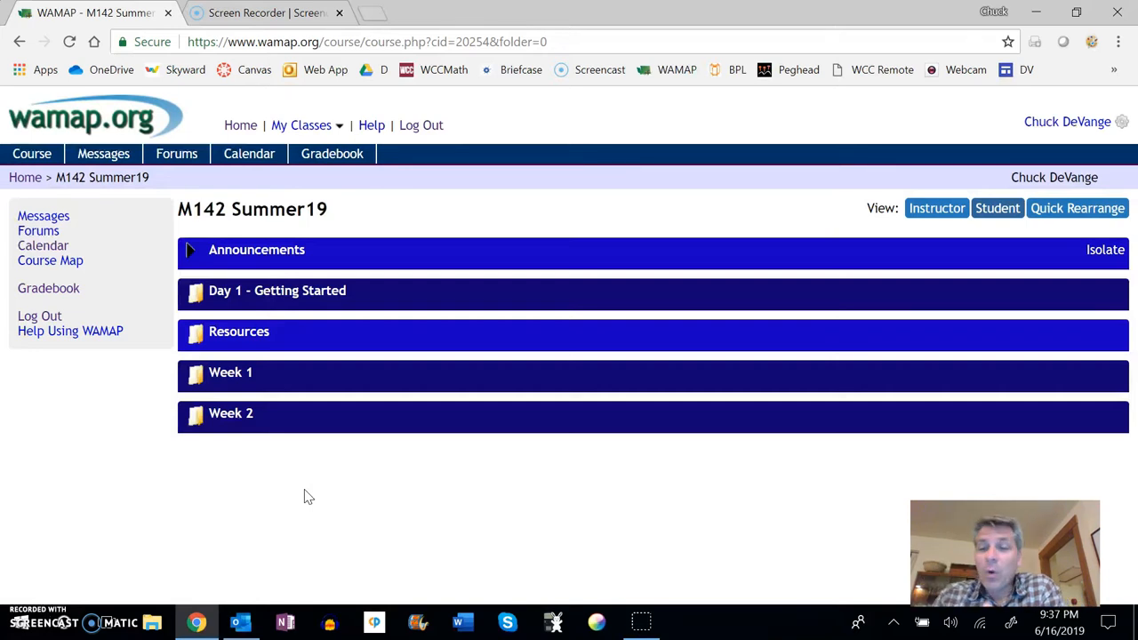
{"action": "mouse_move", "coordinate": [1023, 282]}
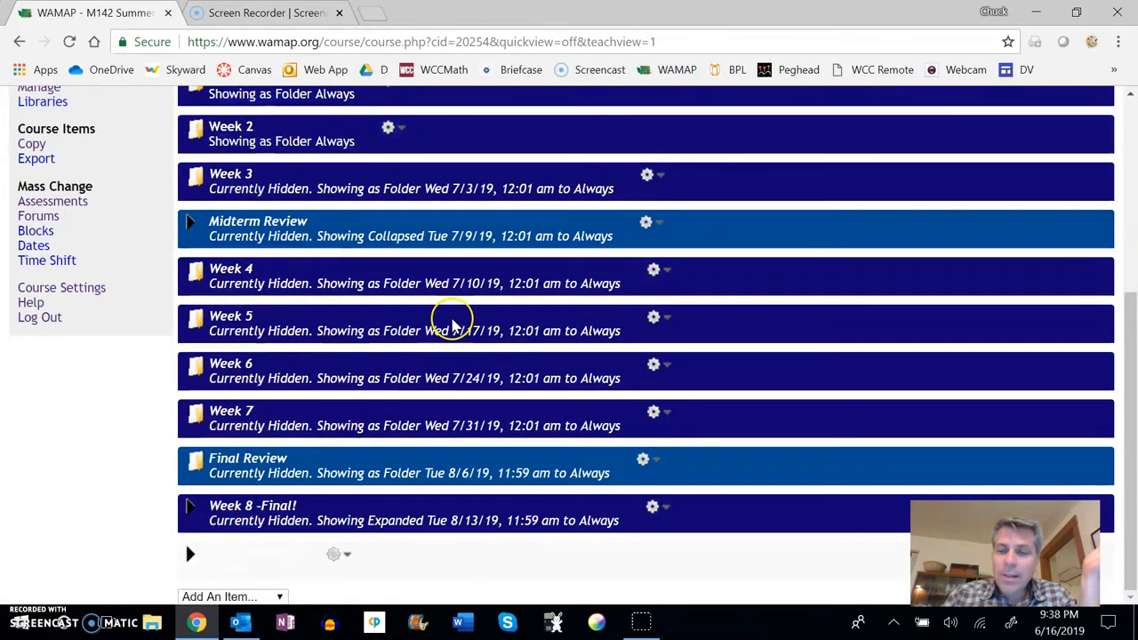
- Switch the M142 Summer19 course page to Student view
{"action": "scroll", "scroll_direction": "up", "scroll_amount": 3}
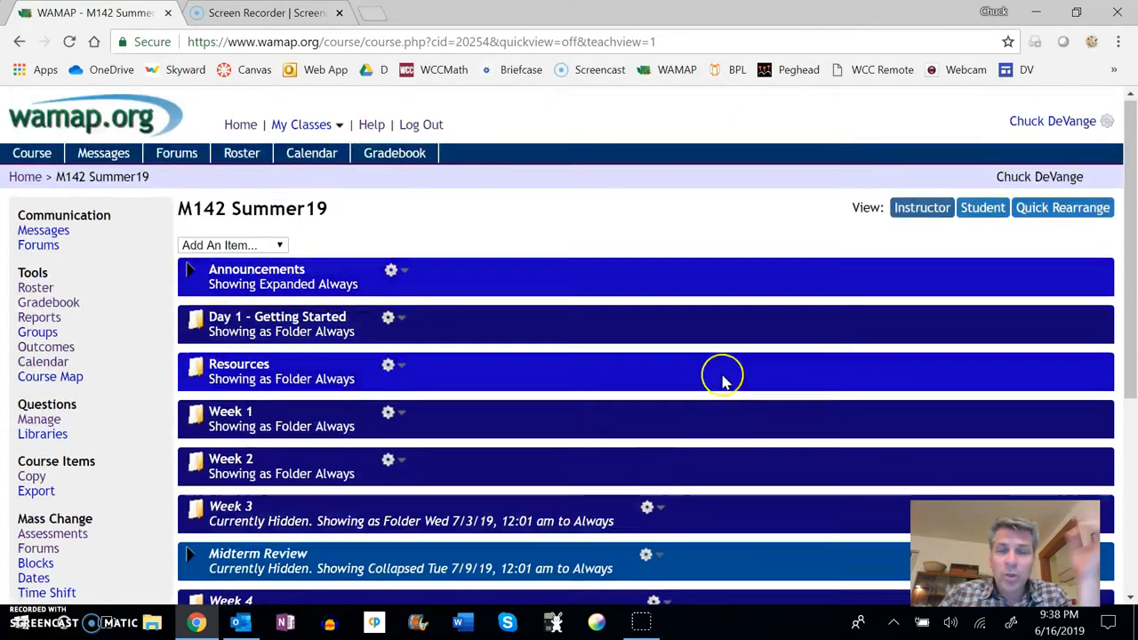
{"action": "left_click", "coordinate": [983, 208]}
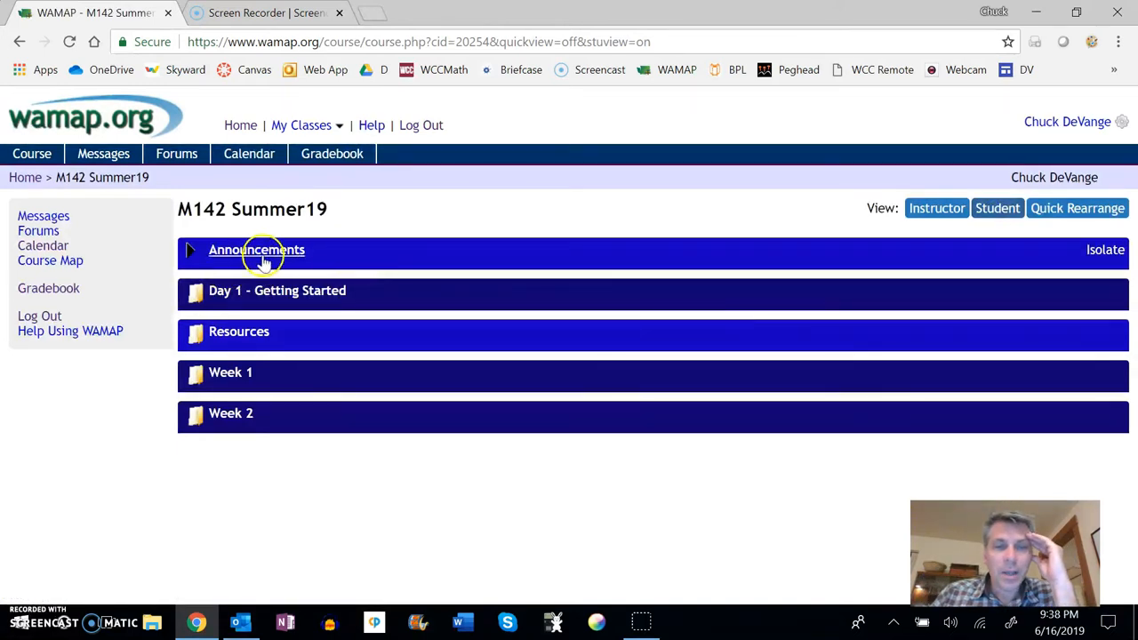
- Expand Announcements and scroll through the Welcome post's first-week due dates
{"action": "left_click", "coordinate": [256, 250]}
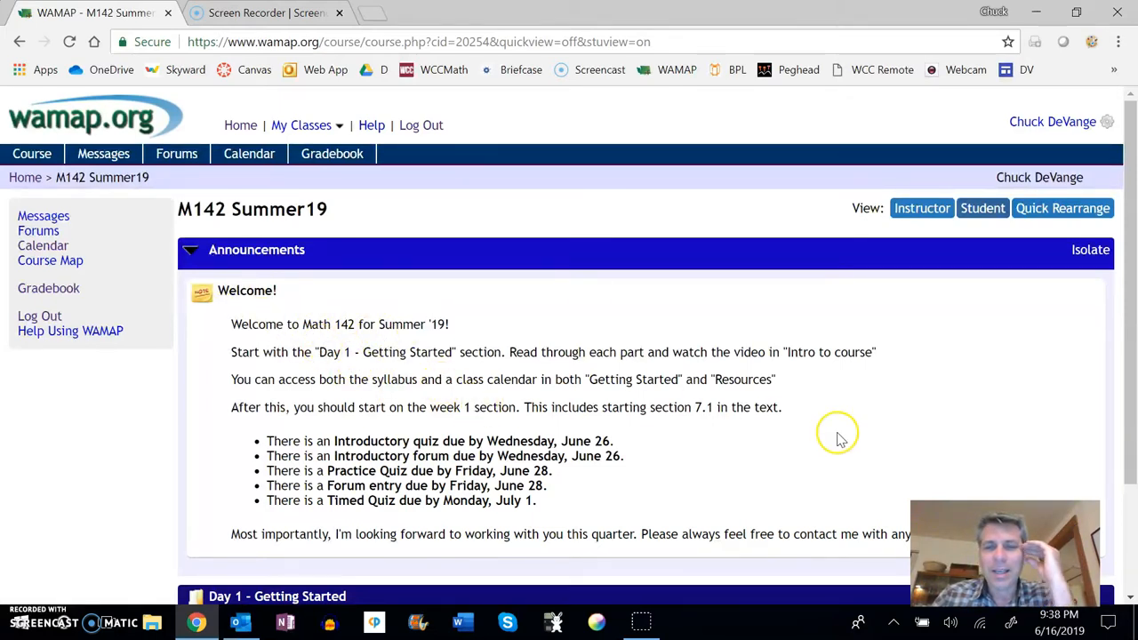
{"action": "mouse_move", "coordinate": [716, 345]}
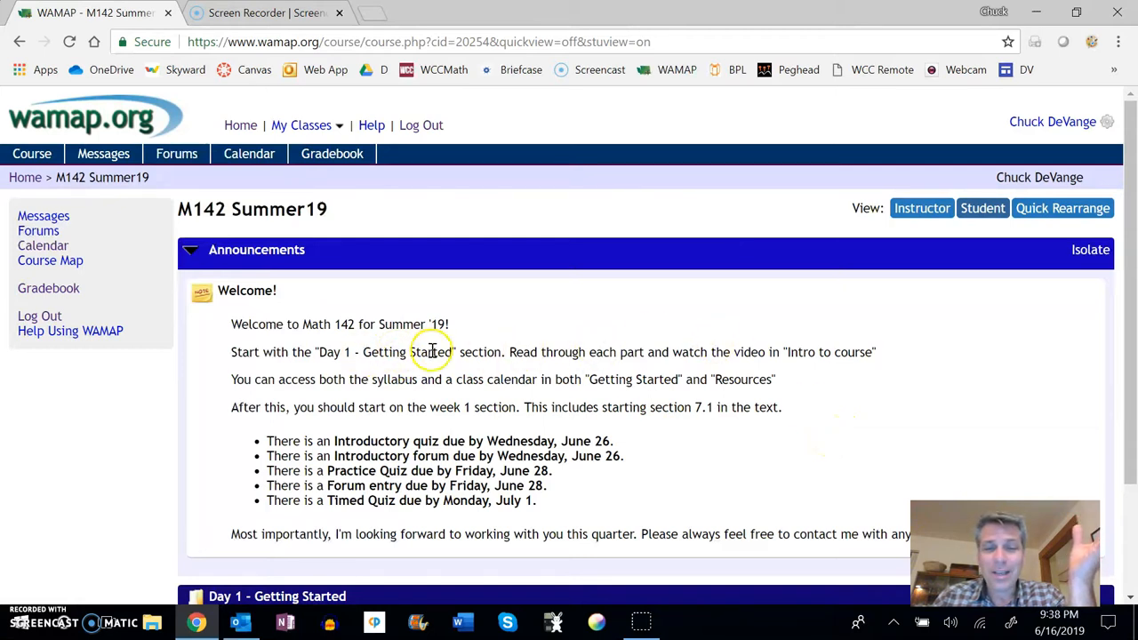
{"action": "mouse_move", "coordinate": [338, 347]}
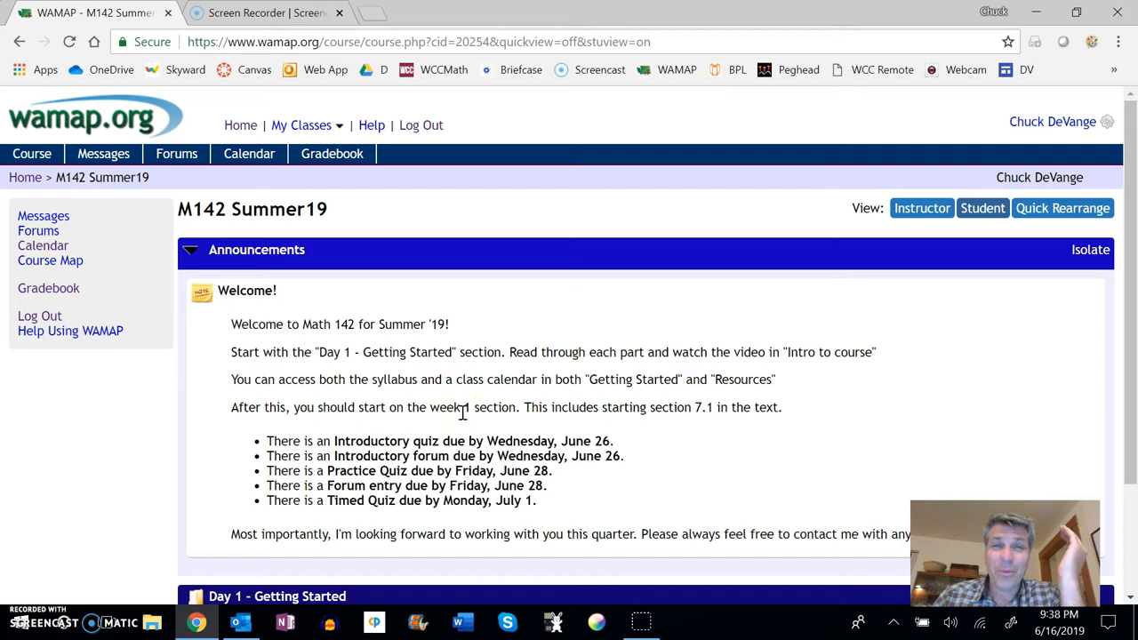
{"action": "mouse_move", "coordinate": [452, 462]}
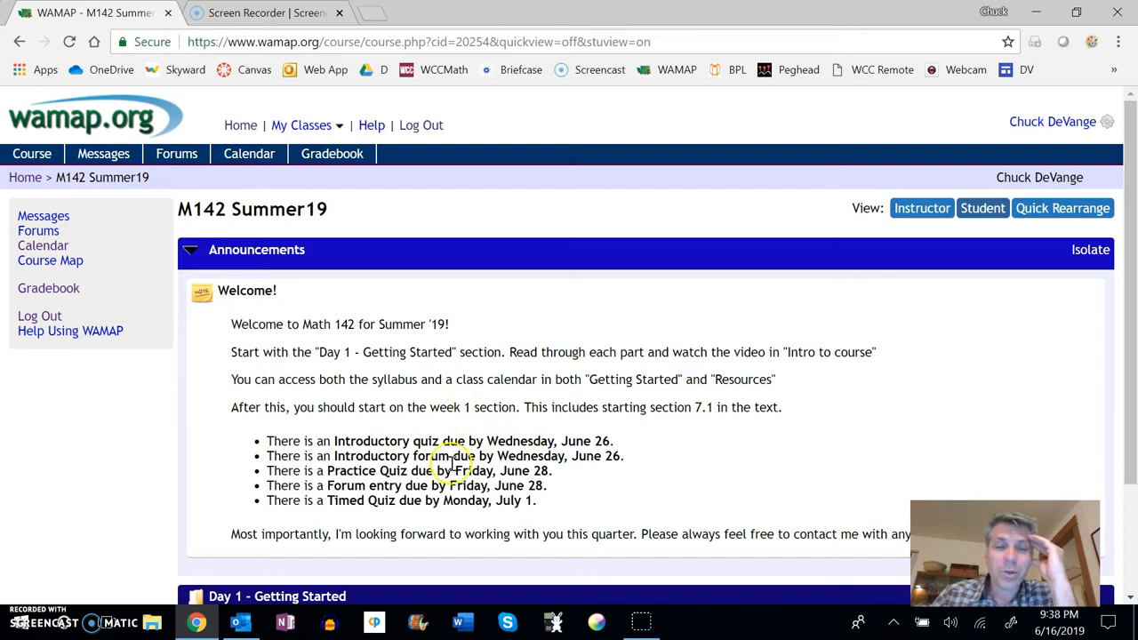
{"action": "mouse_move", "coordinate": [551, 438]}
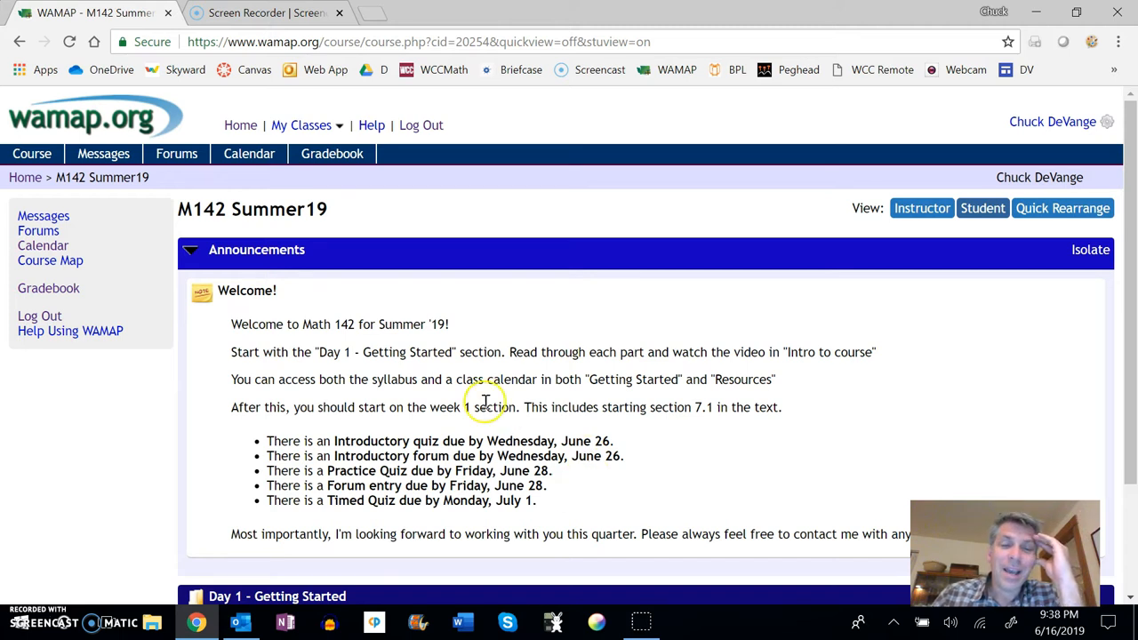
{"action": "scroll", "scroll_direction": "down", "scroll_amount": 3}
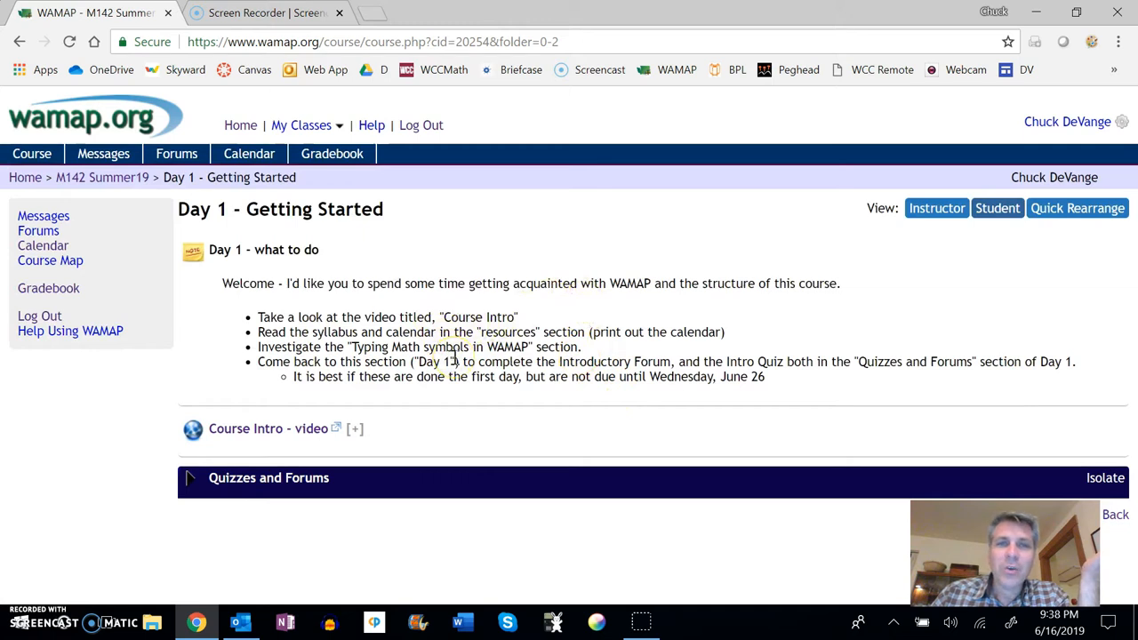
{"action": "mouse_move", "coordinate": [447, 305]}
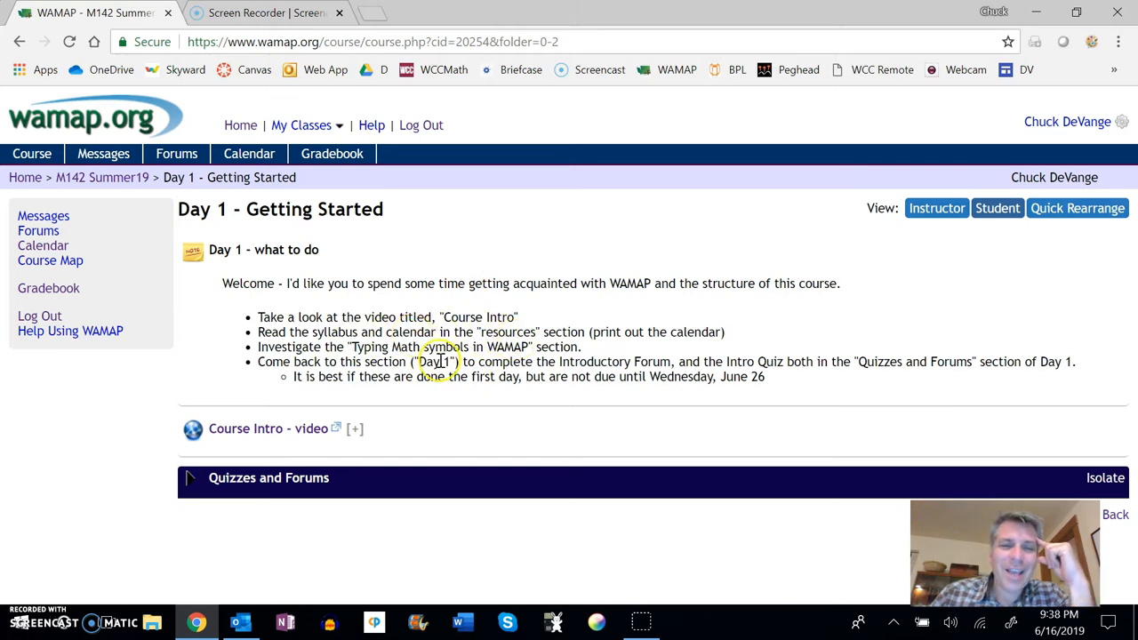
{"action": "mouse_move", "coordinate": [158, 180]}
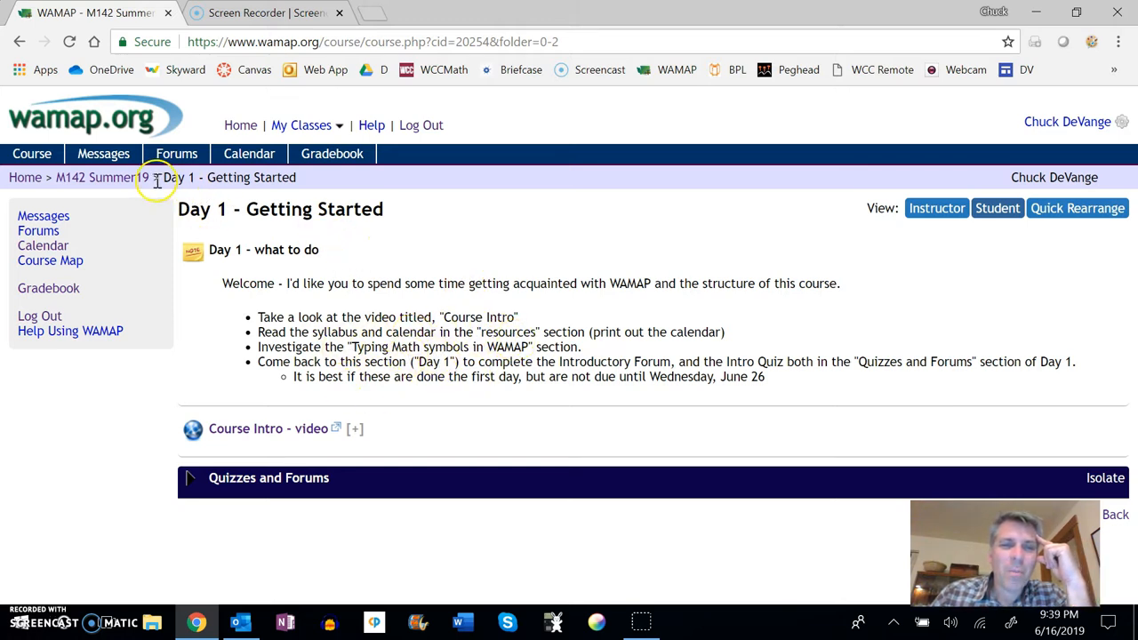
- Return to the M142 Summer19 course outline via the breadcrumb
{"action": "left_click", "coordinate": [93, 177]}
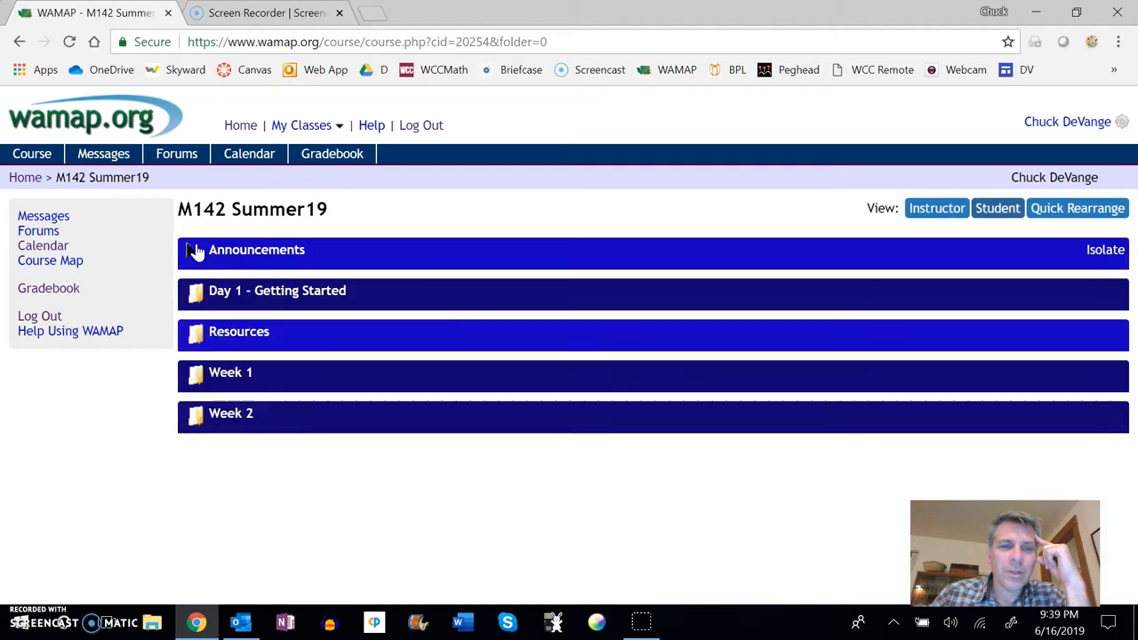
- Open the Resources folder and the M142Syllabus_Su19_OL.pdf syllabus
{"action": "left_click", "coordinate": [239, 331]}
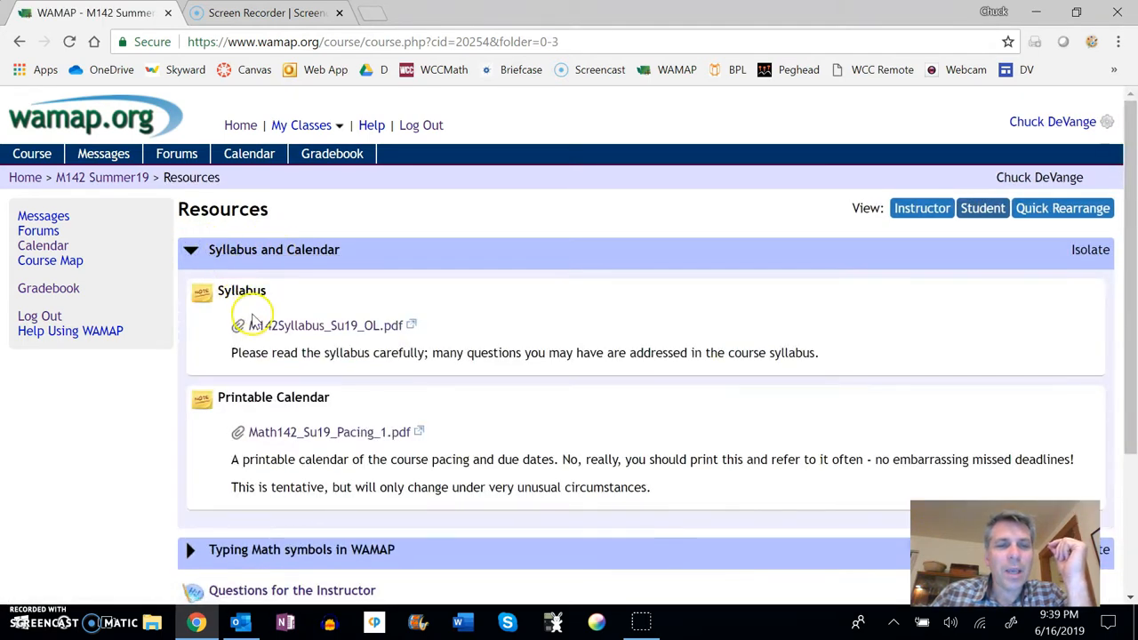
{"action": "left_click", "coordinate": [320, 324]}
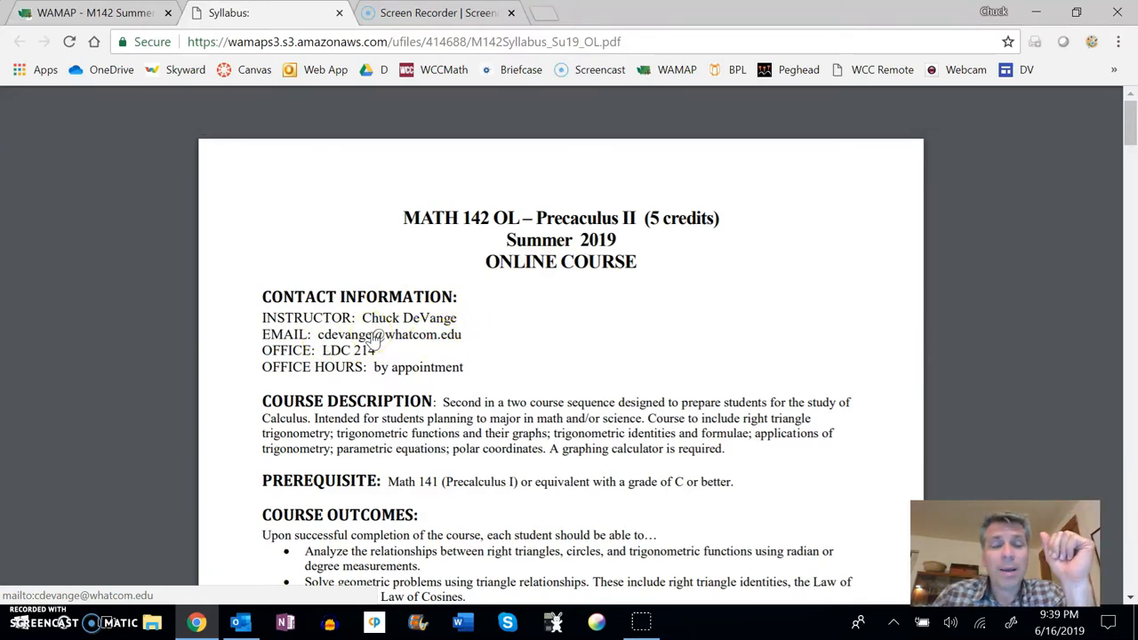
- Scroll the syllabus past exam schedule, calculators and calendar to the grading scale
{"action": "scroll", "scroll_direction": "down", "scroll_amount": 3}
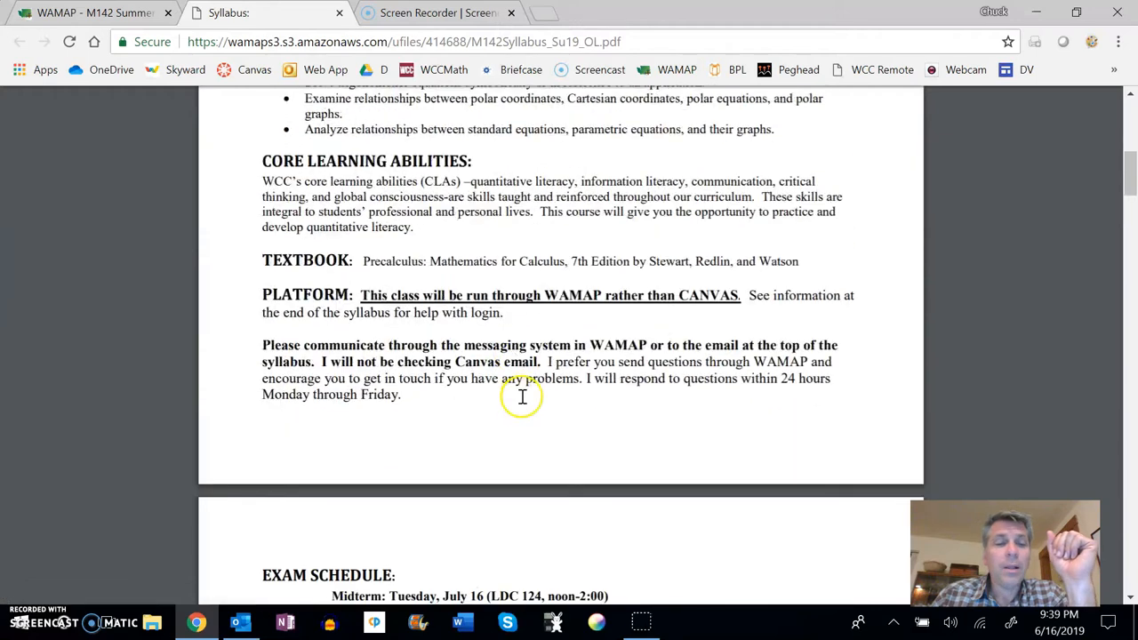
{"action": "scroll", "scroll_direction": "down", "scroll_amount": 3}
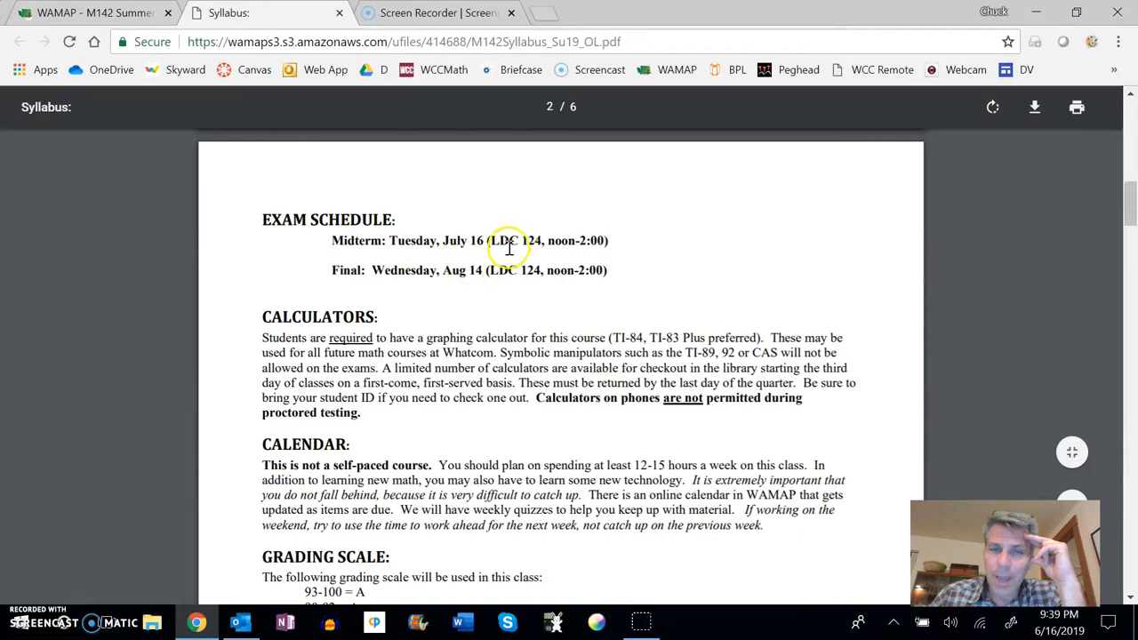
{"action": "mouse_move", "coordinate": [652, 302]}
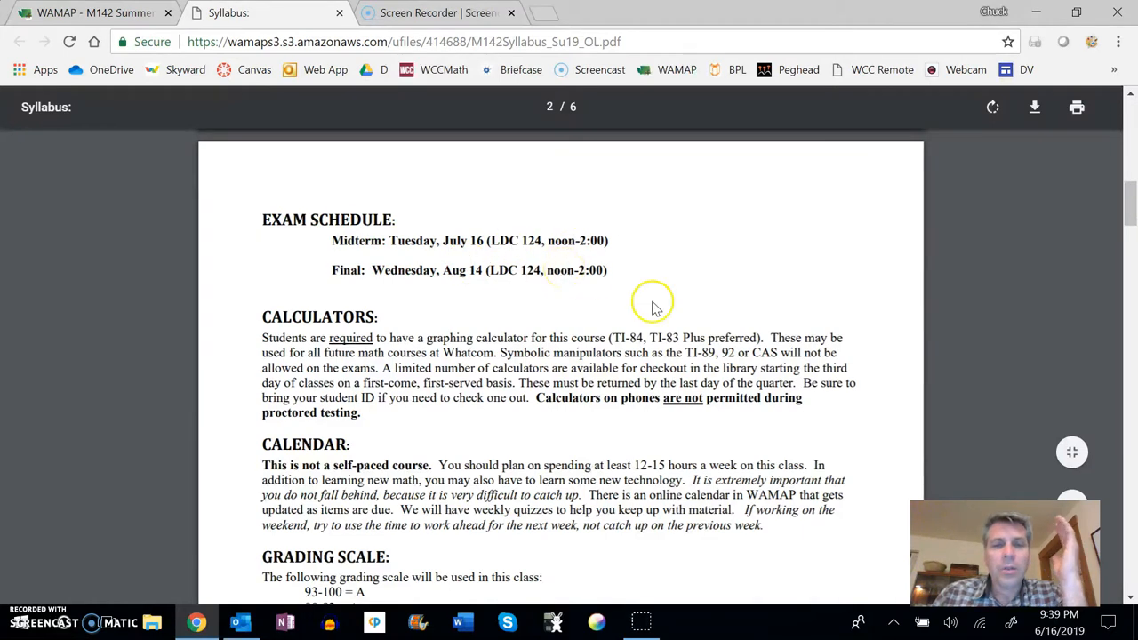
{"action": "mouse_move", "coordinate": [624, 313]}
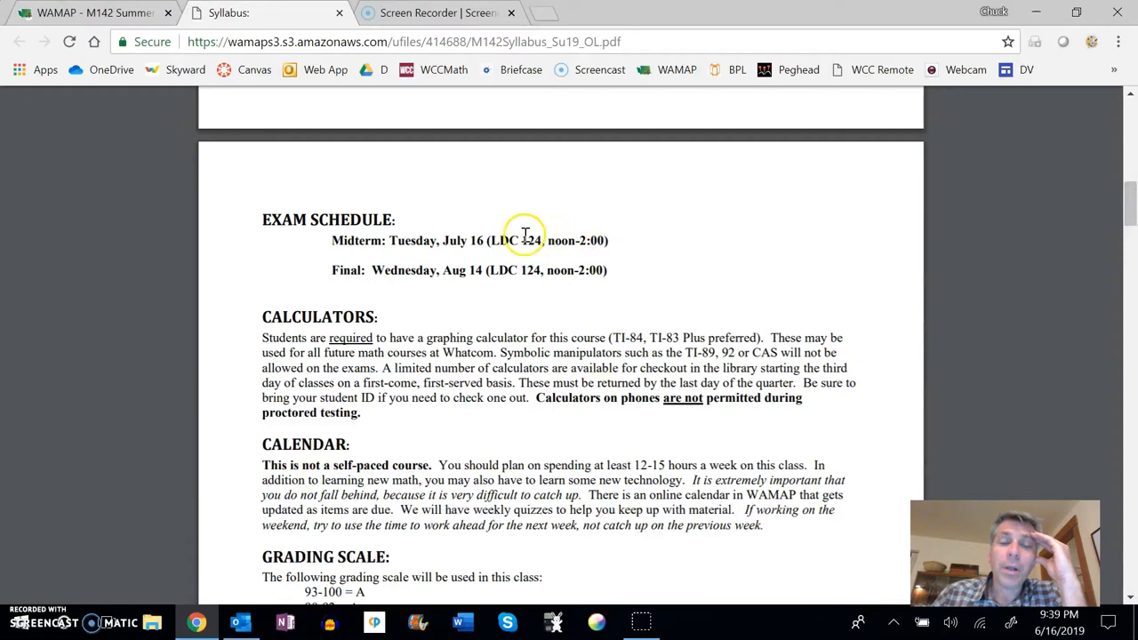
{"action": "mouse_move", "coordinate": [486, 274]}
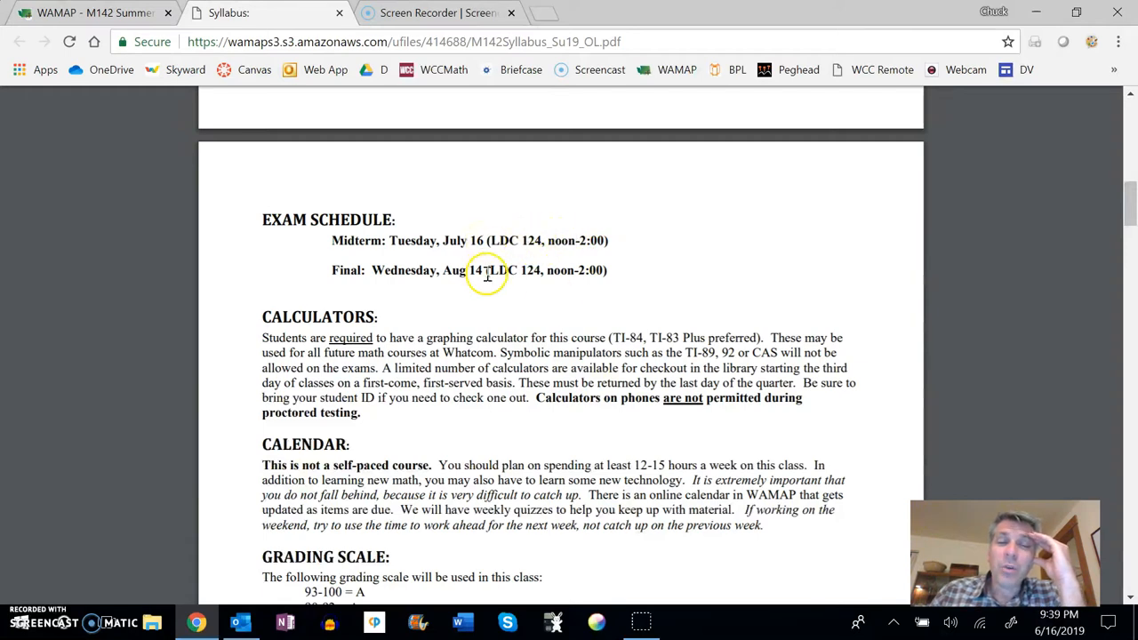
{"action": "mouse_move", "coordinate": [653, 320]}
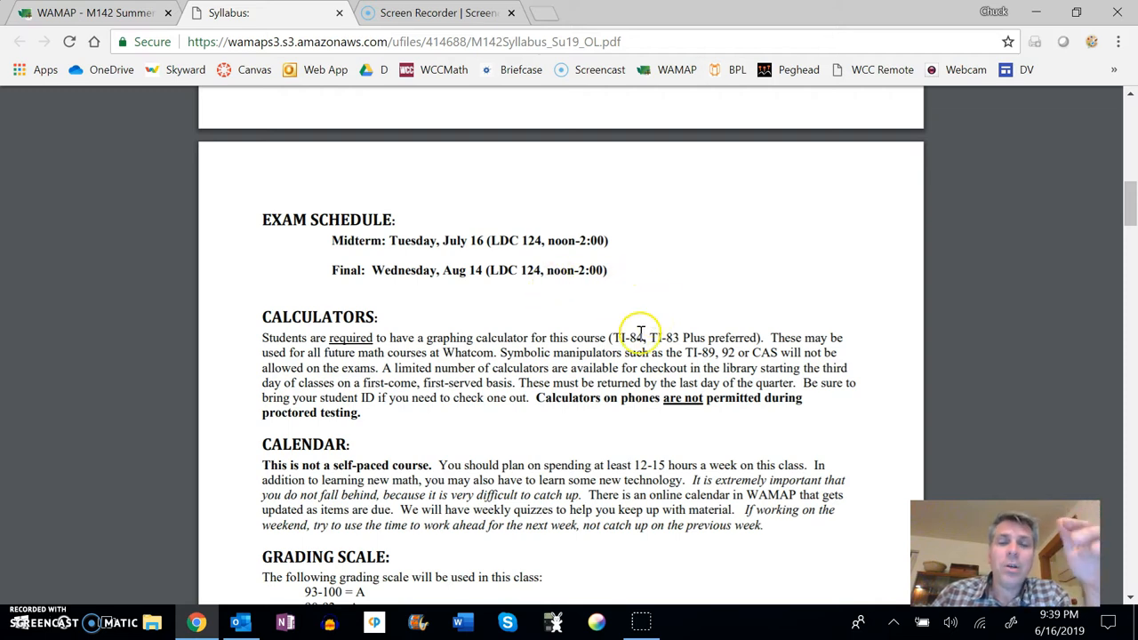
{"action": "mouse_move", "coordinate": [612, 281]}
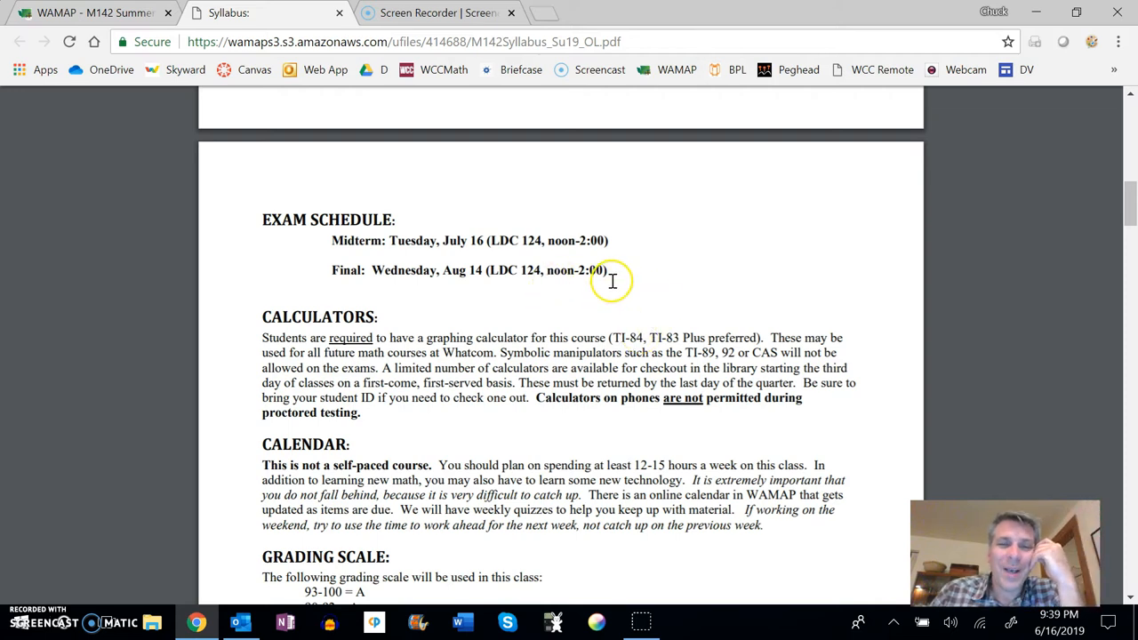
{"action": "scroll", "scroll_direction": "down", "scroll_amount": 3}
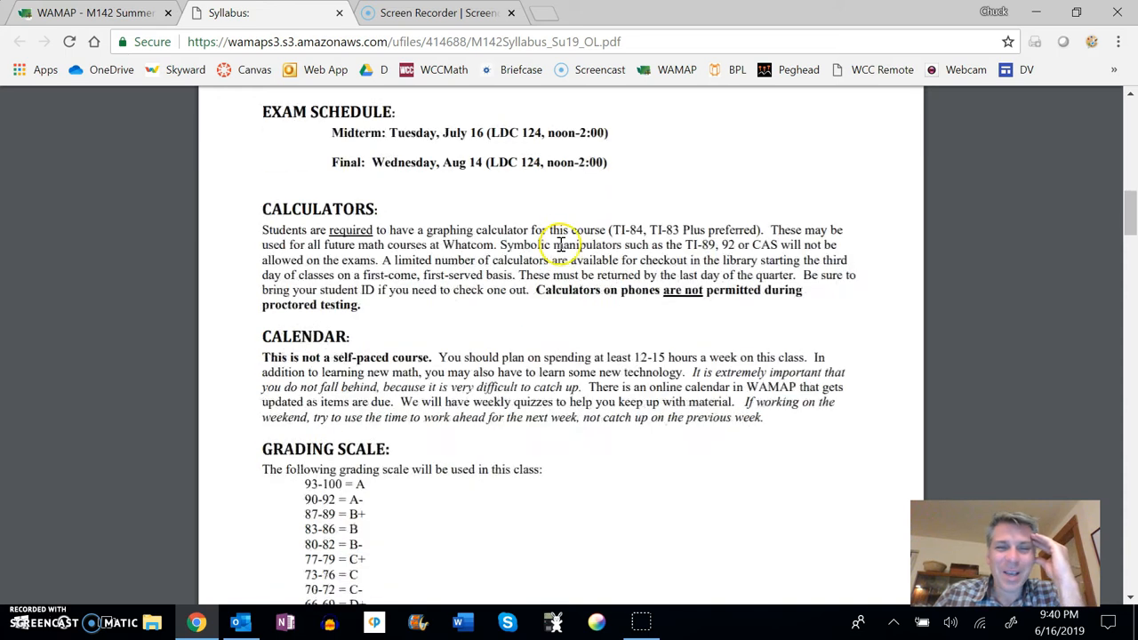
{"action": "scroll", "scroll_direction": "down", "scroll_amount": 3}
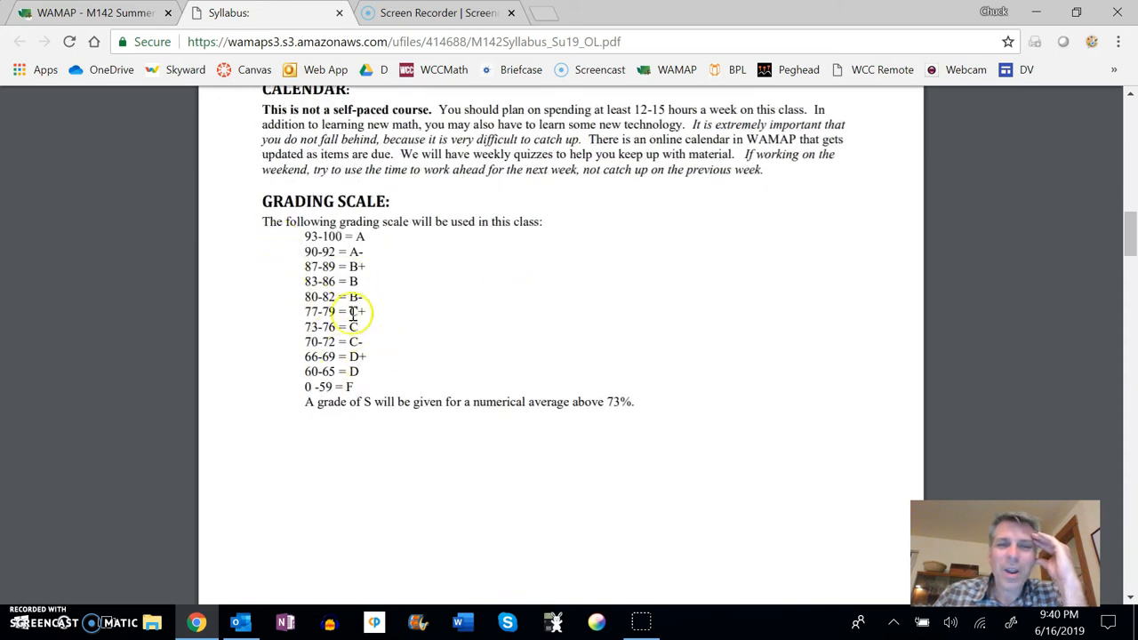
- Scroll the syllabus down to the Timed Quizzes (20% of grade) section
{"action": "scroll", "scroll_direction": "down", "scroll_amount": 3}
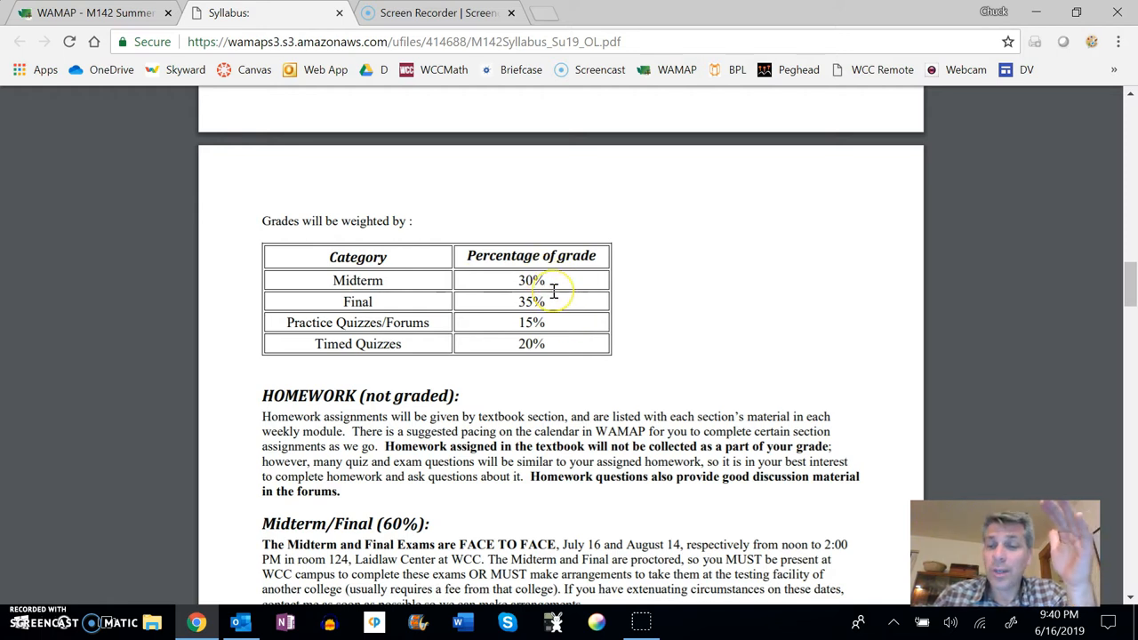
{"action": "mouse_move", "coordinate": [354, 345]}
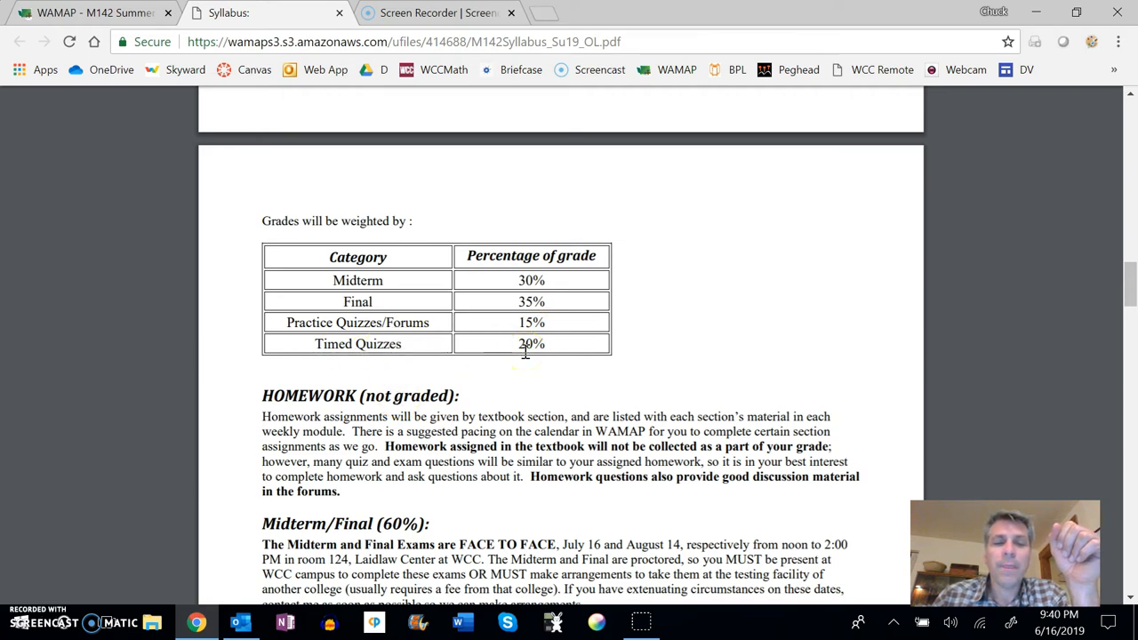
{"action": "scroll", "scroll_direction": "down", "scroll_amount": 3}
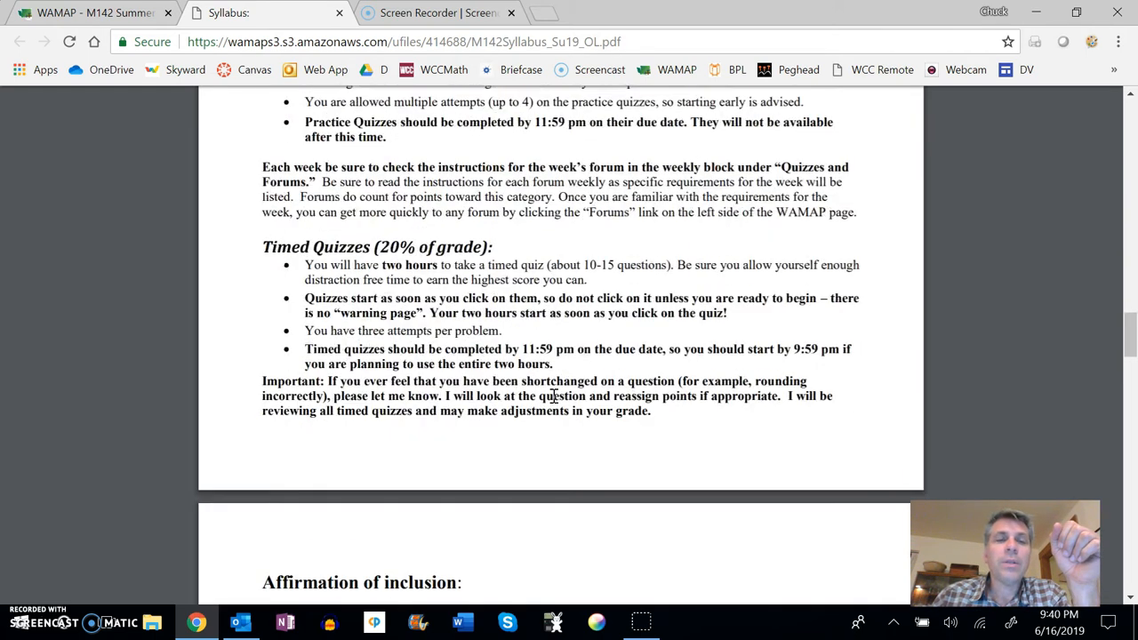
{"action": "scroll", "scroll_direction": "down", "scroll_amount": 3}
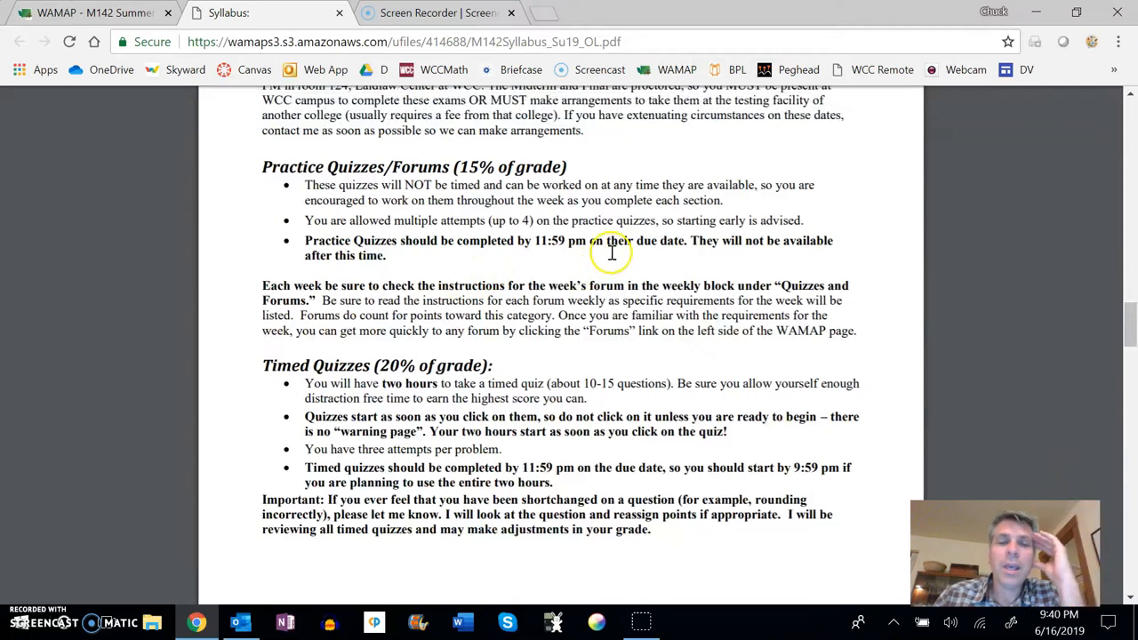
{"action": "mouse_move", "coordinate": [519, 221]}
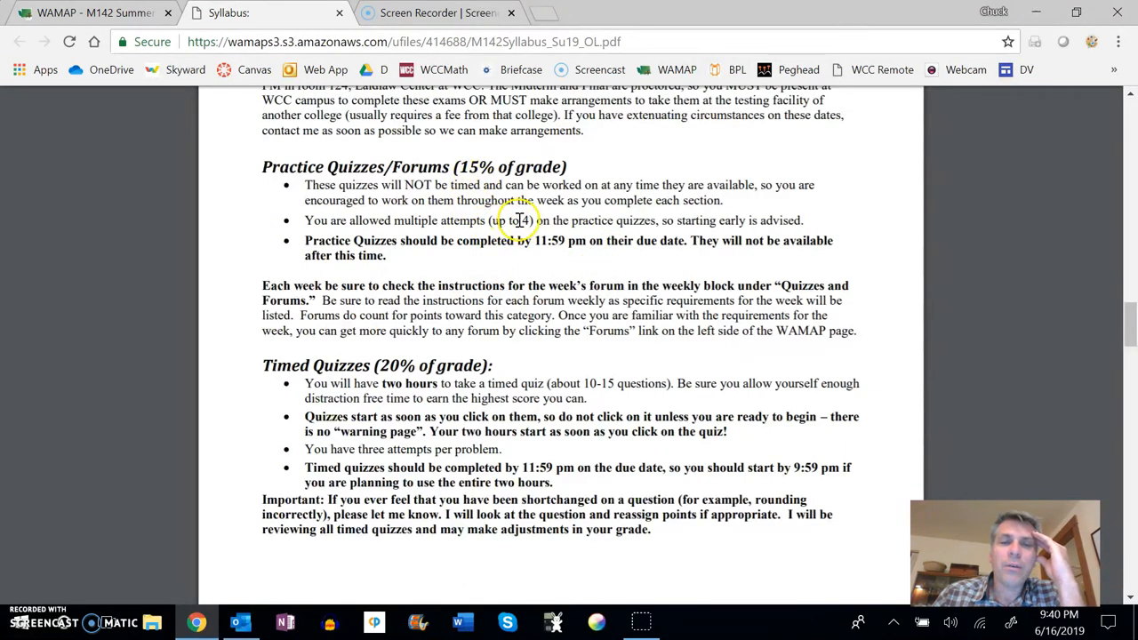
{"action": "mouse_move", "coordinate": [533, 223]}
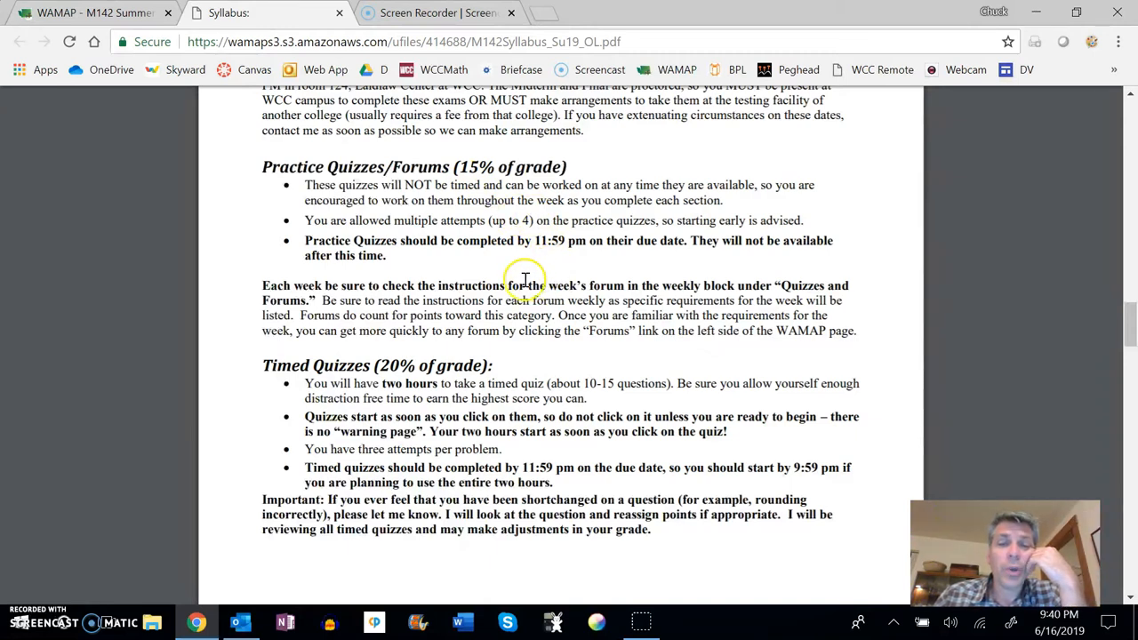
{"action": "mouse_move", "coordinate": [463, 234]}
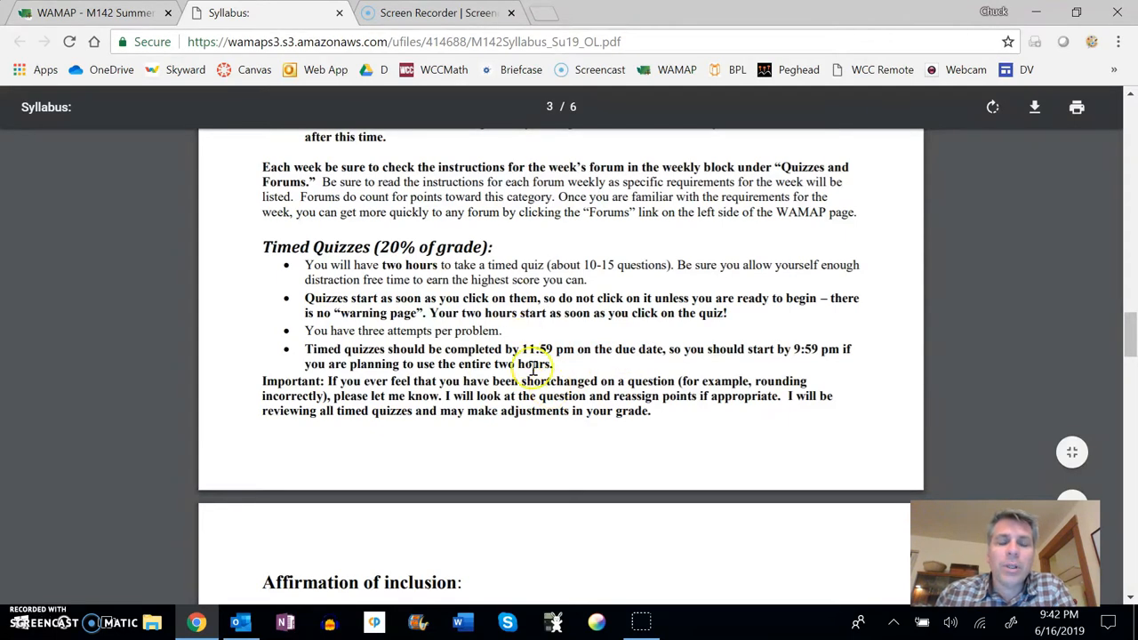
{"action": "mouse_move", "coordinate": [498, 342]}
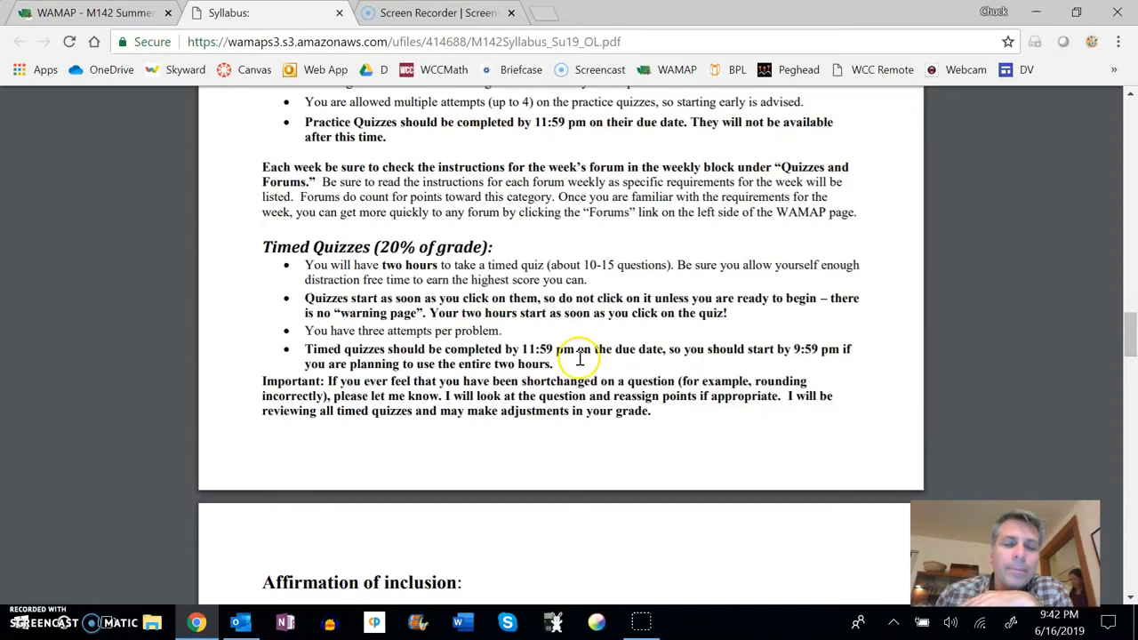
- Scroll to Campus Resources, highlight 'math center', and return to WAMAP Resources
{"action": "scroll", "scroll_direction": "down", "scroll_amount": 3}
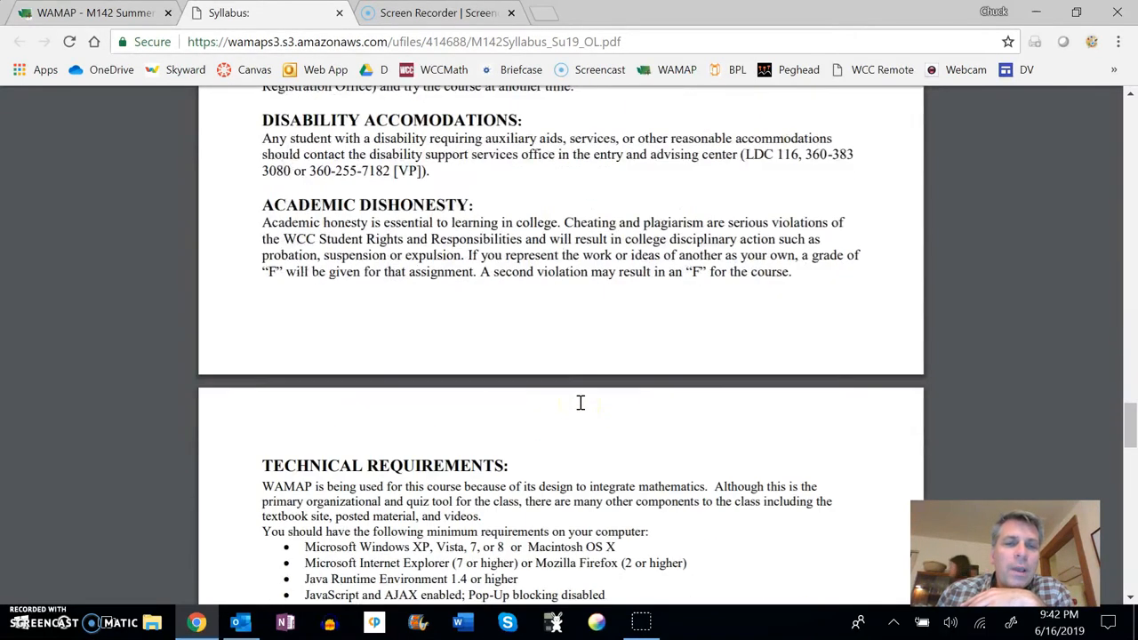
{"action": "scroll", "scroll_direction": "down", "scroll_amount": 3}
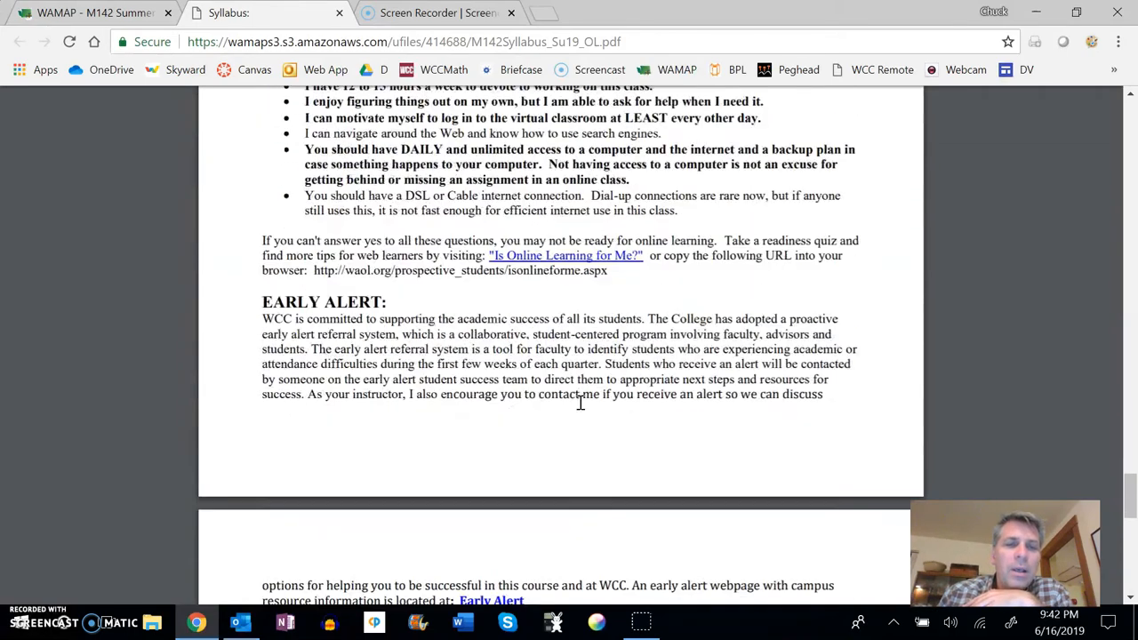
{"action": "scroll", "scroll_direction": "down", "scroll_amount": 3}
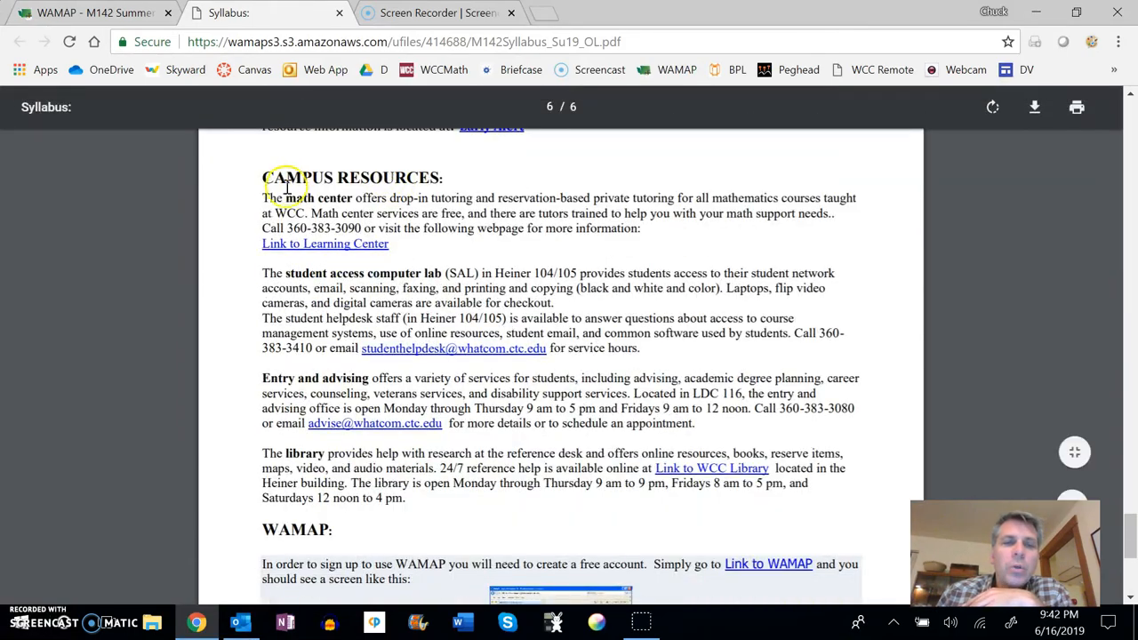
{"action": "double_click", "coordinate": [313, 198]}
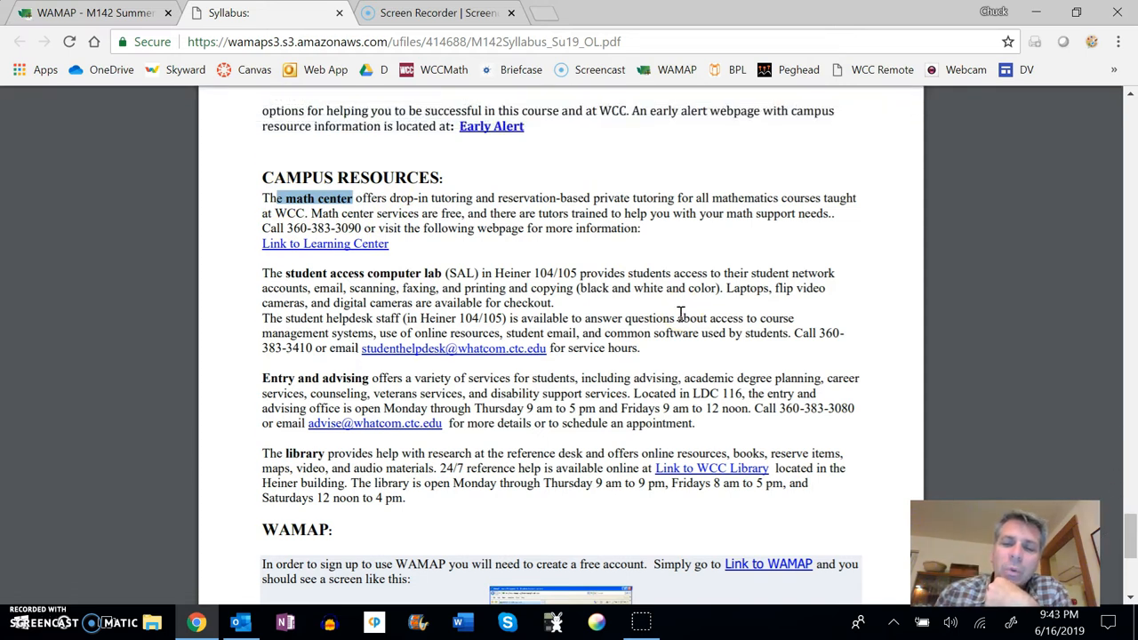
{"action": "mouse_move", "coordinate": [609, 310]}
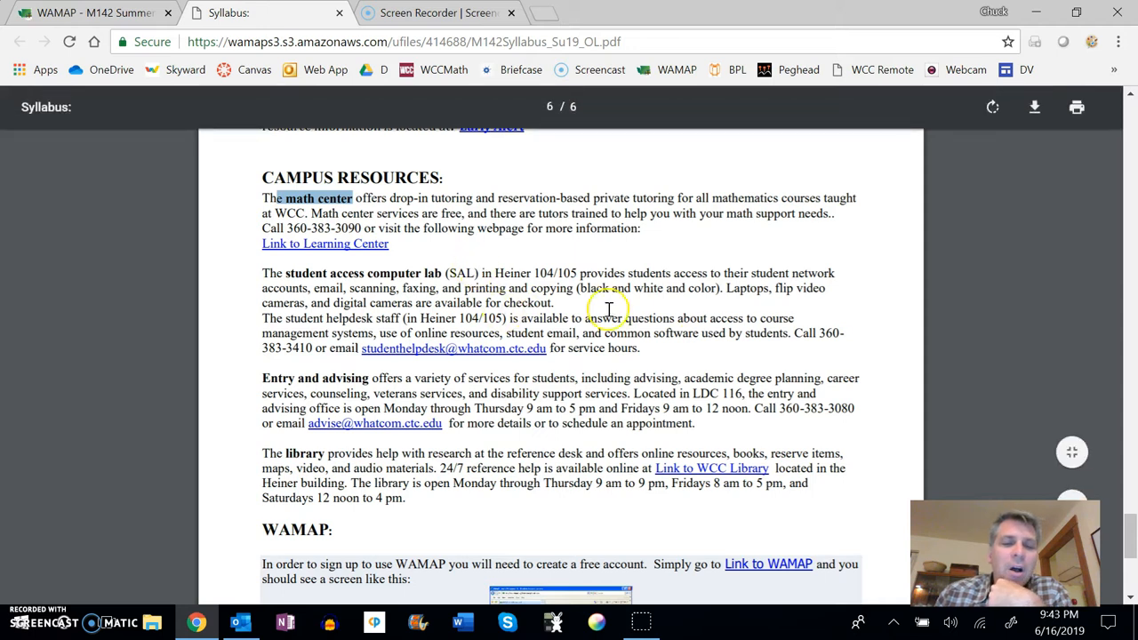
{"action": "left_click", "coordinate": [89, 12]}
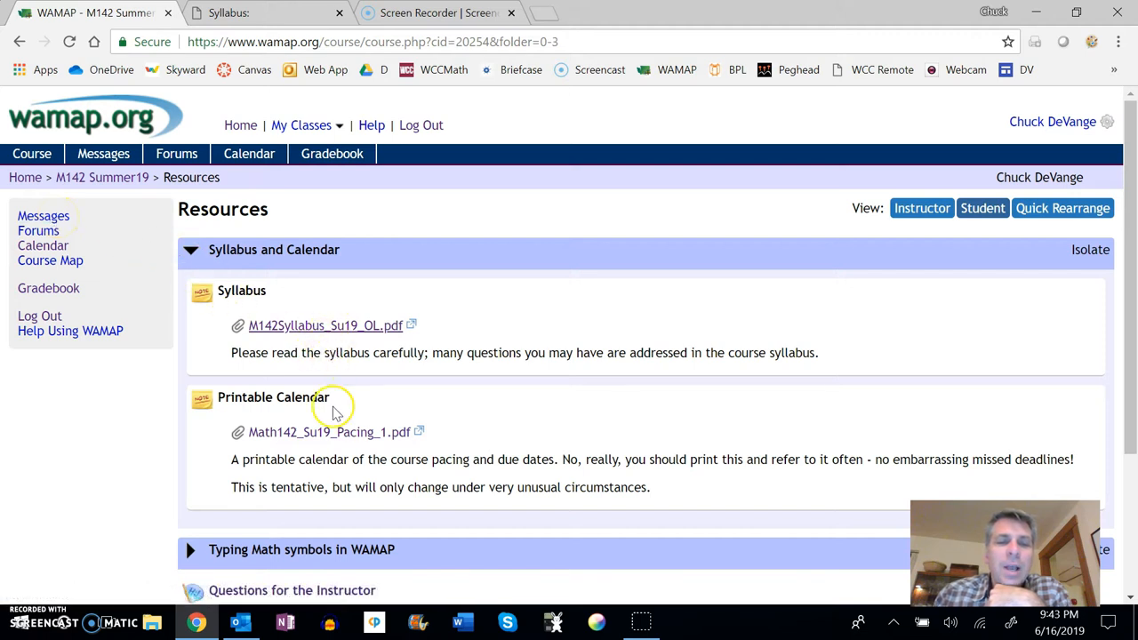
{"action": "left_click", "coordinate": [329, 432]}
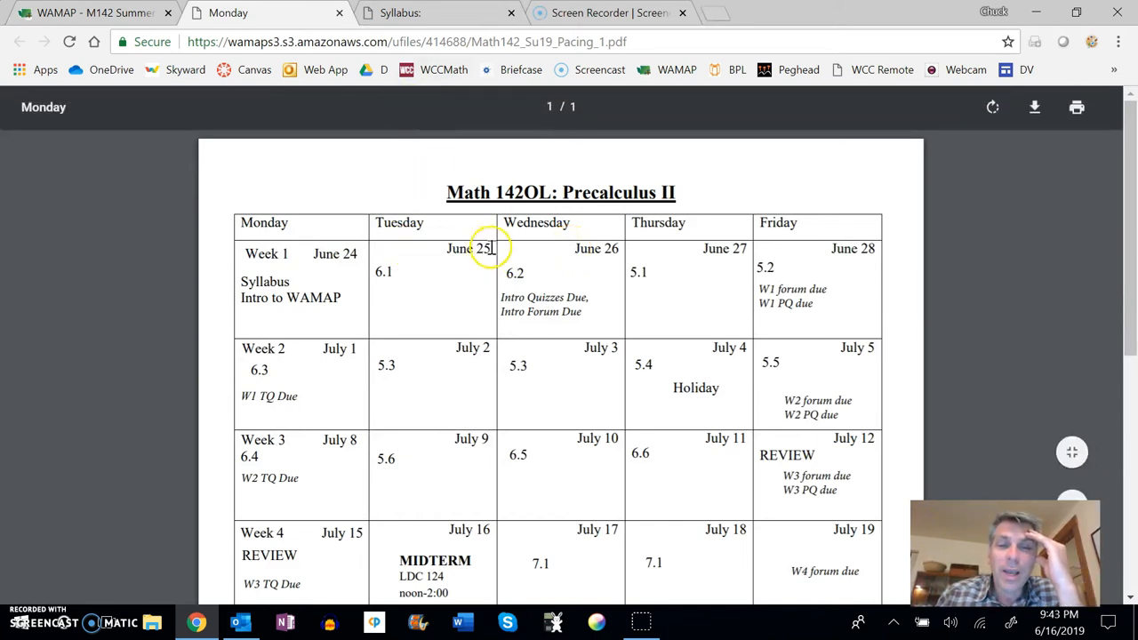
{"action": "mouse_move", "coordinate": [410, 261]}
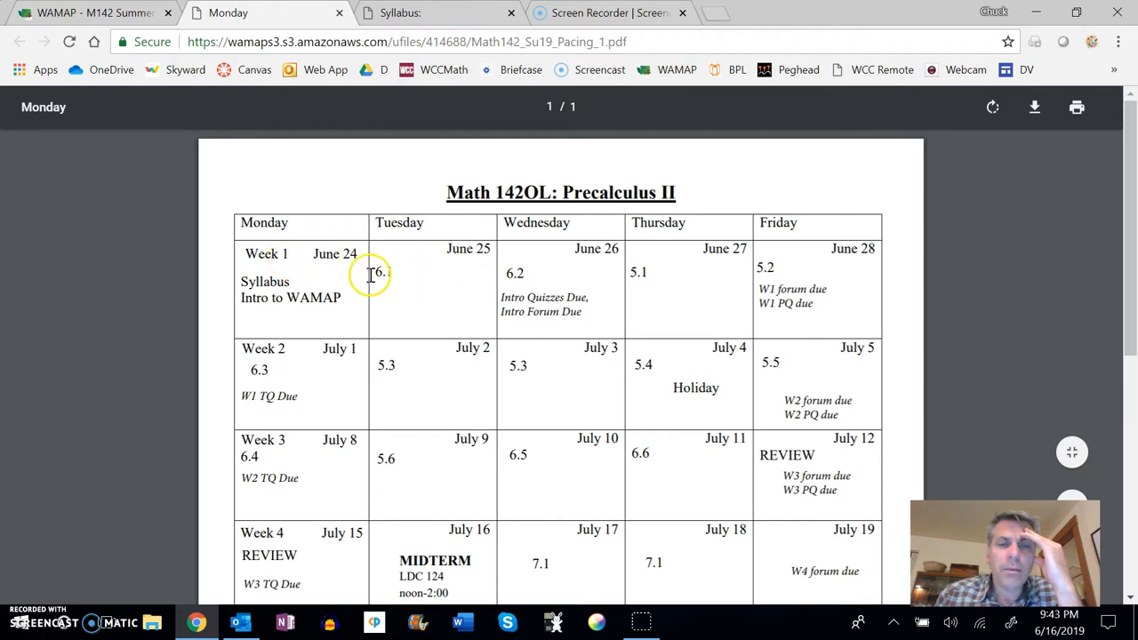
{"action": "mouse_move", "coordinate": [698, 293]}
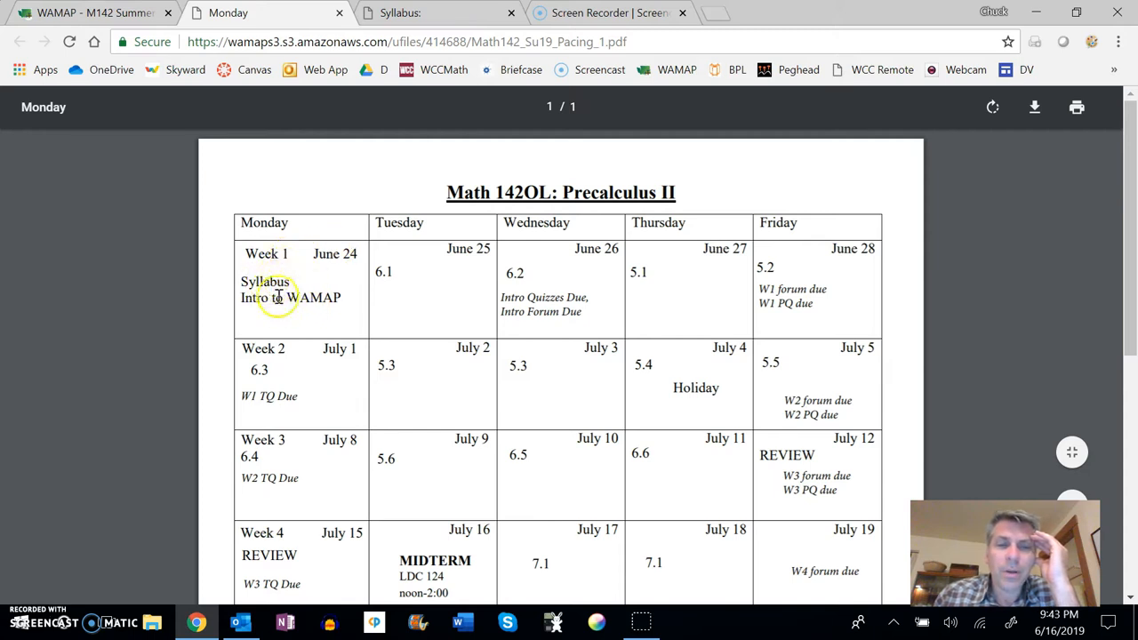
{"action": "mouse_move", "coordinate": [394, 273]}
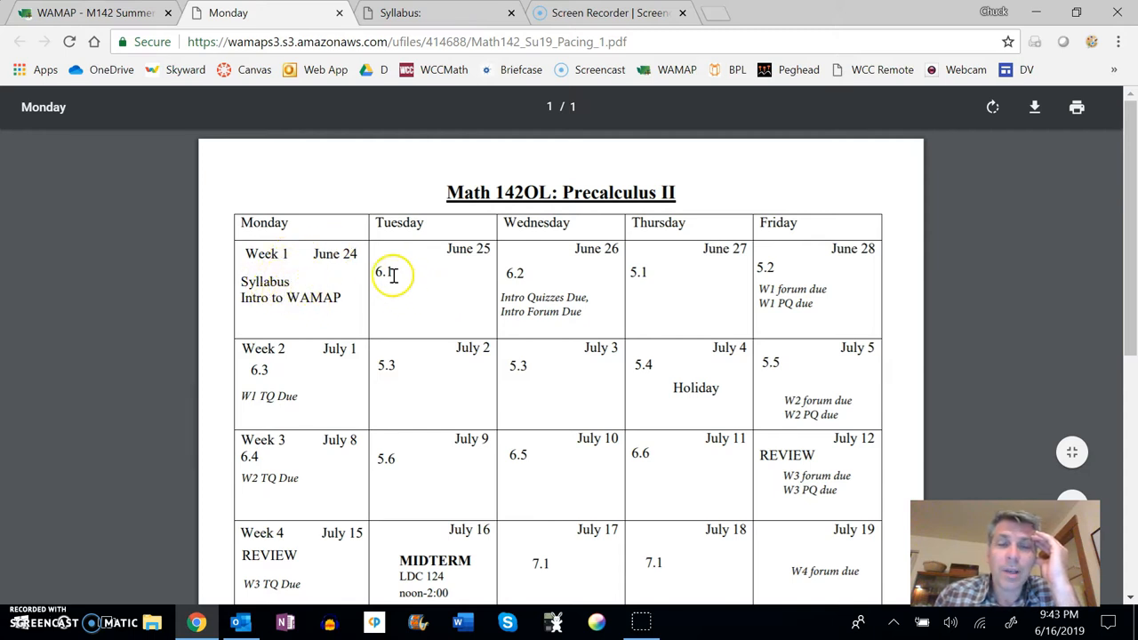
{"action": "mouse_move", "coordinate": [476, 273]}
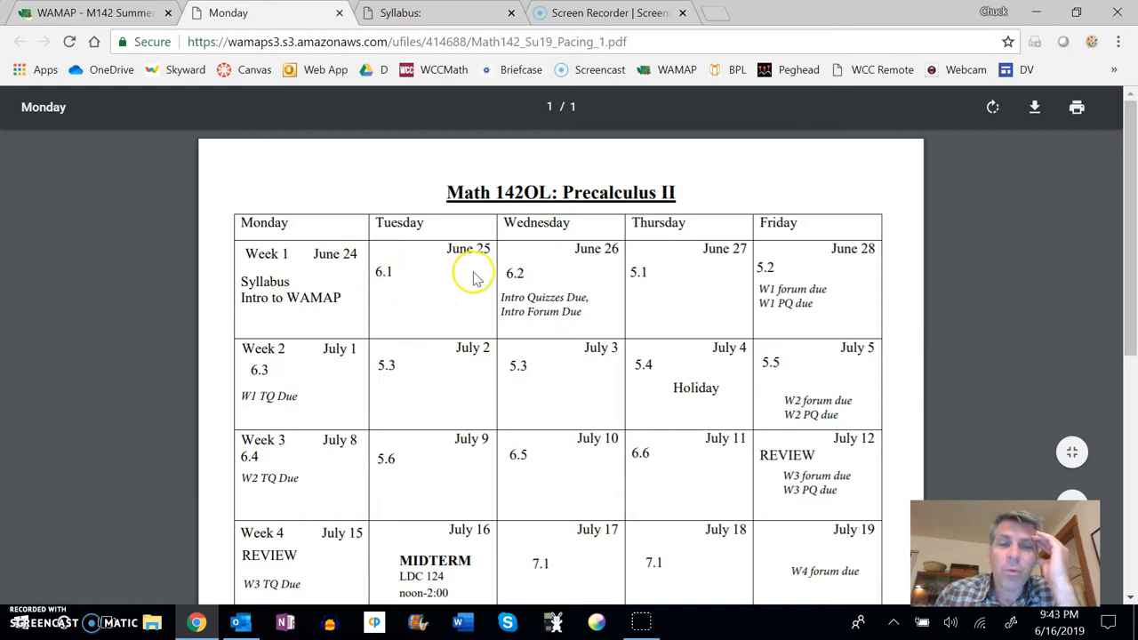
{"action": "mouse_move", "coordinate": [805, 299]}
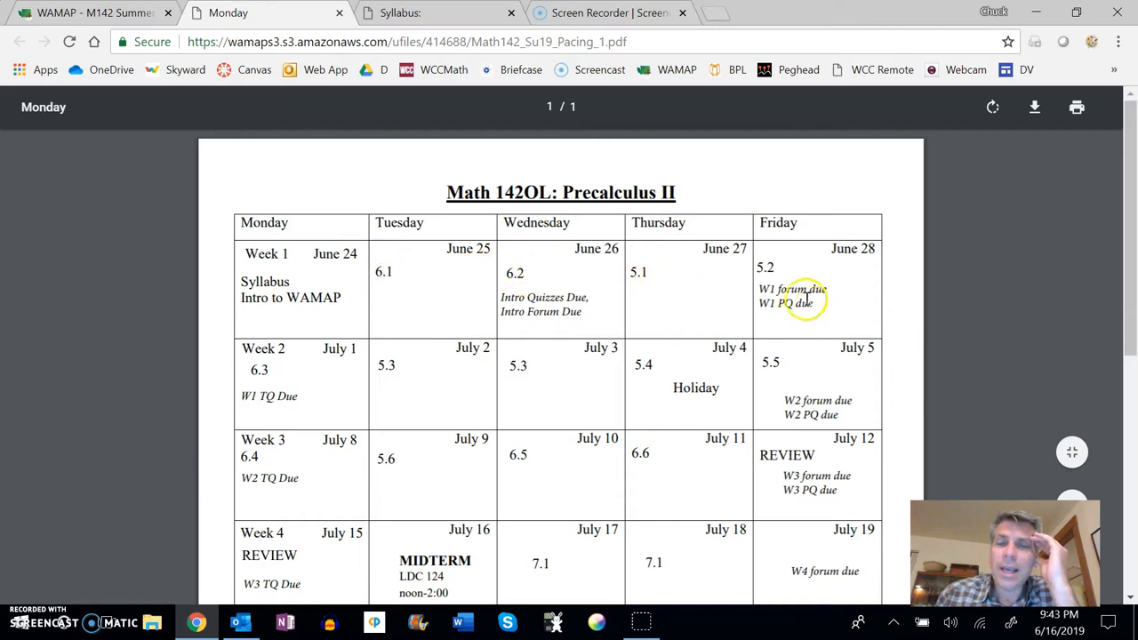
{"action": "mouse_move", "coordinate": [461, 278]}
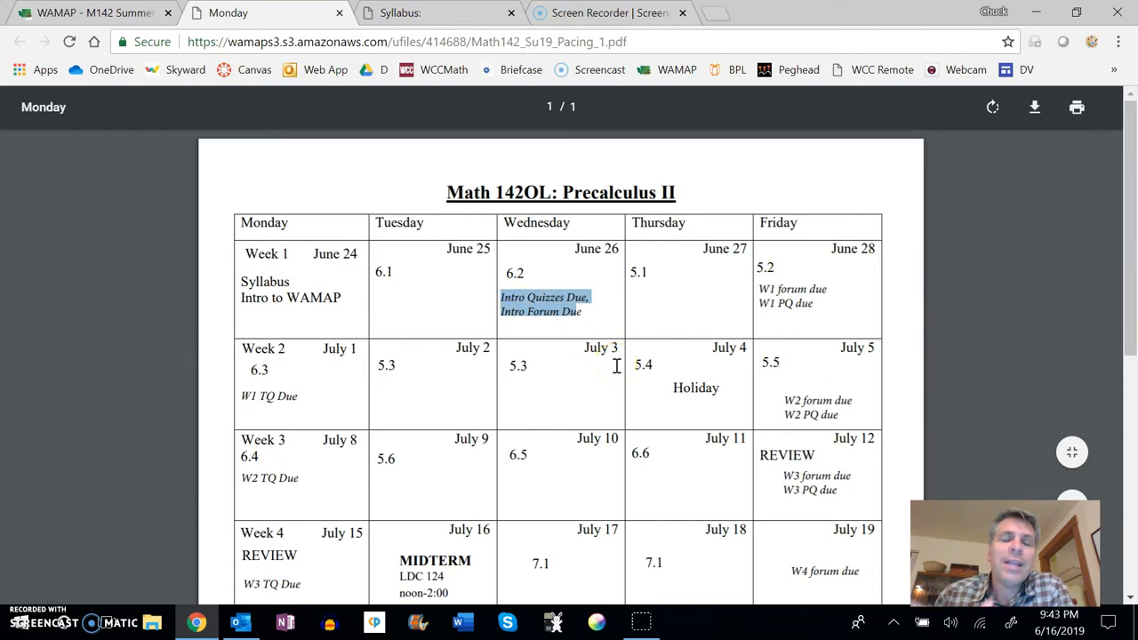
{"action": "mouse_move", "coordinate": [587, 385]}
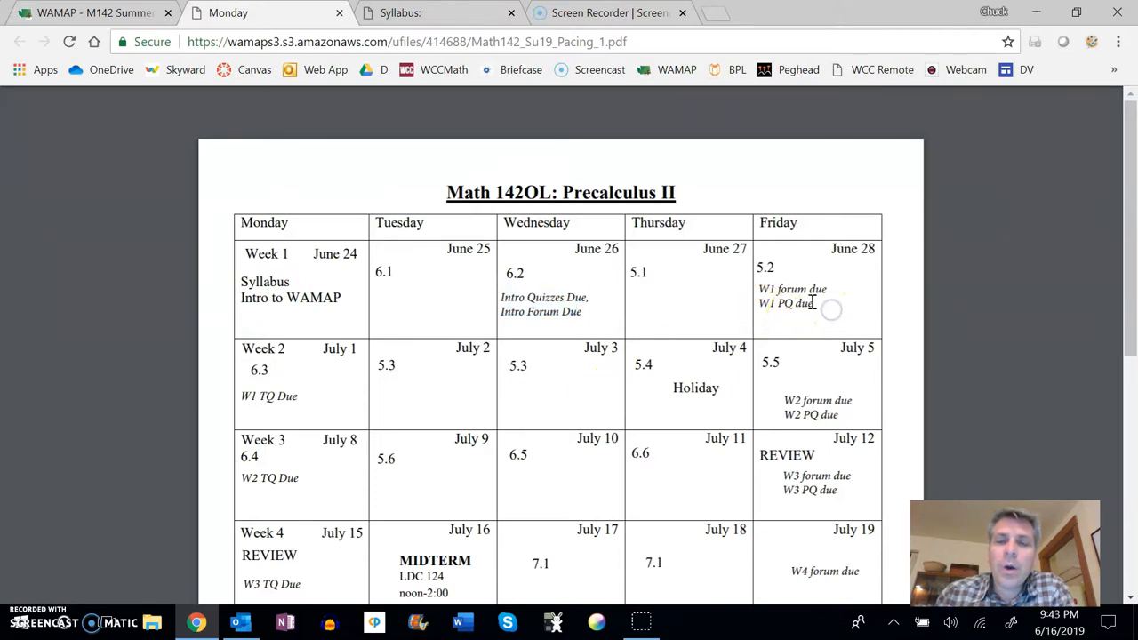
{"action": "mouse_move", "coordinate": [468, 301]}
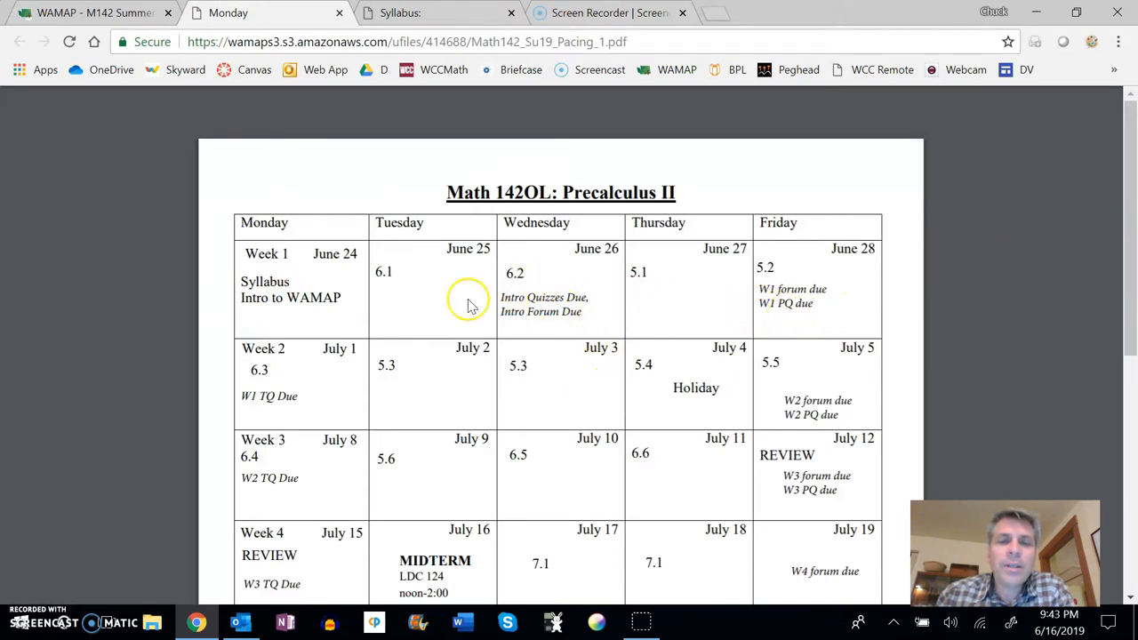
{"action": "mouse_move", "coordinate": [585, 320]}
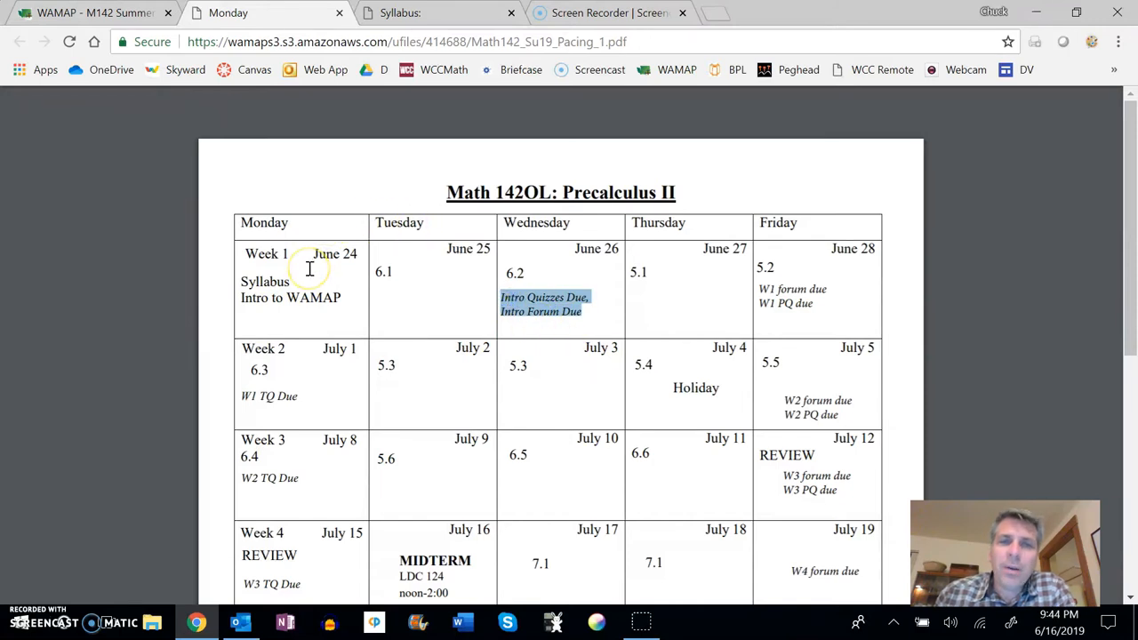
{"action": "mouse_move", "coordinate": [612, 330]}
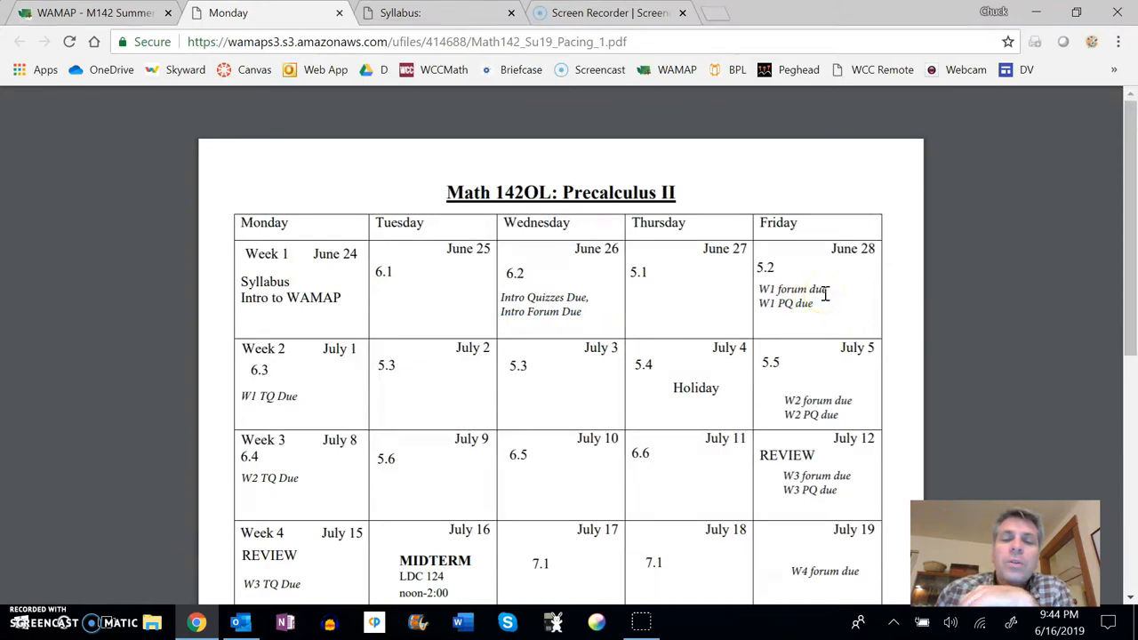
{"action": "mouse_move", "coordinate": [845, 324]}
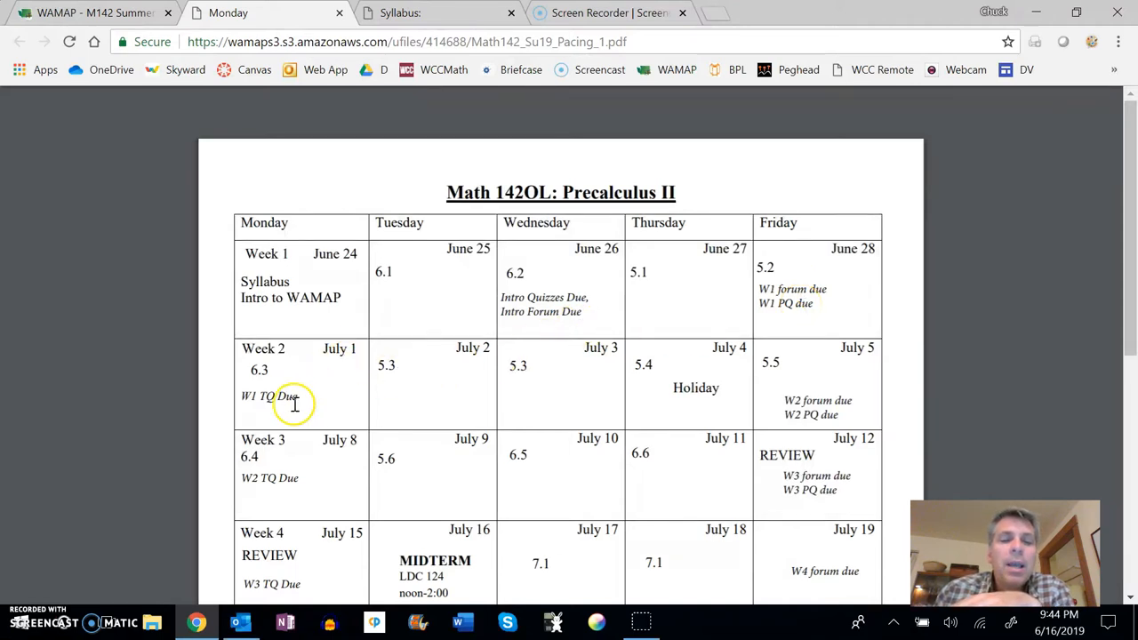
{"action": "mouse_move", "coordinate": [271, 405]}
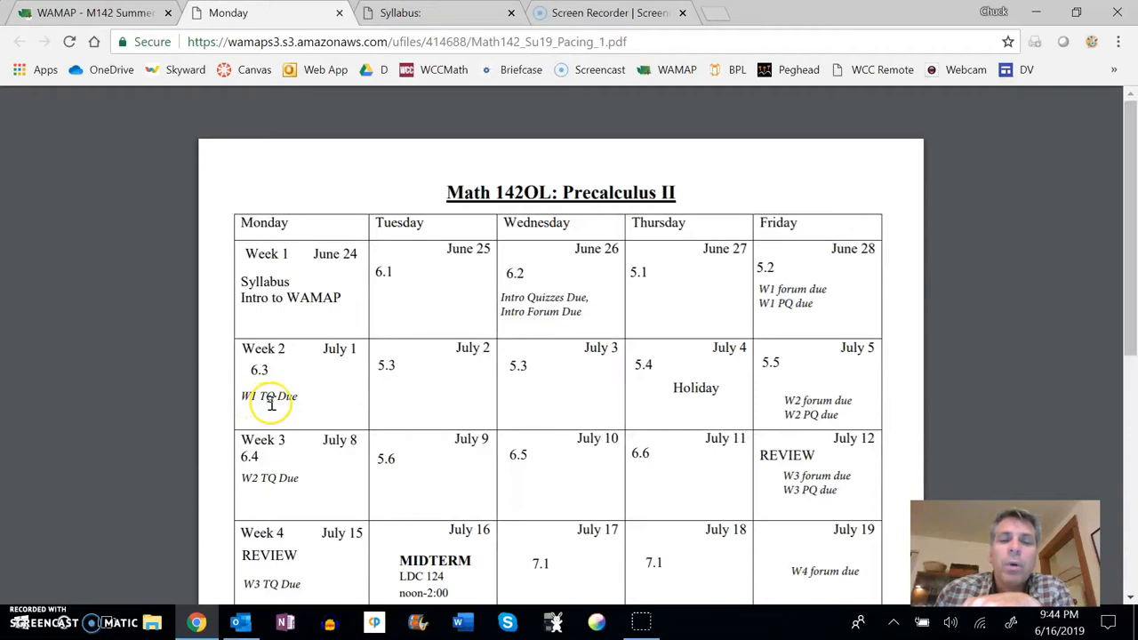
{"action": "mouse_move", "coordinate": [498, 356]}
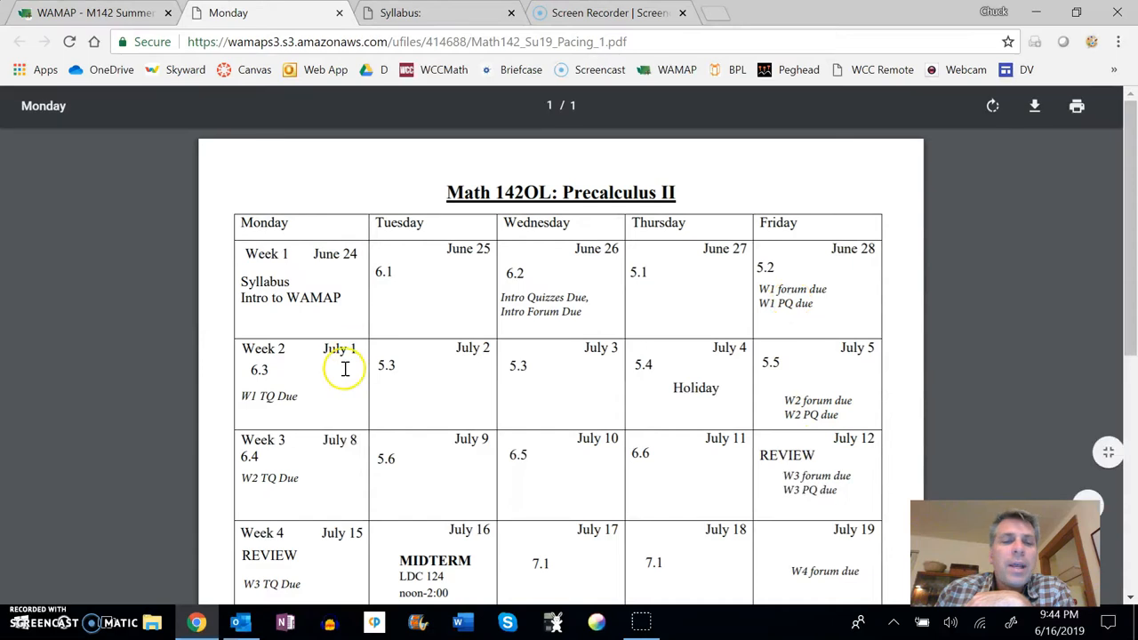
{"action": "mouse_move", "coordinate": [272, 400]}
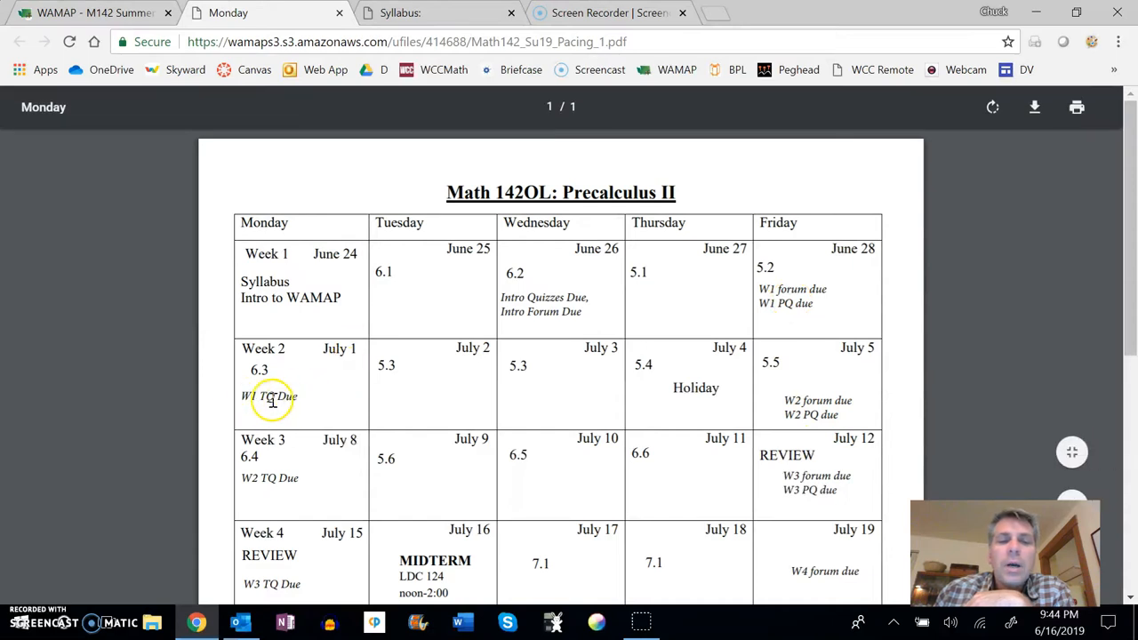
{"action": "scroll", "scroll_direction": "down", "scroll_amount": 3}
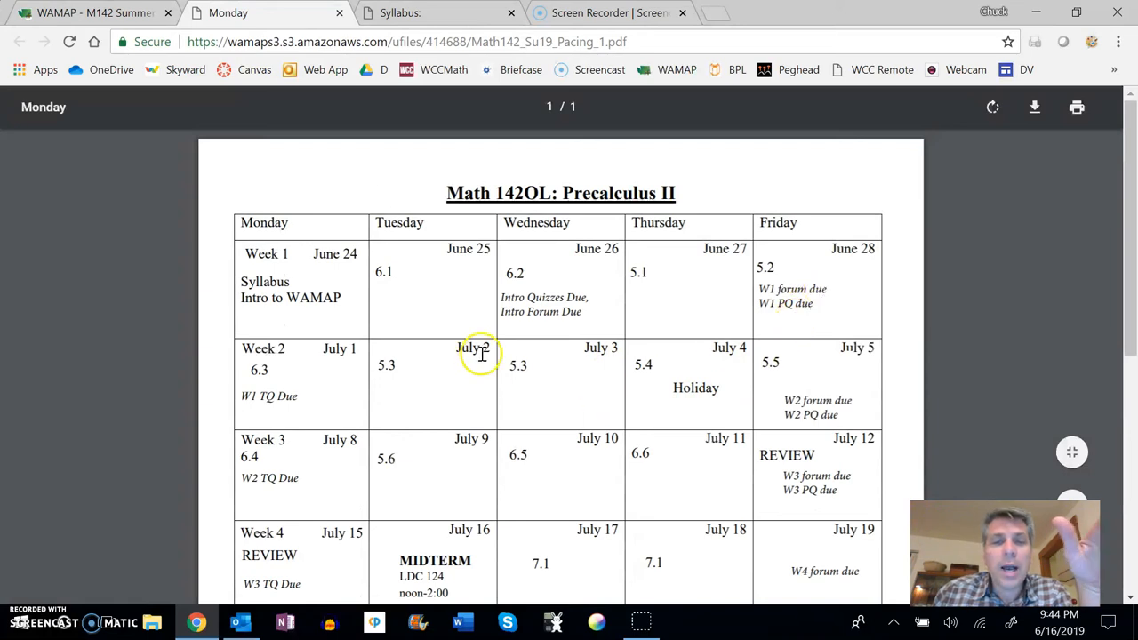
{"action": "mouse_move", "coordinate": [342, 413]}
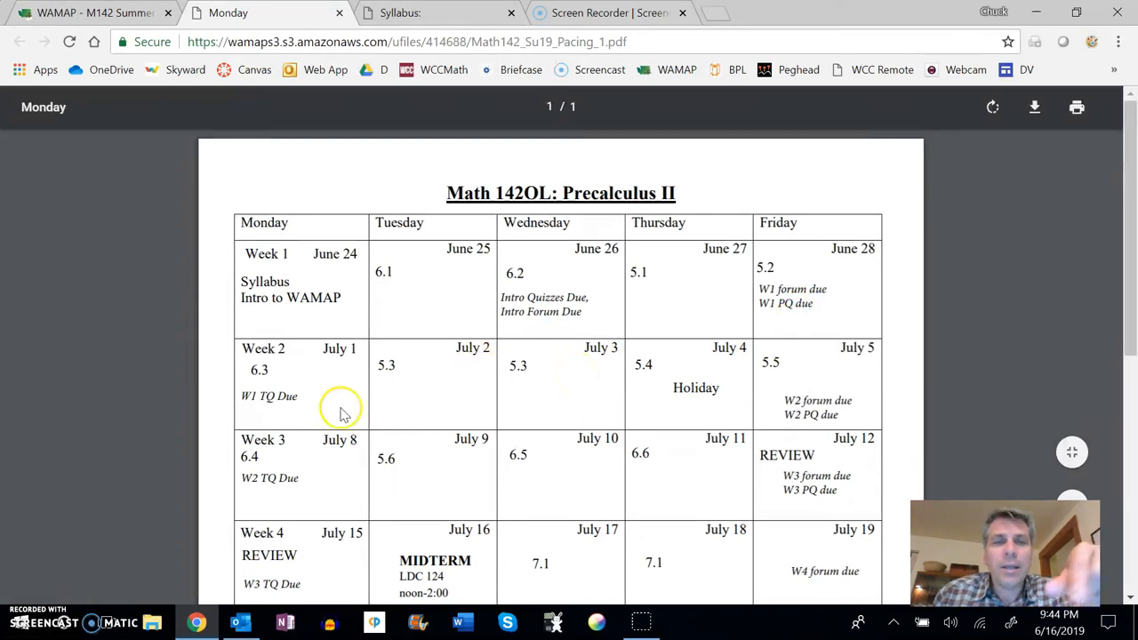
{"action": "mouse_move", "coordinate": [654, 422]}
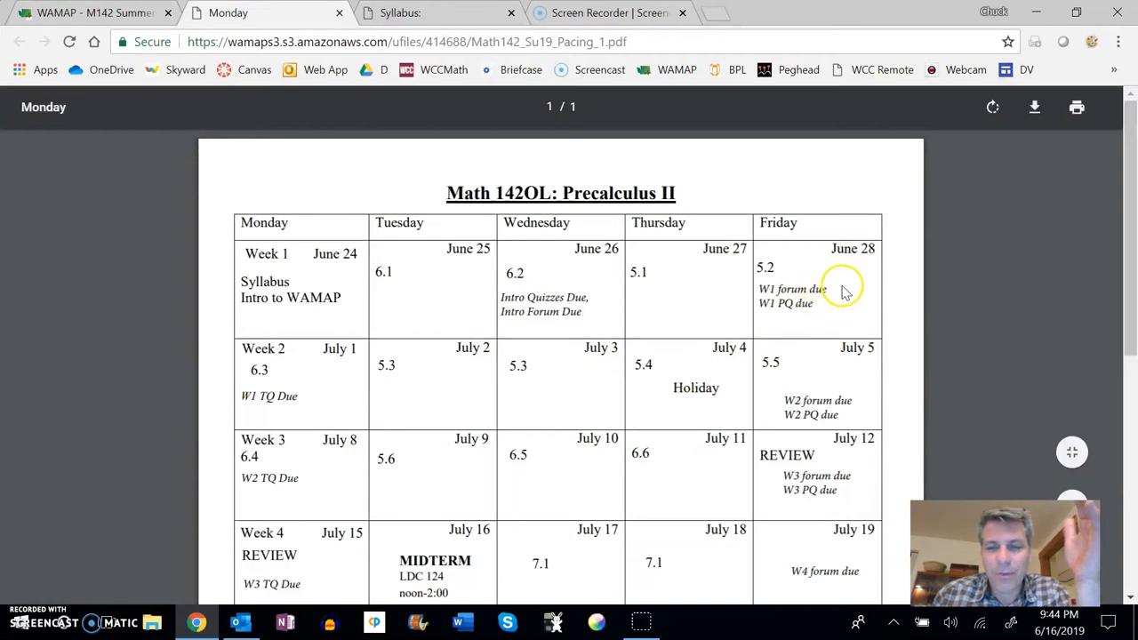
- Scroll the pacing calendar PDF through Week 8's final exam and back up
{"action": "scroll", "scroll_direction": "down", "scroll_amount": 3}
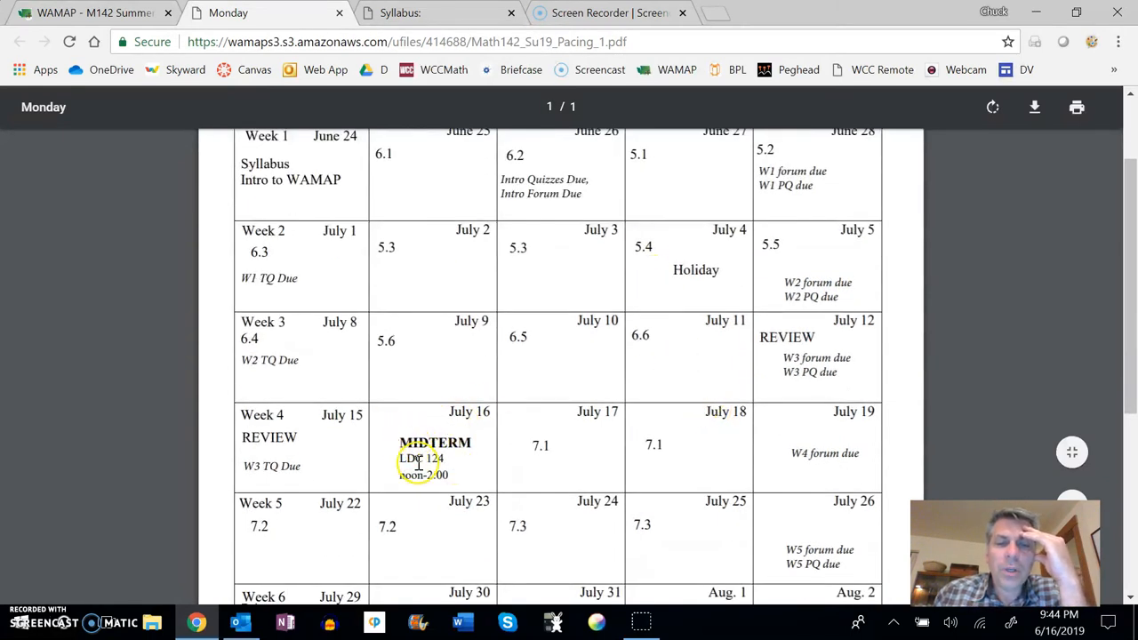
{"action": "scroll", "scroll_direction": "down", "scroll_amount": 3}
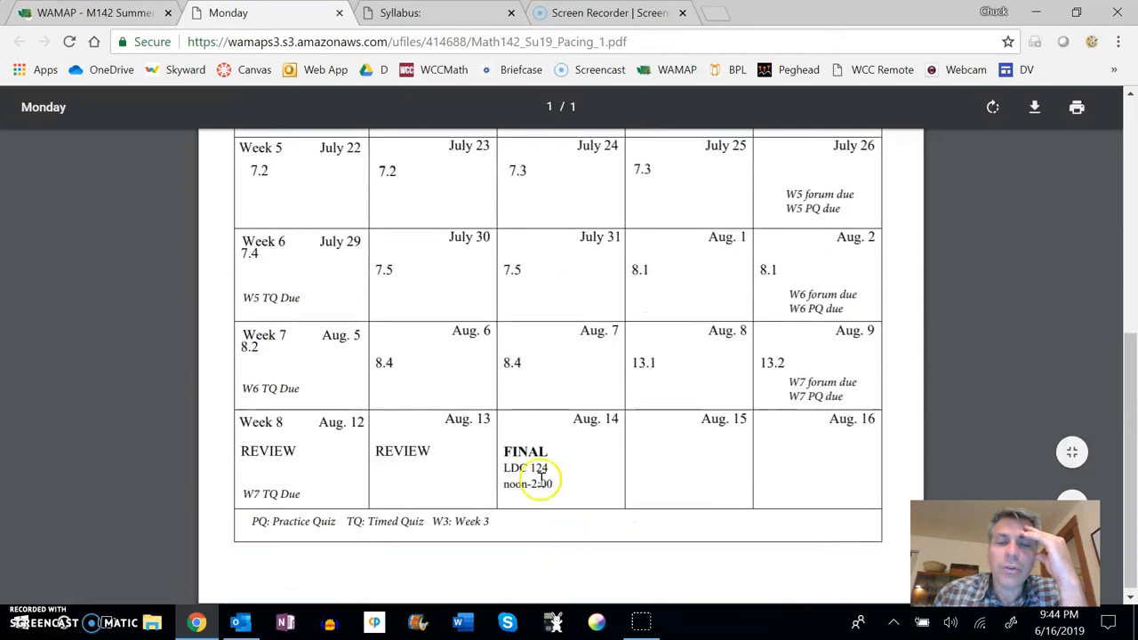
{"action": "scroll", "scroll_direction": "up", "scroll_amount": 3}
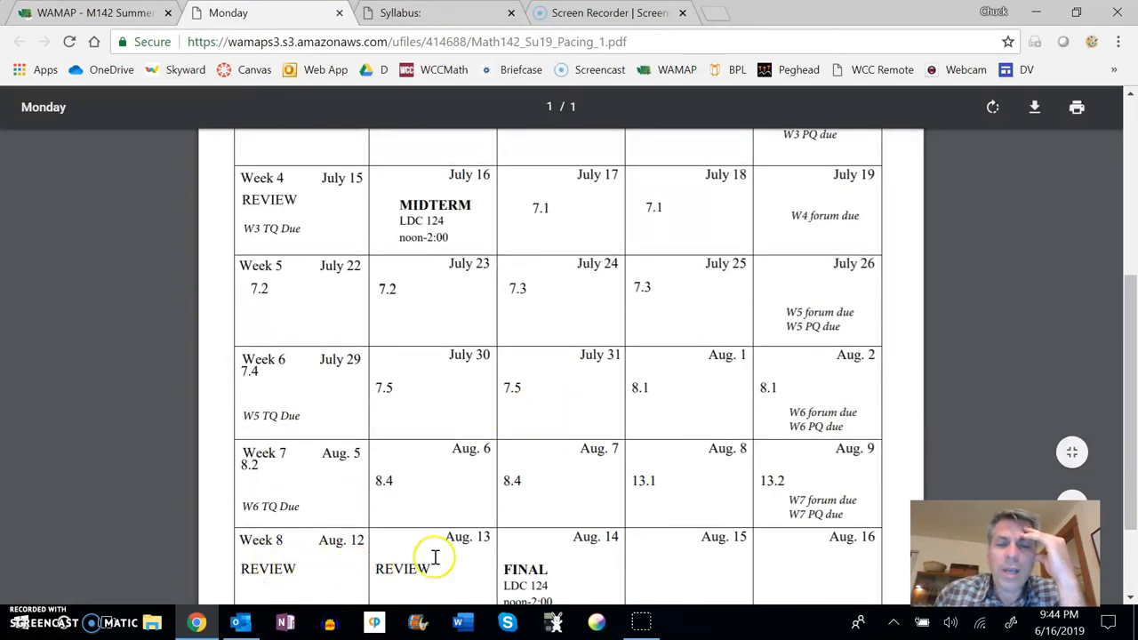
{"action": "mouse_move", "coordinate": [547, 591]}
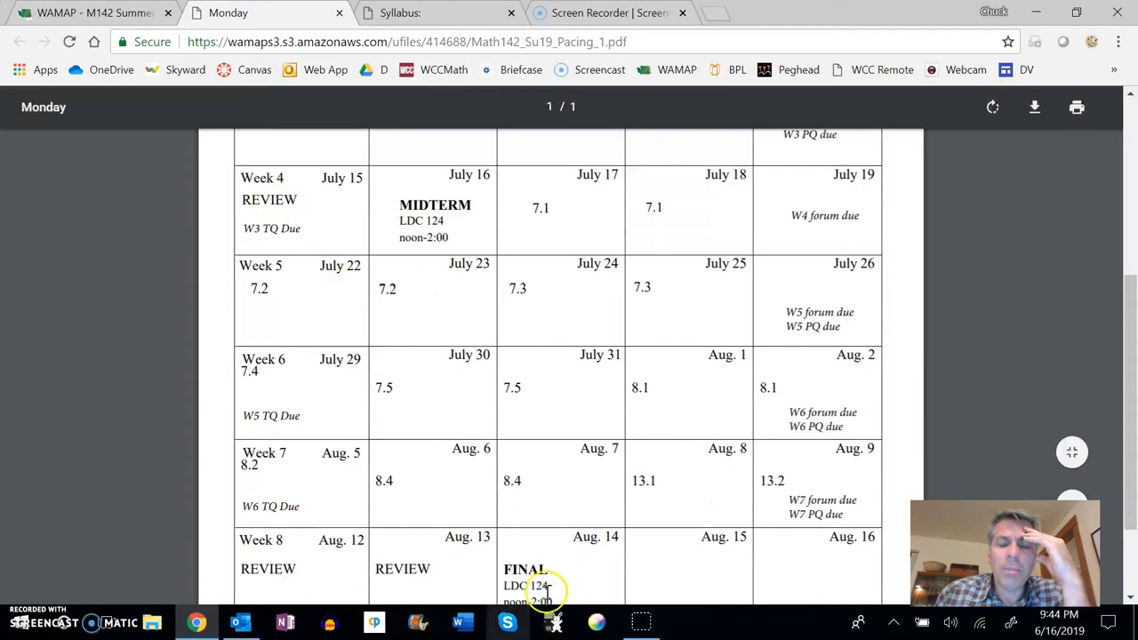
{"action": "scroll", "scroll_direction": "up", "scroll_amount": 3}
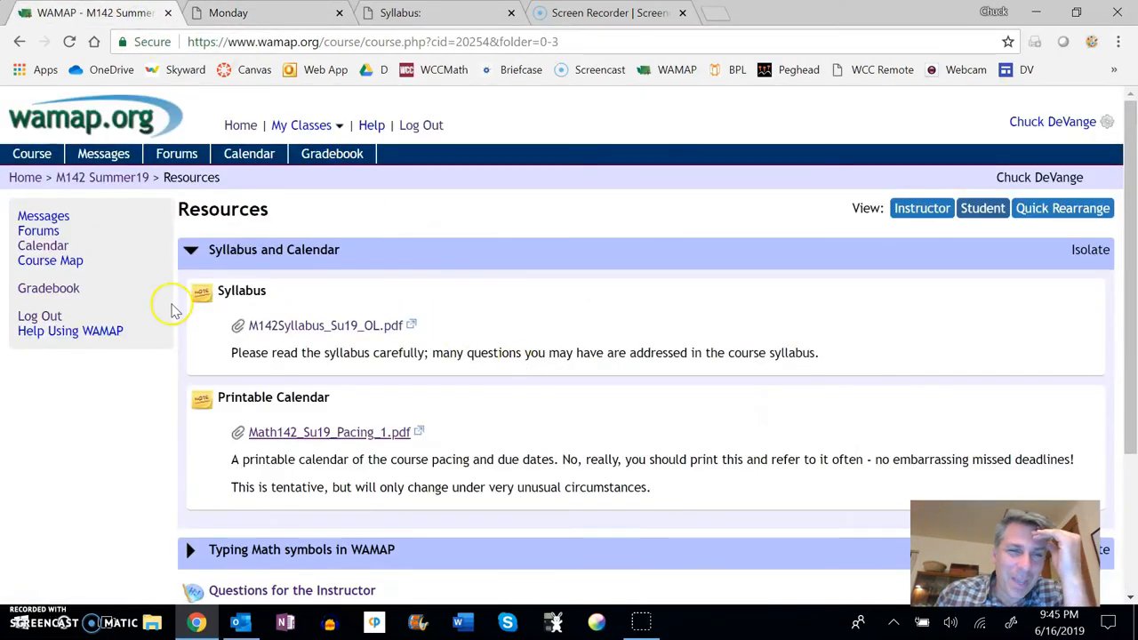
{"action": "mouse_move", "coordinate": [338, 373]}
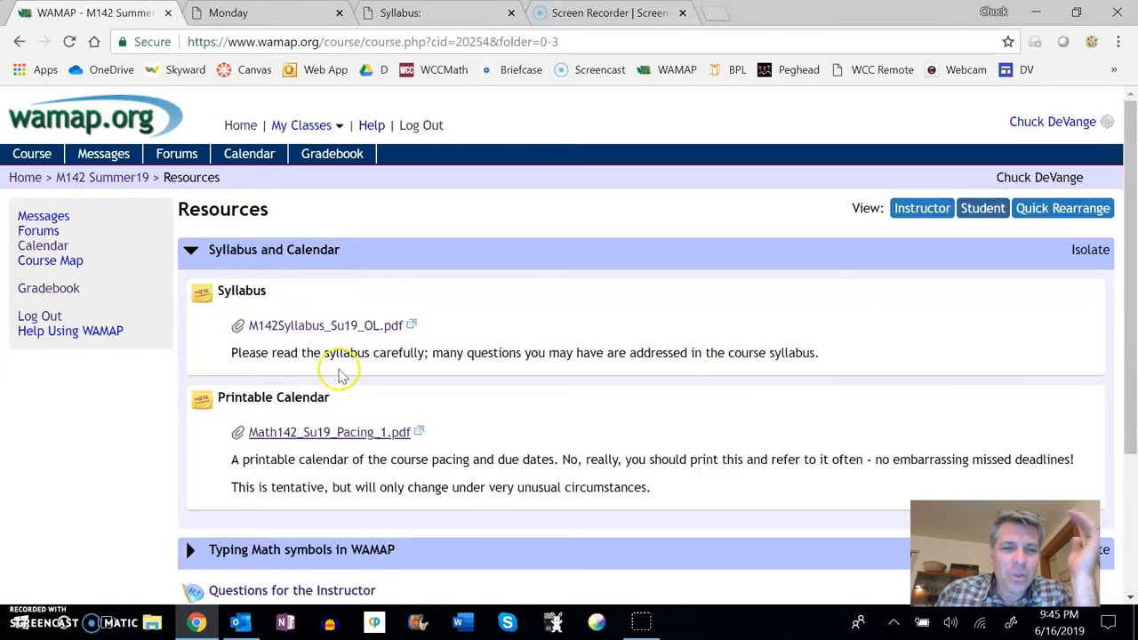
{"action": "scroll", "scroll_direction": "down", "scroll_amount": 3}
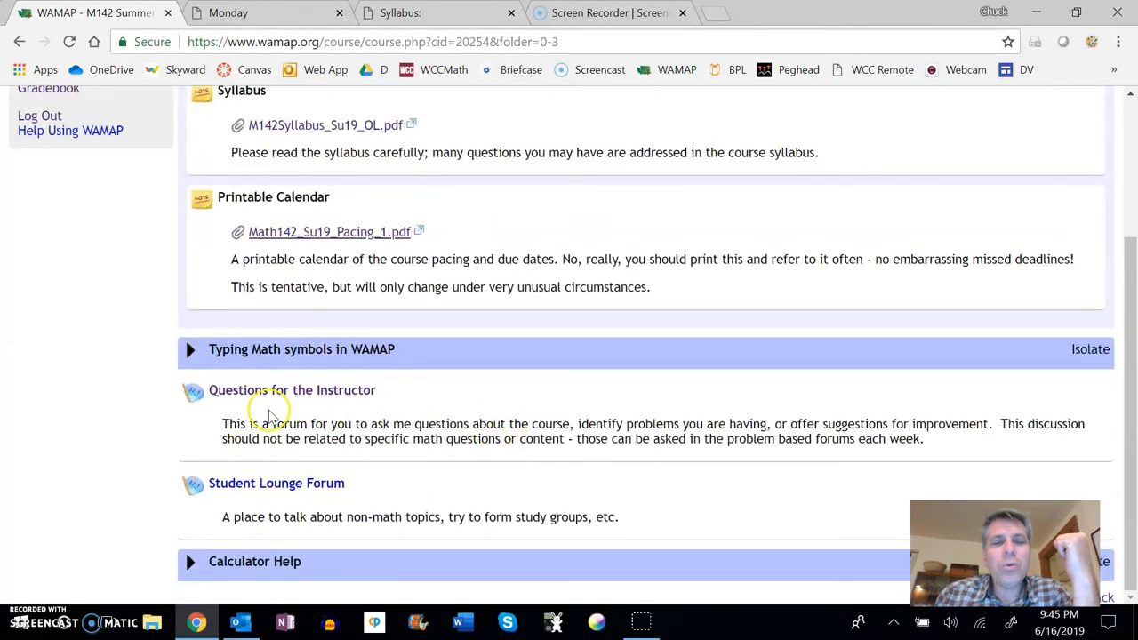
{"action": "mouse_move", "coordinate": [383, 385]}
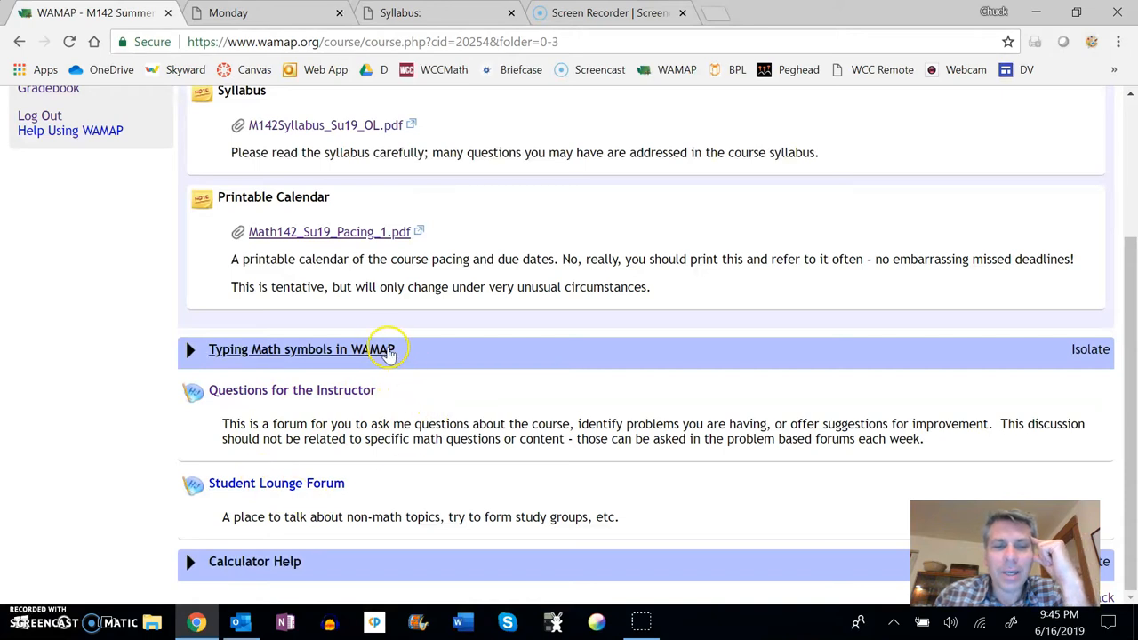
{"action": "left_click", "coordinate": [190, 349]}
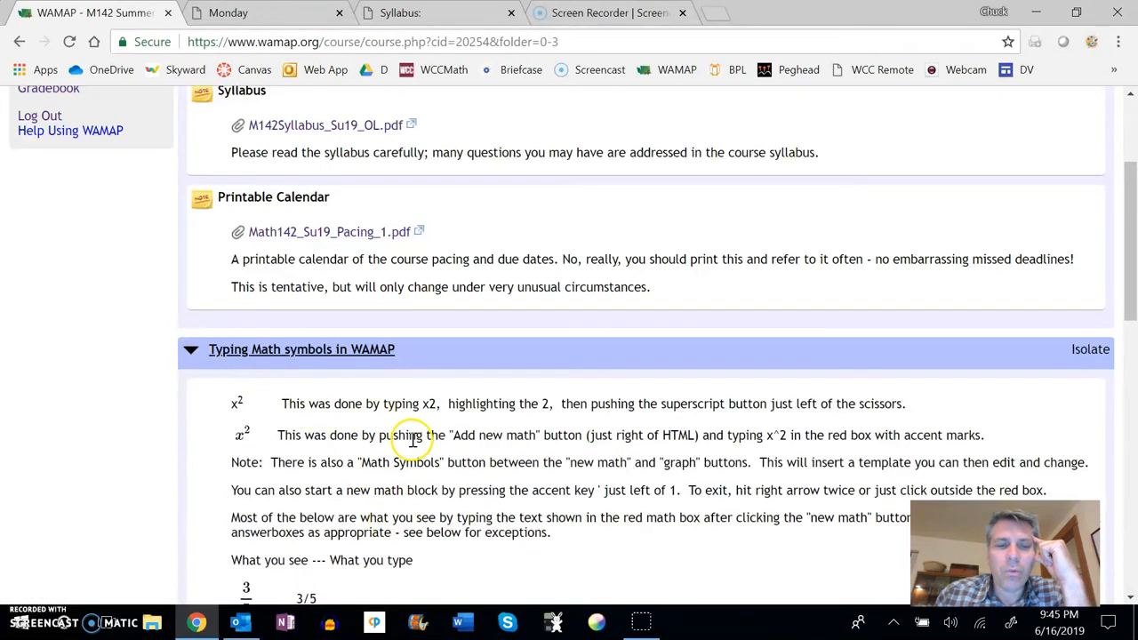
{"action": "scroll", "scroll_direction": "down", "scroll_amount": 3}
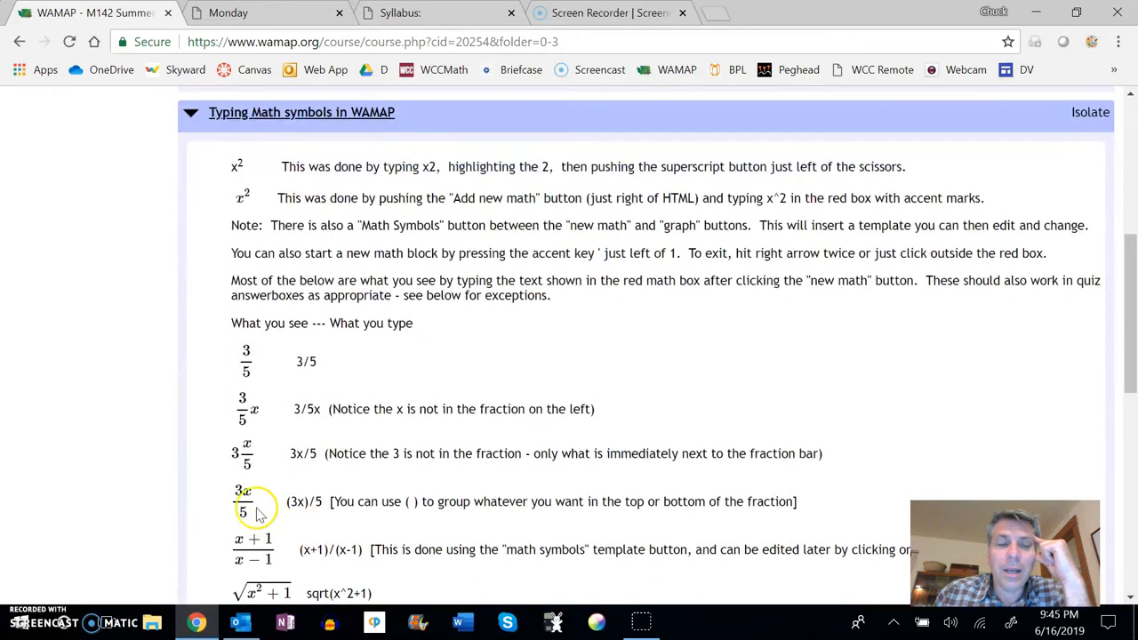
{"action": "scroll", "scroll_direction": "down", "scroll_amount": 3}
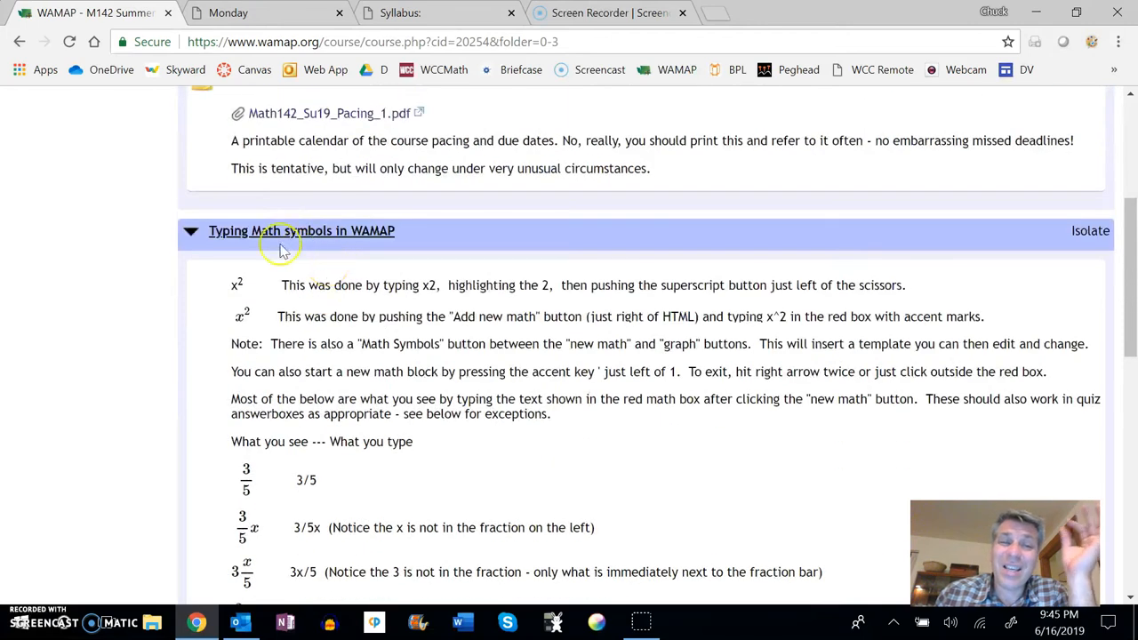
{"action": "left_click", "coordinate": [301, 230]}
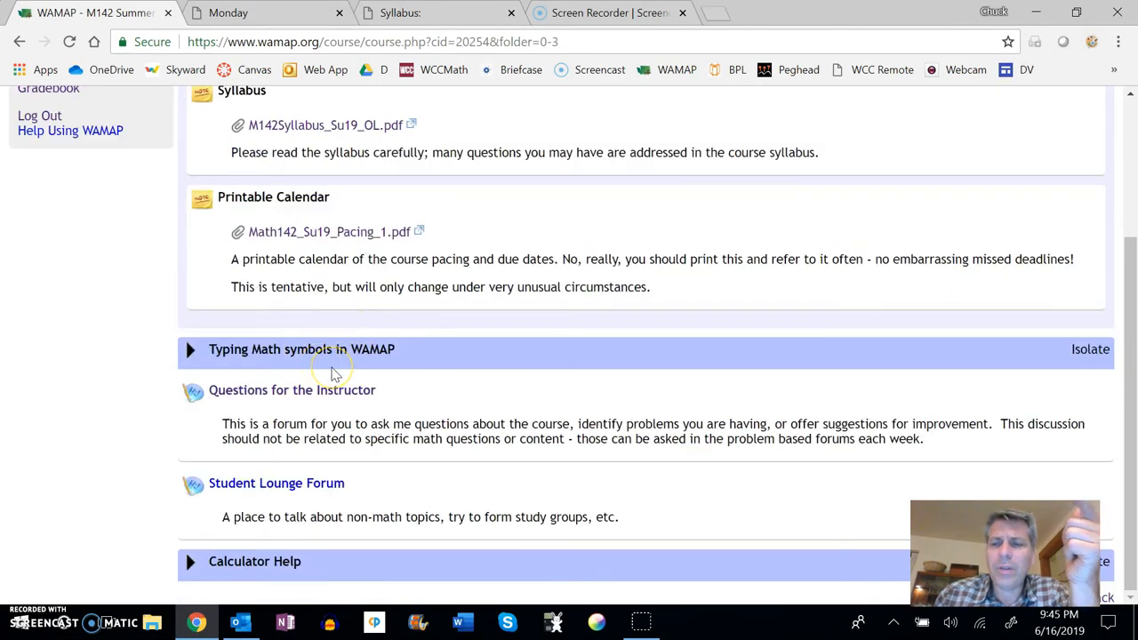
{"action": "mouse_move", "coordinate": [400, 369]}
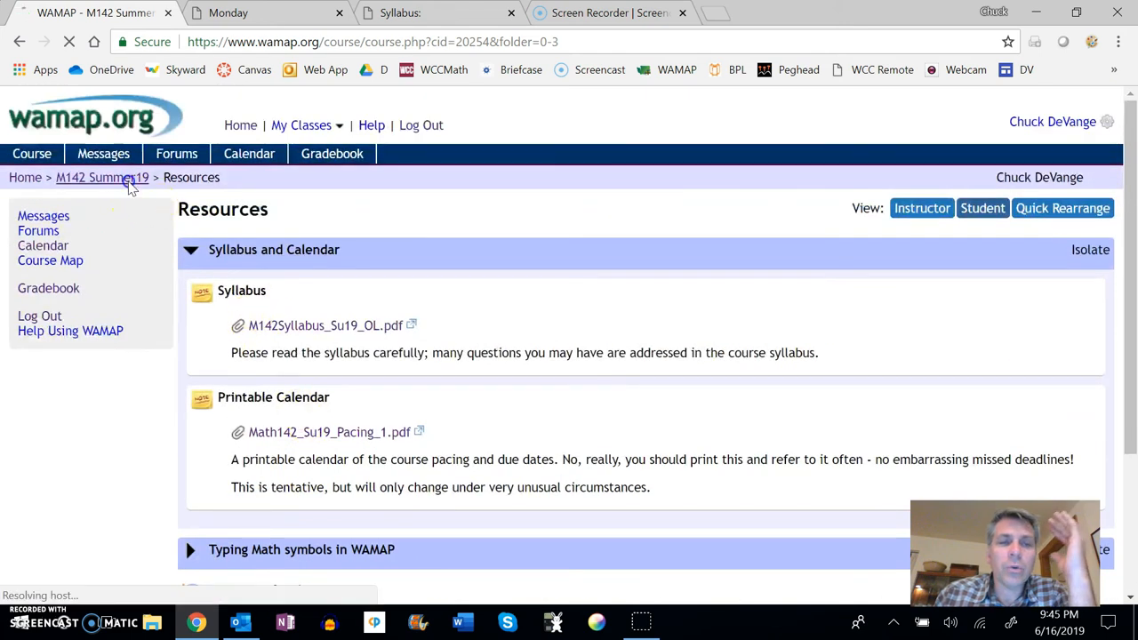
- Return to M142 Summer19 home and open Day 1 - Getting Started
{"action": "left_click", "coordinate": [102, 177]}
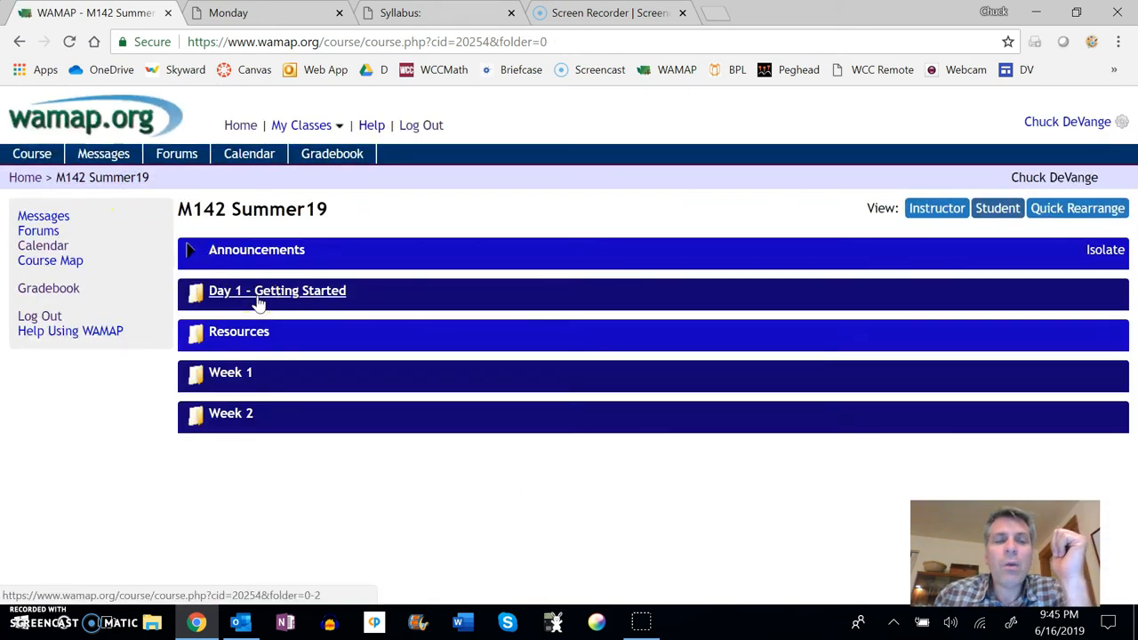
{"action": "left_click", "coordinate": [278, 290]}
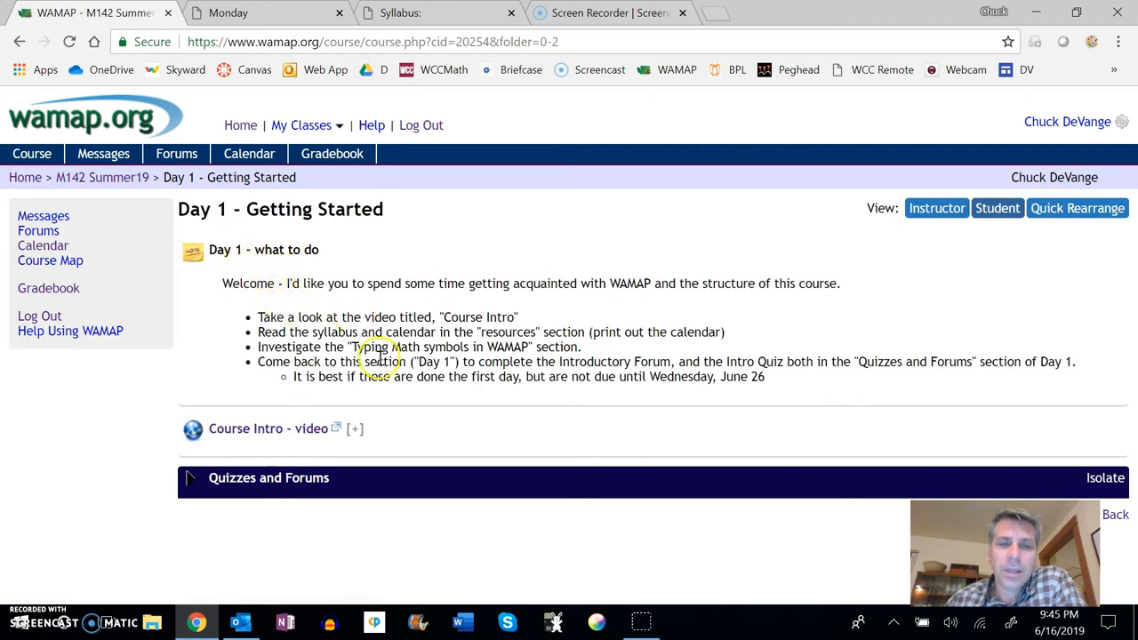
{"action": "mouse_move", "coordinate": [278, 472]}
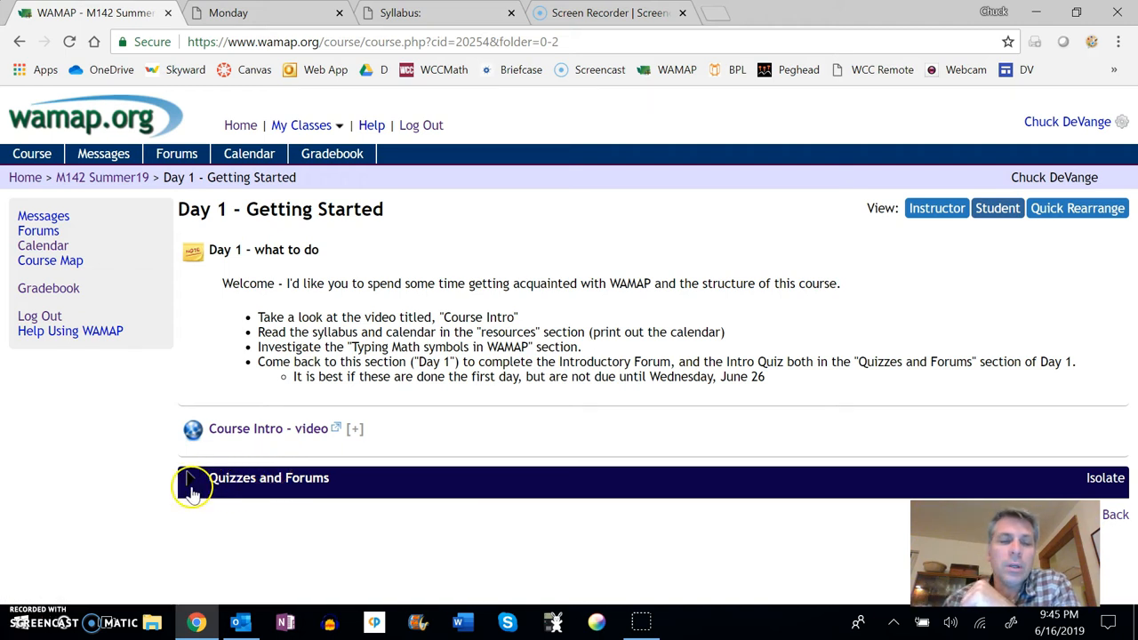
- Expand Quizzes and Forums to show the Introductory Forum and Intro Quiz
{"action": "left_click", "coordinate": [191, 477]}
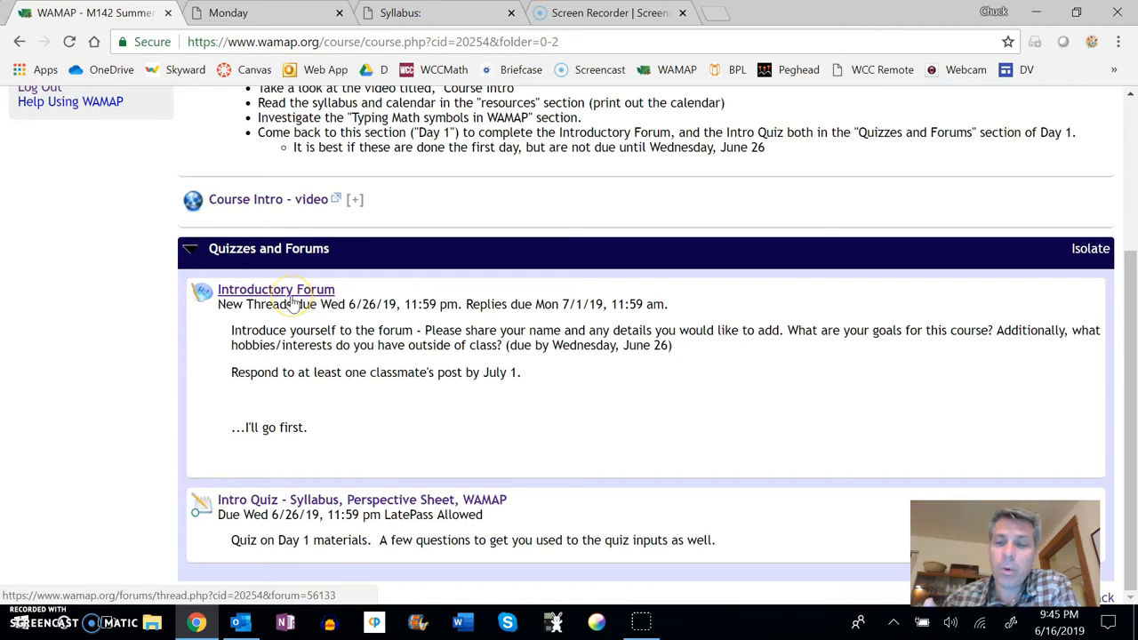
{"action": "mouse_move", "coordinate": [292, 487]}
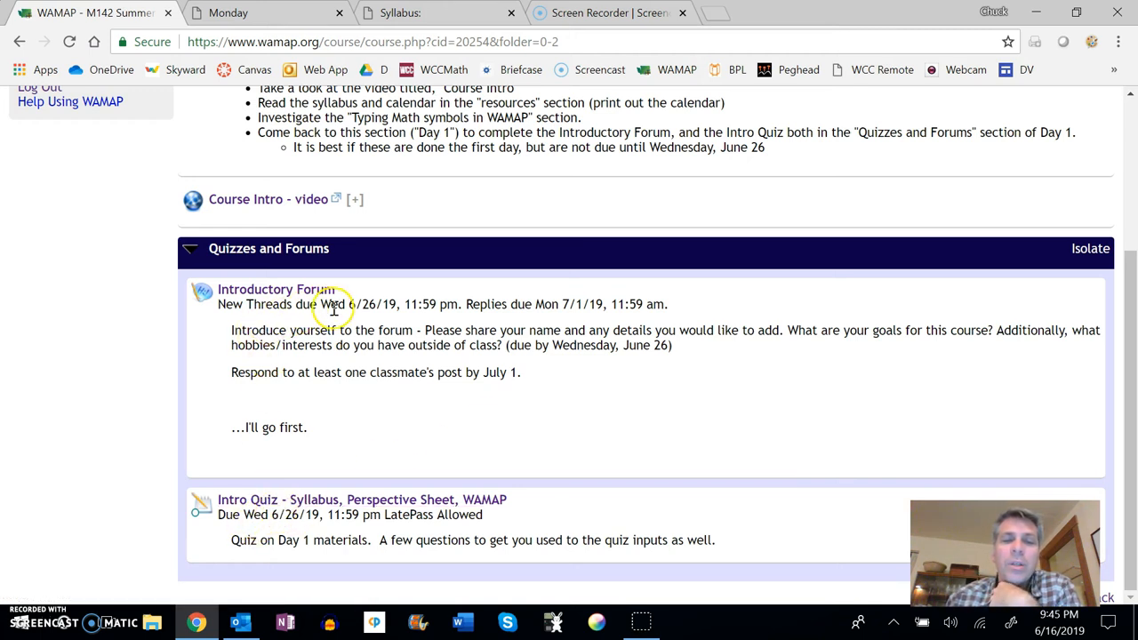
{"action": "mouse_move", "coordinate": [533, 303]}
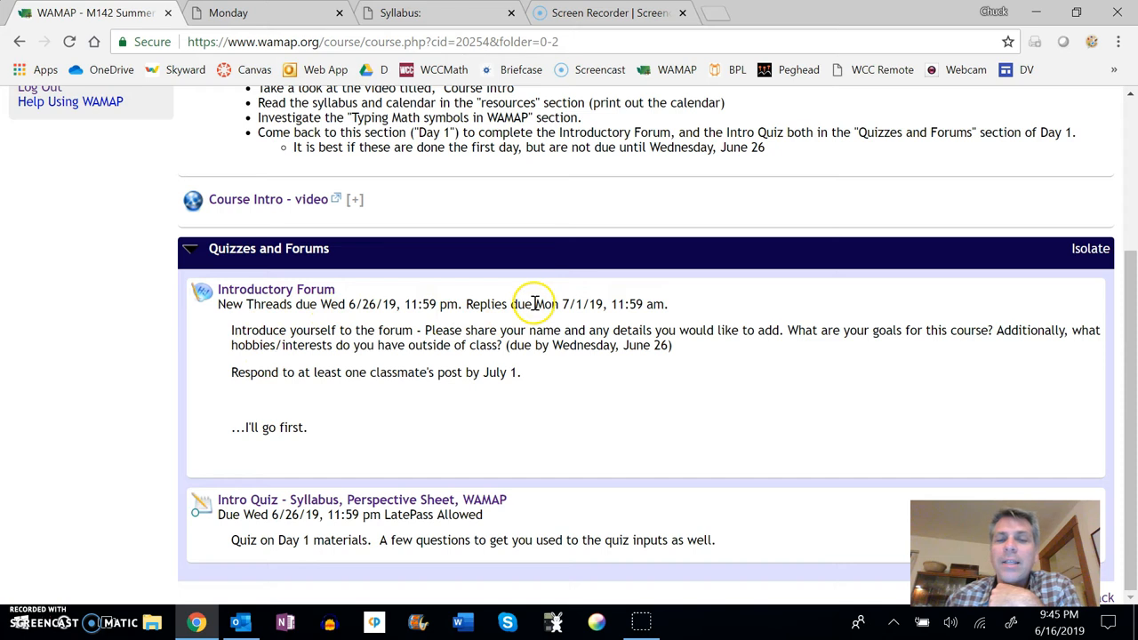
{"action": "mouse_move", "coordinate": [578, 316]}
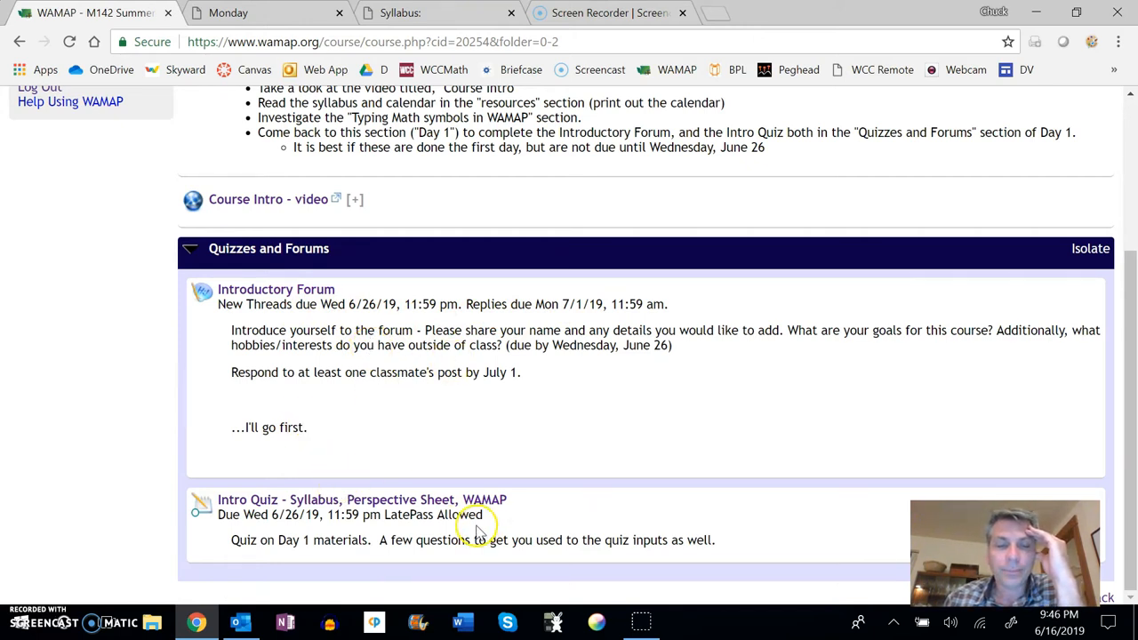
{"action": "mouse_move", "coordinate": [322, 536]}
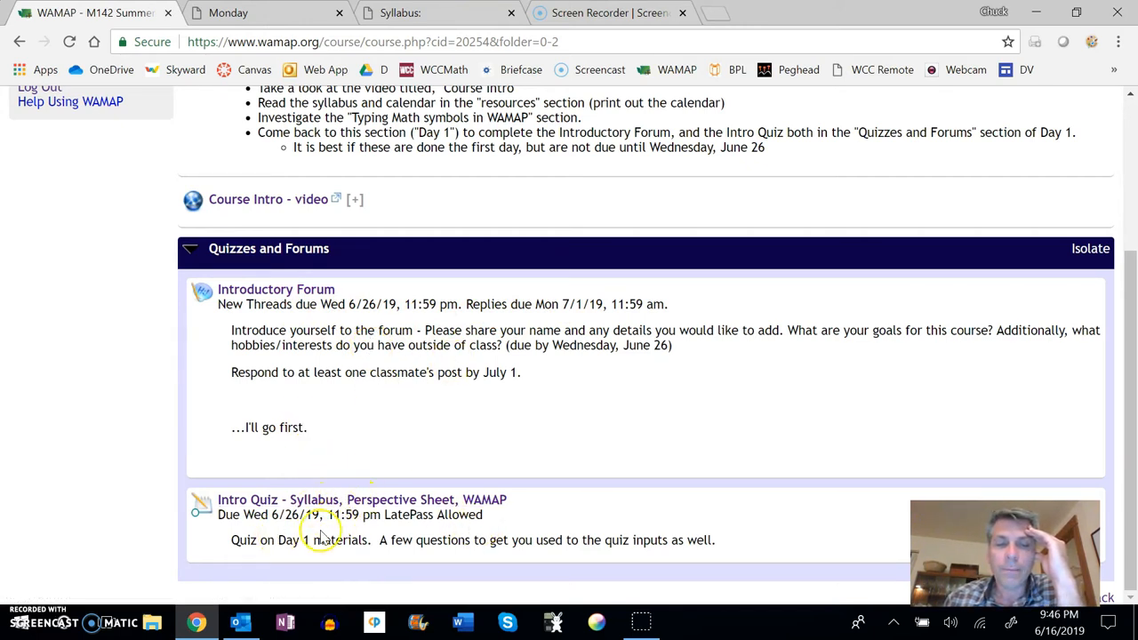
{"action": "mouse_move", "coordinate": [431, 514]}
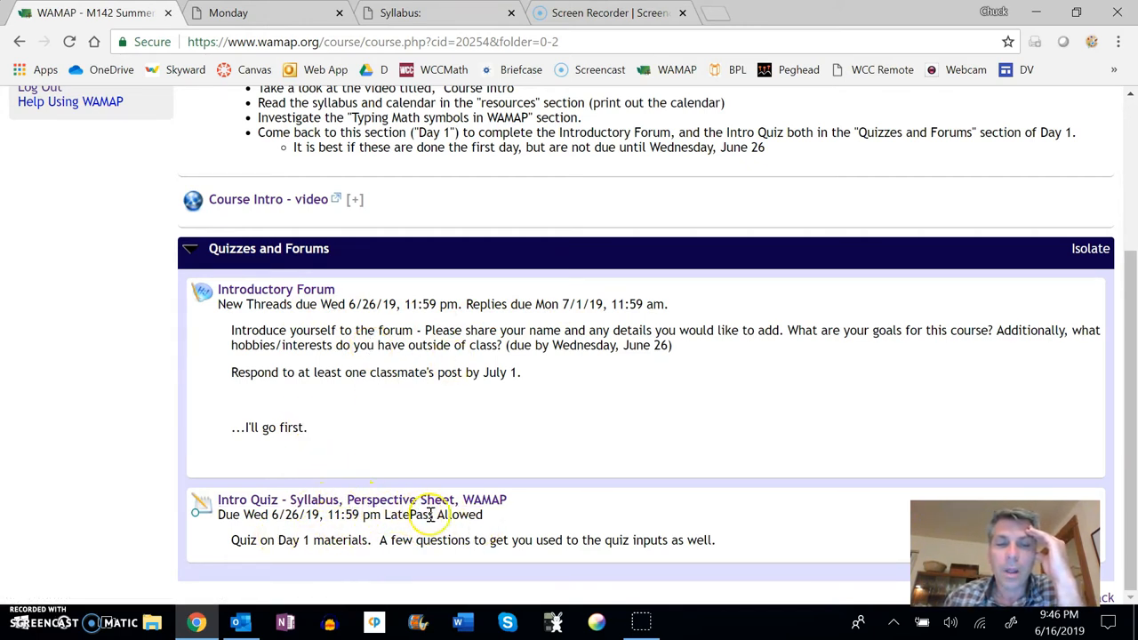
{"action": "mouse_move", "coordinate": [353, 330]}
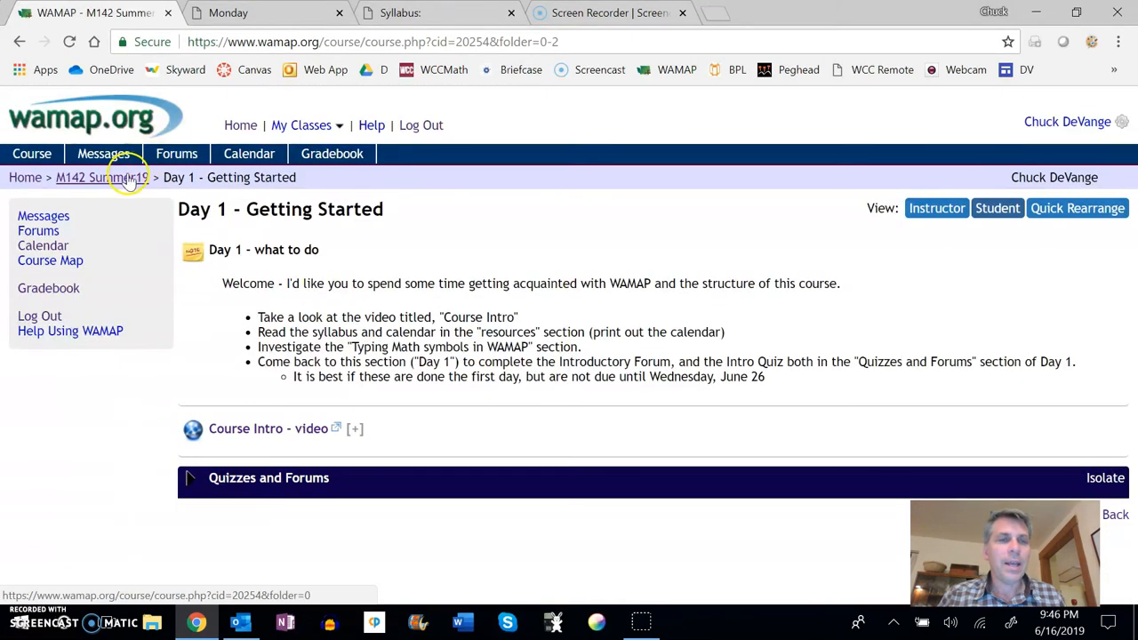
- Return to the M142 Summer19 home and open Week 1, scrolling through sections 6.1 to 5.2
{"action": "left_click", "coordinate": [102, 177]}
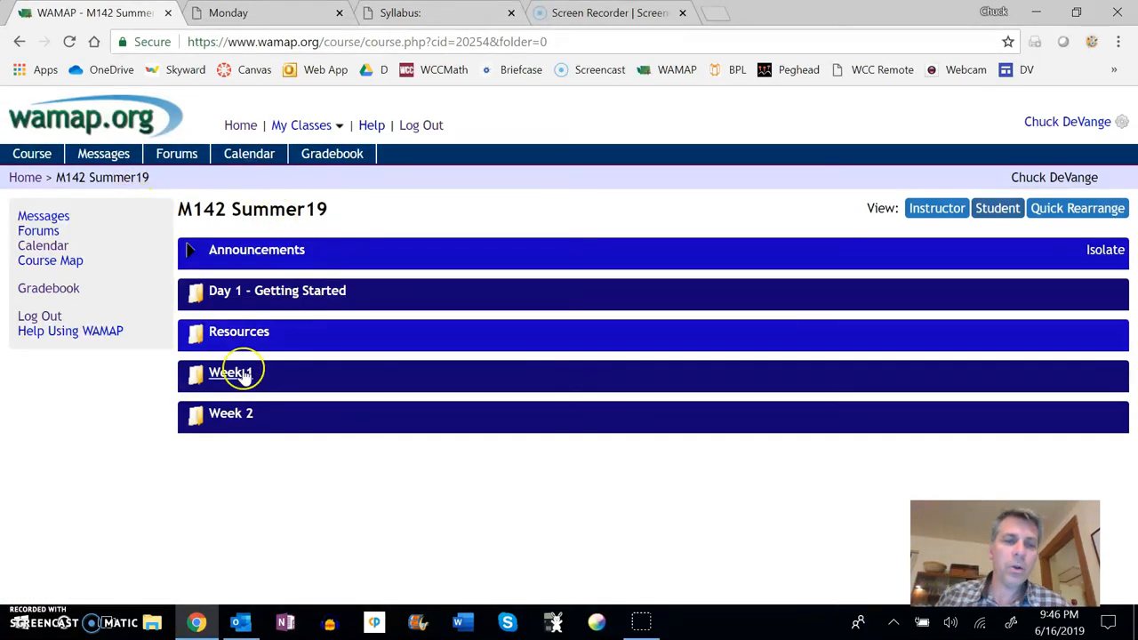
{"action": "left_click", "coordinate": [230, 373]}
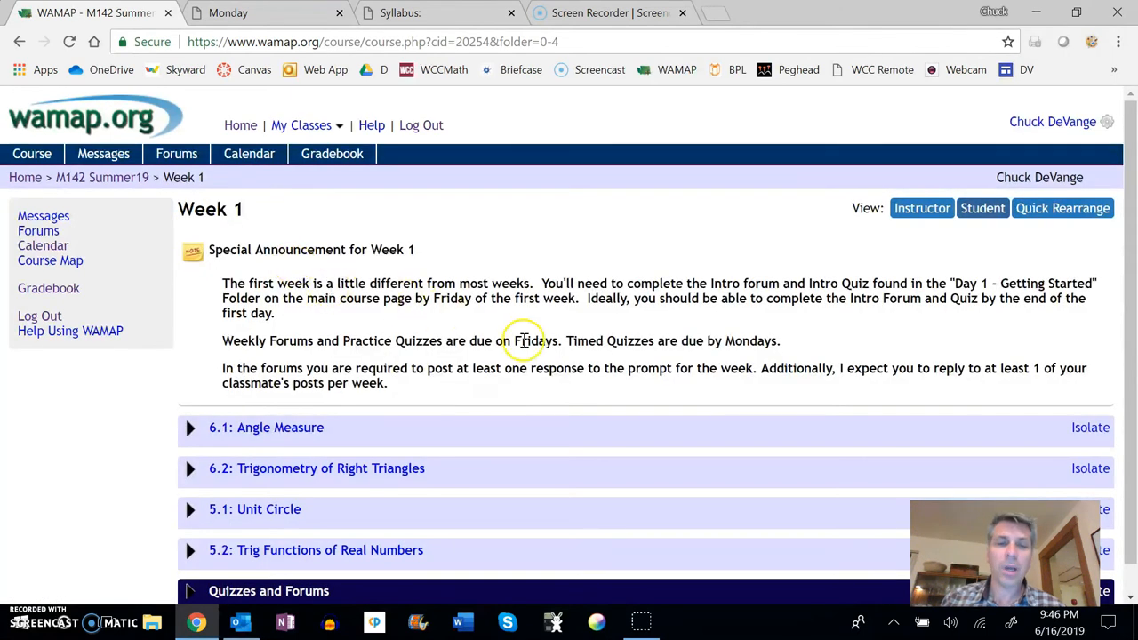
{"action": "scroll", "scroll_direction": "down", "scroll_amount": 3}
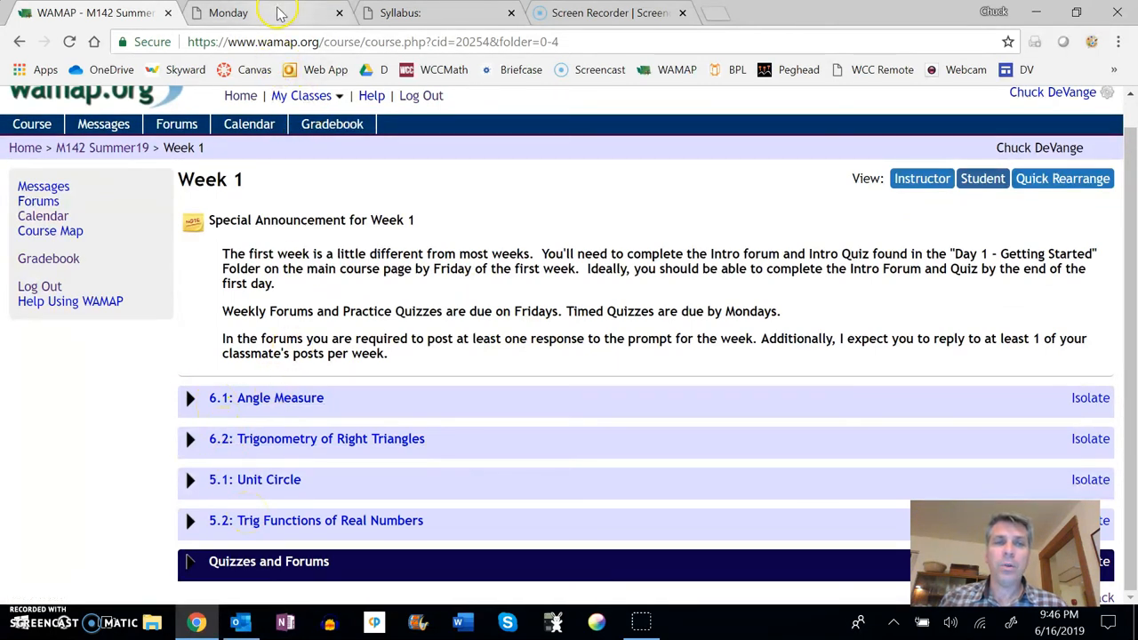
{"action": "left_click", "coordinate": [227, 12]}
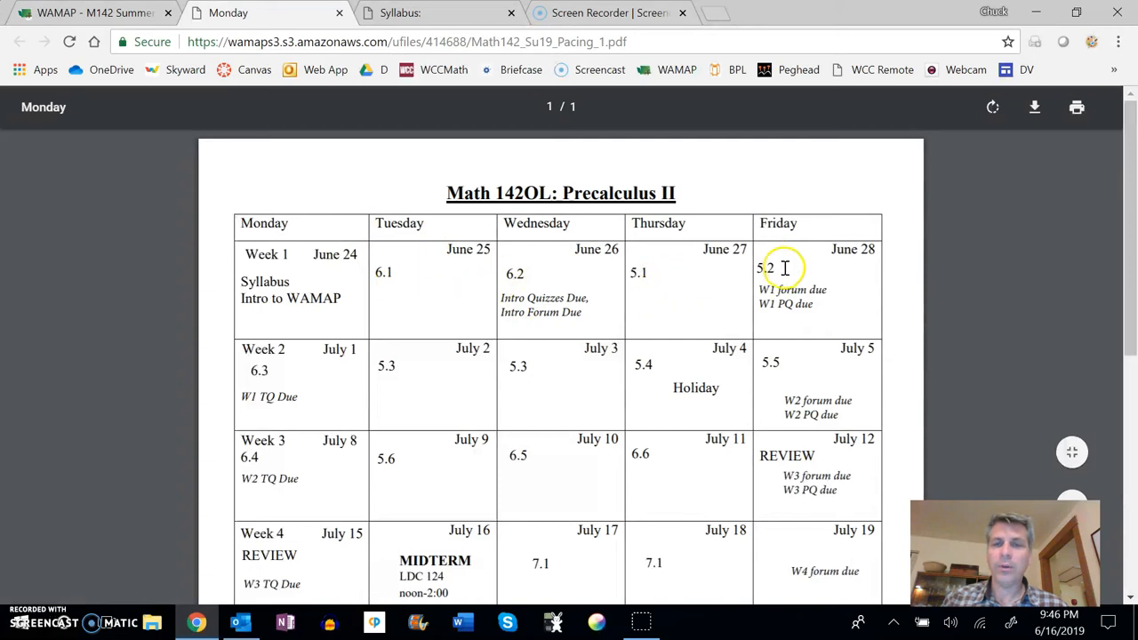
{"action": "mouse_move", "coordinate": [690, 276]}
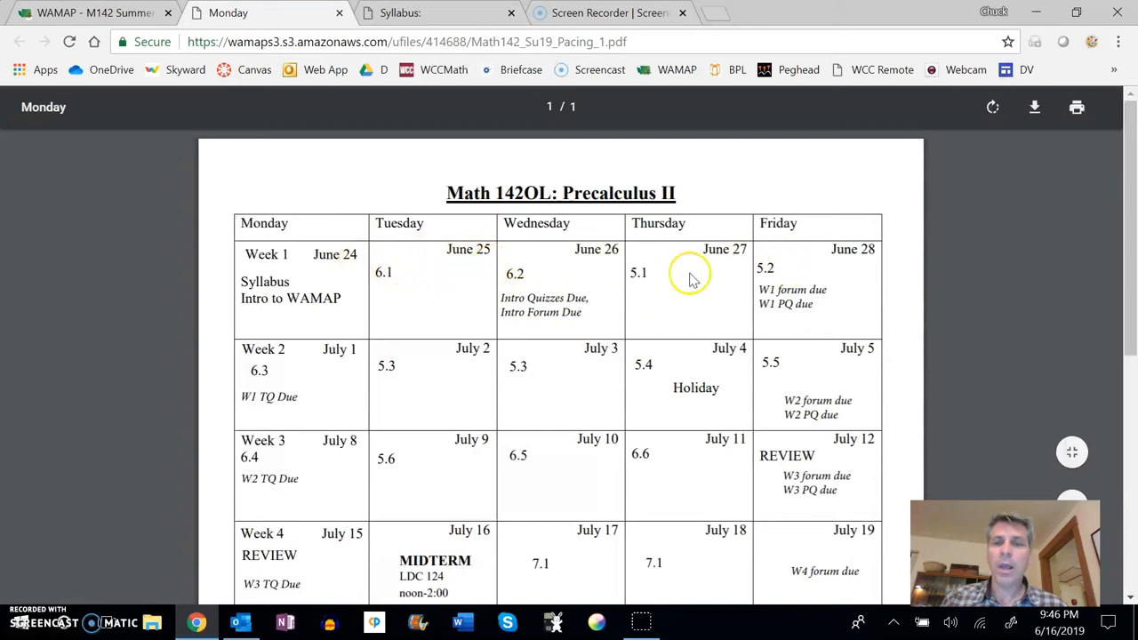
{"action": "left_click", "coordinate": [89, 12]}
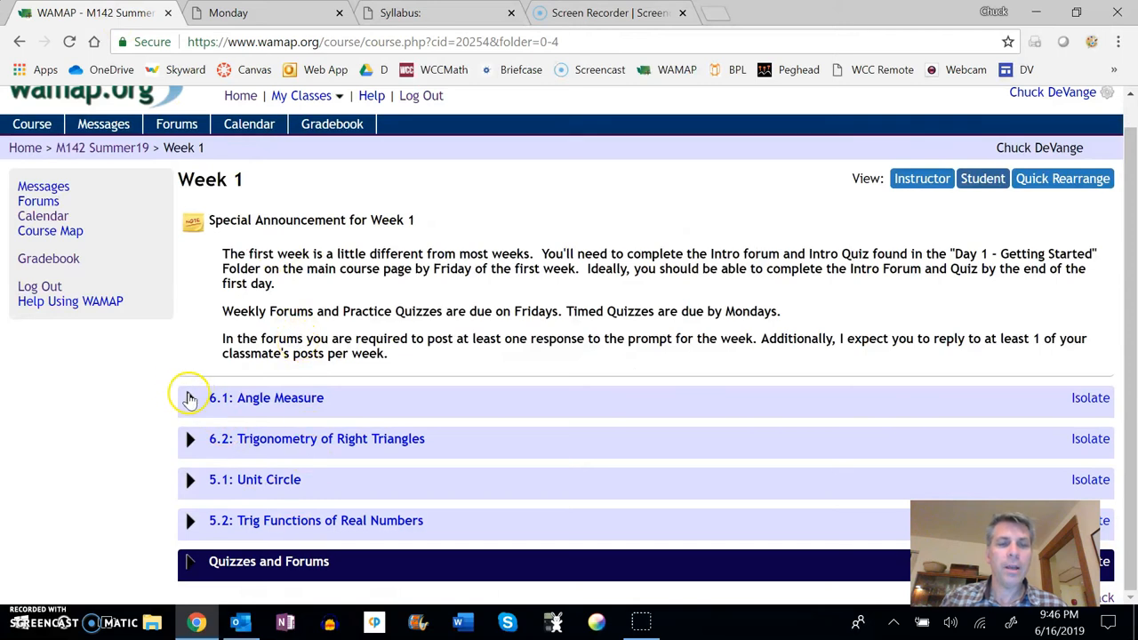
{"action": "left_click", "coordinate": [191, 398]}
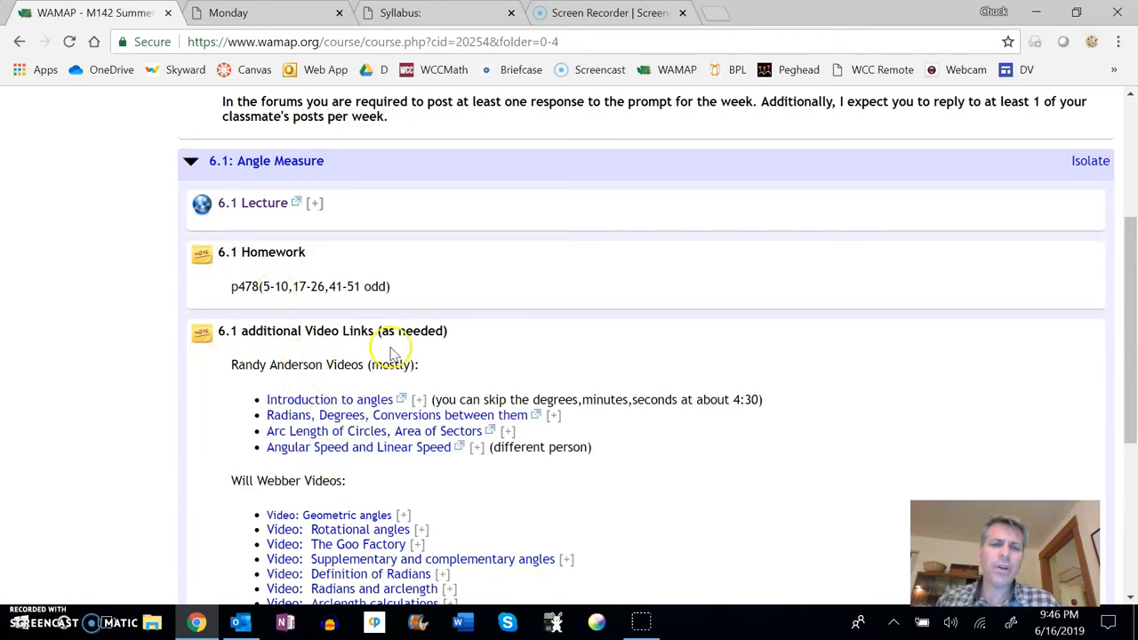
{"action": "scroll", "scroll_direction": "down", "scroll_amount": 3}
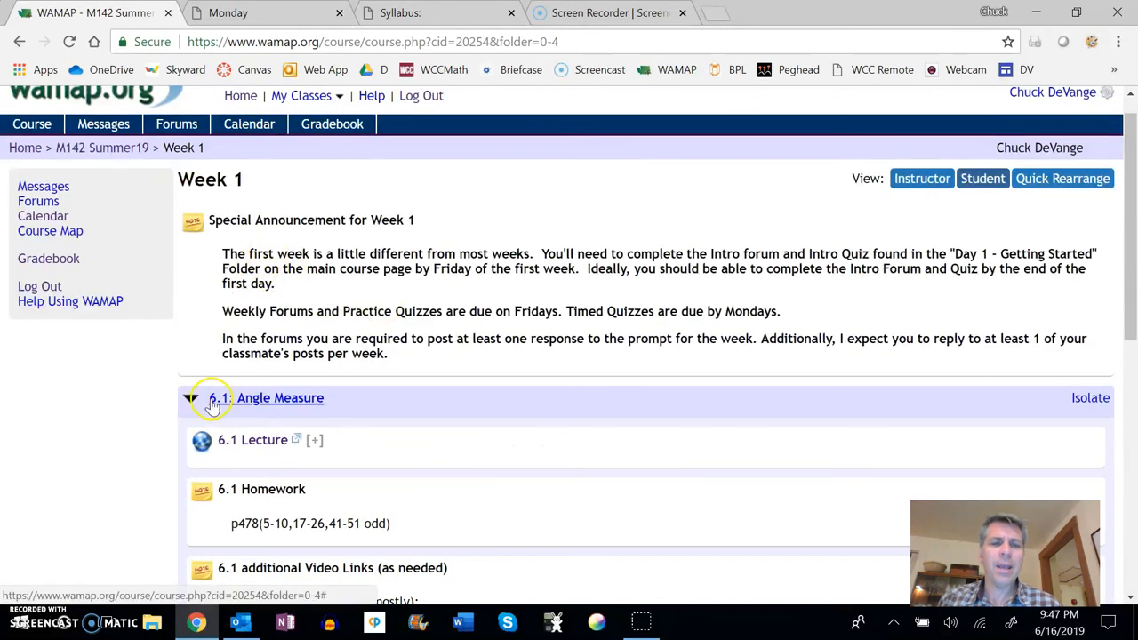
{"action": "left_click", "coordinate": [189, 397]}
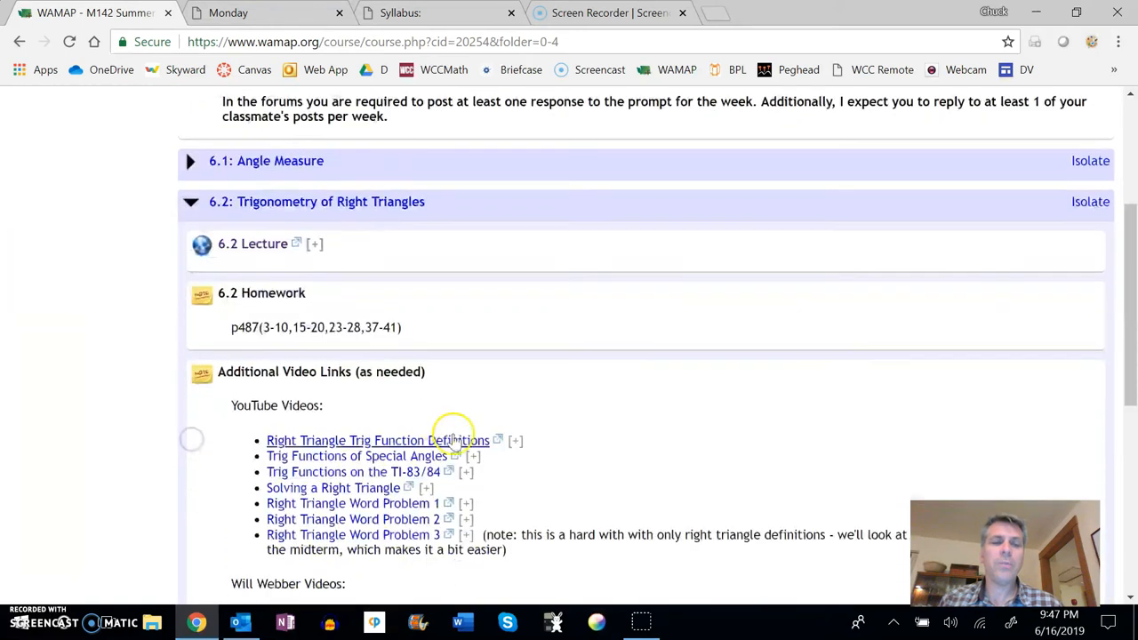
{"action": "left_click", "coordinate": [258, 13]}
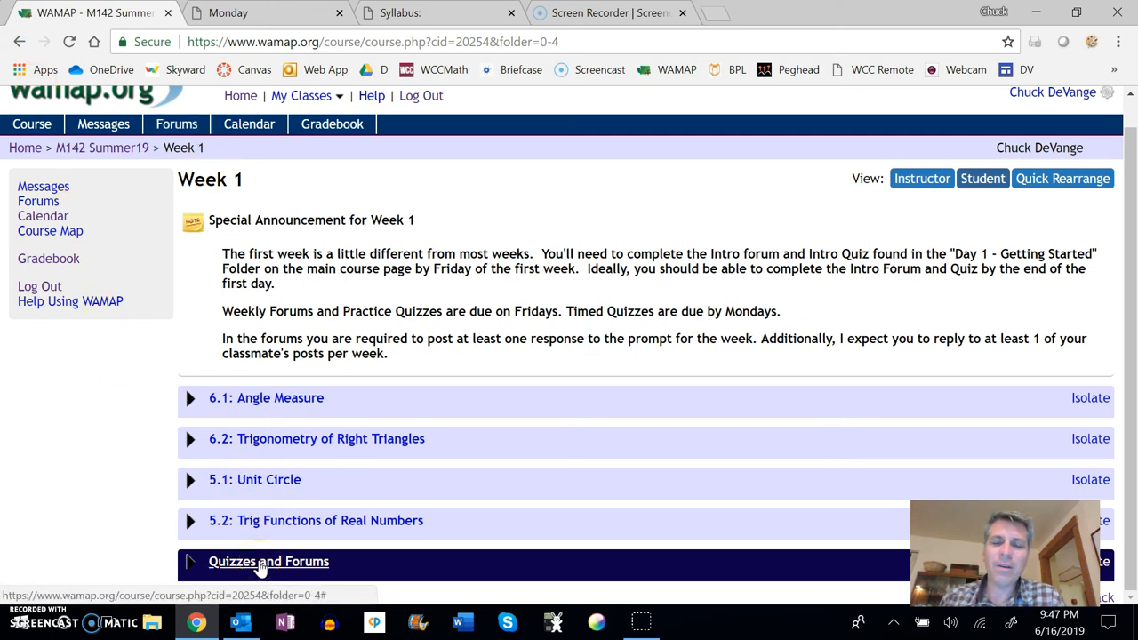
{"action": "mouse_move", "coordinate": [222, 171]}
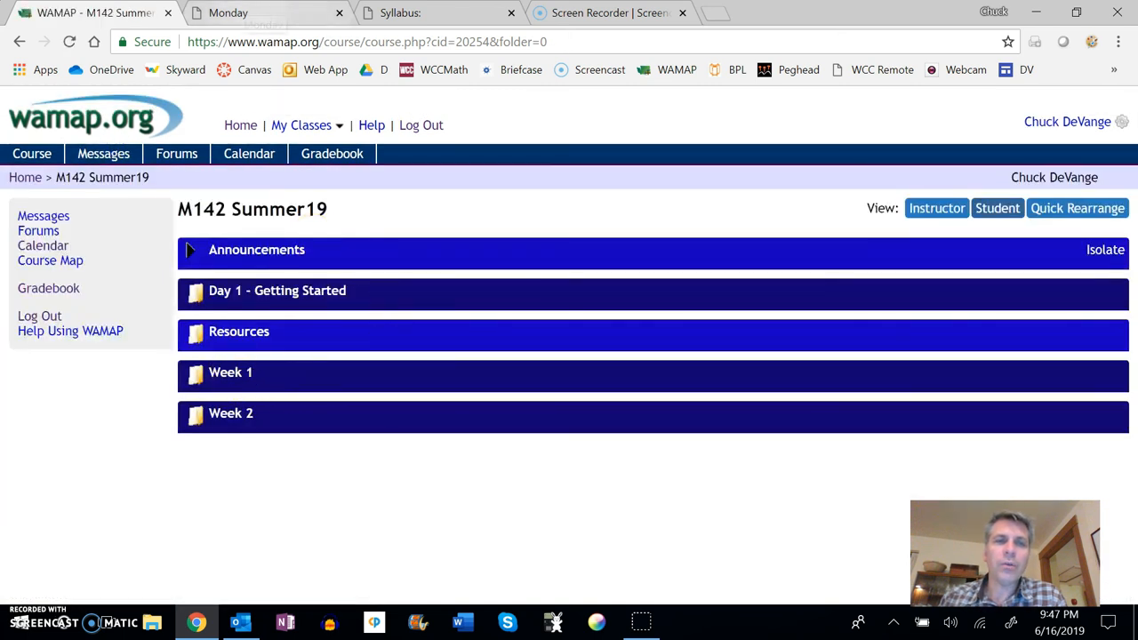
- Compare Week 1's sections and due dates against the Monday pacing calendar PDF
{"action": "left_click", "coordinate": [228, 13]}
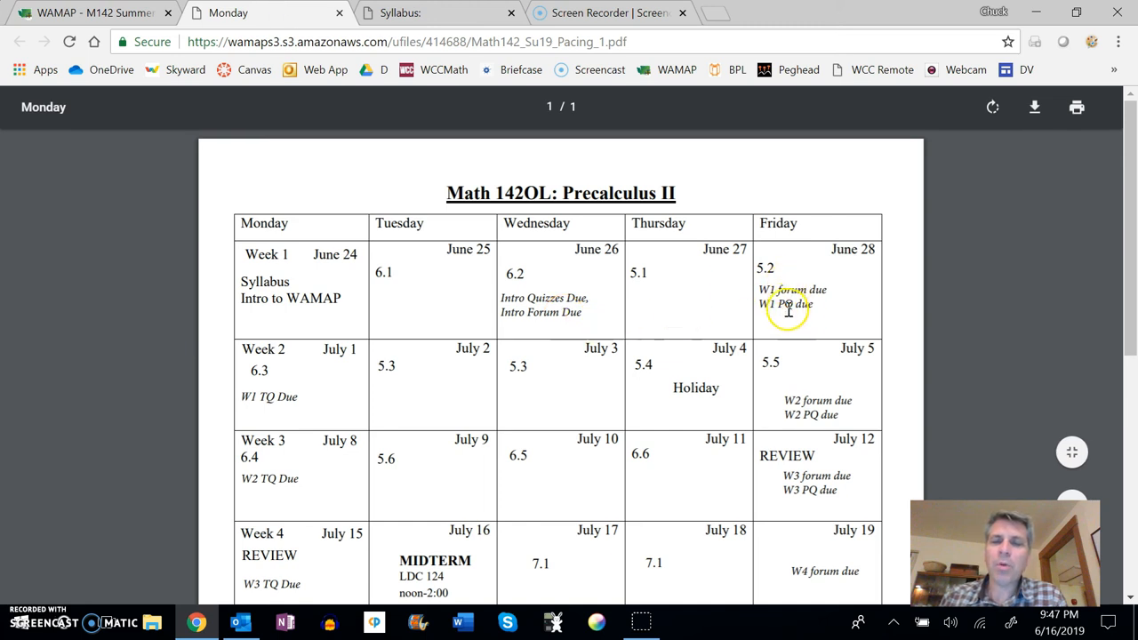
{"action": "mouse_move", "coordinate": [286, 387]}
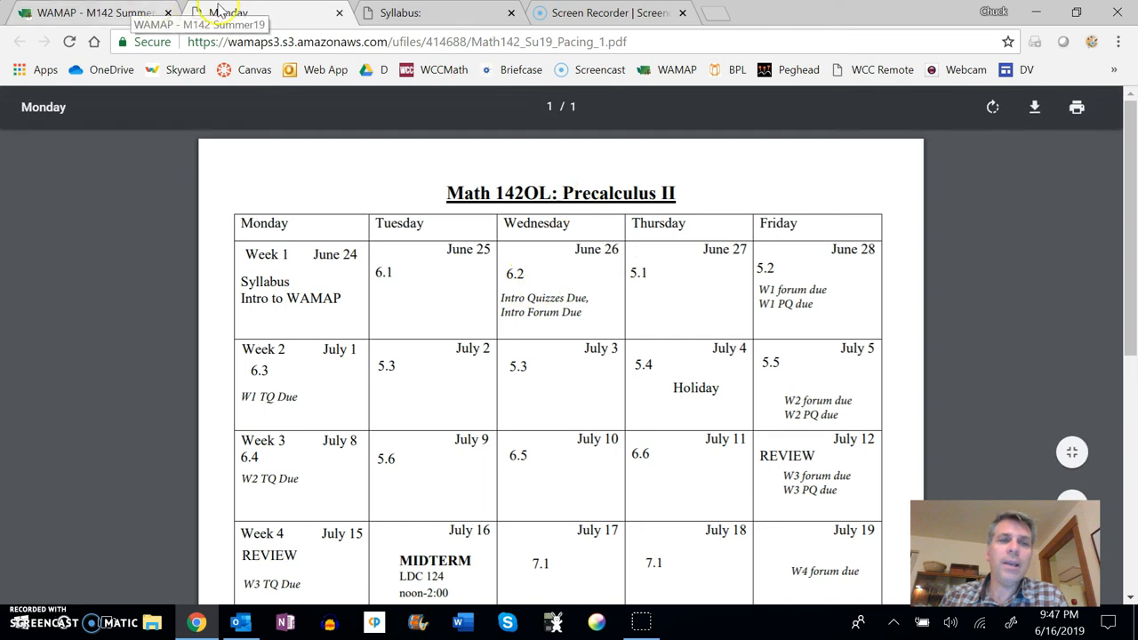
{"action": "left_click", "coordinate": [95, 12]}
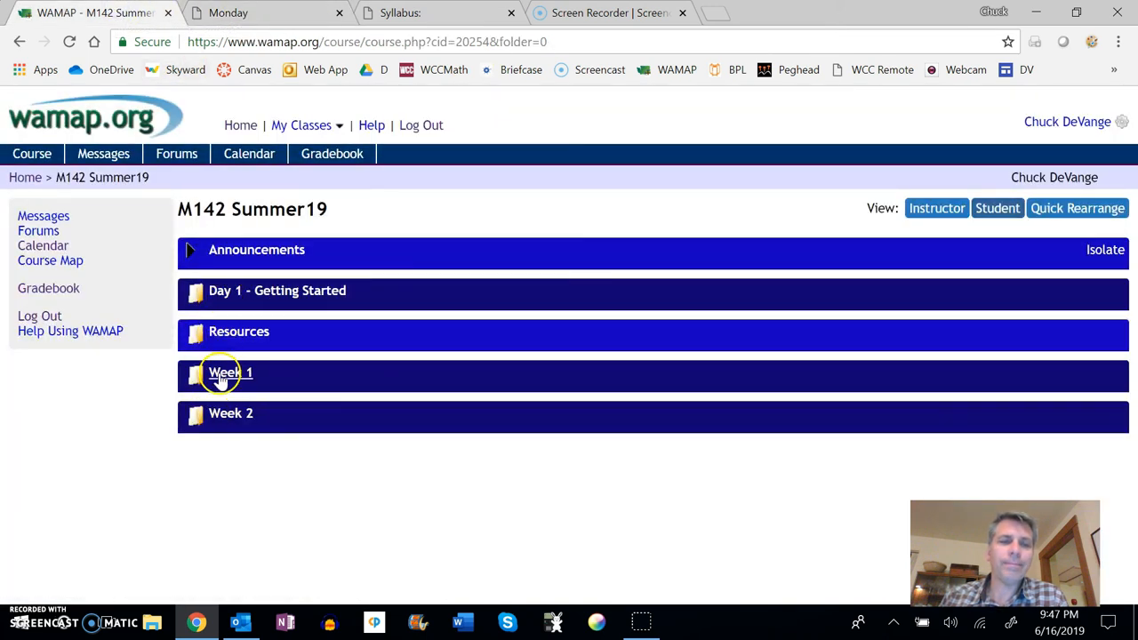
{"action": "left_click", "coordinate": [230, 372]}
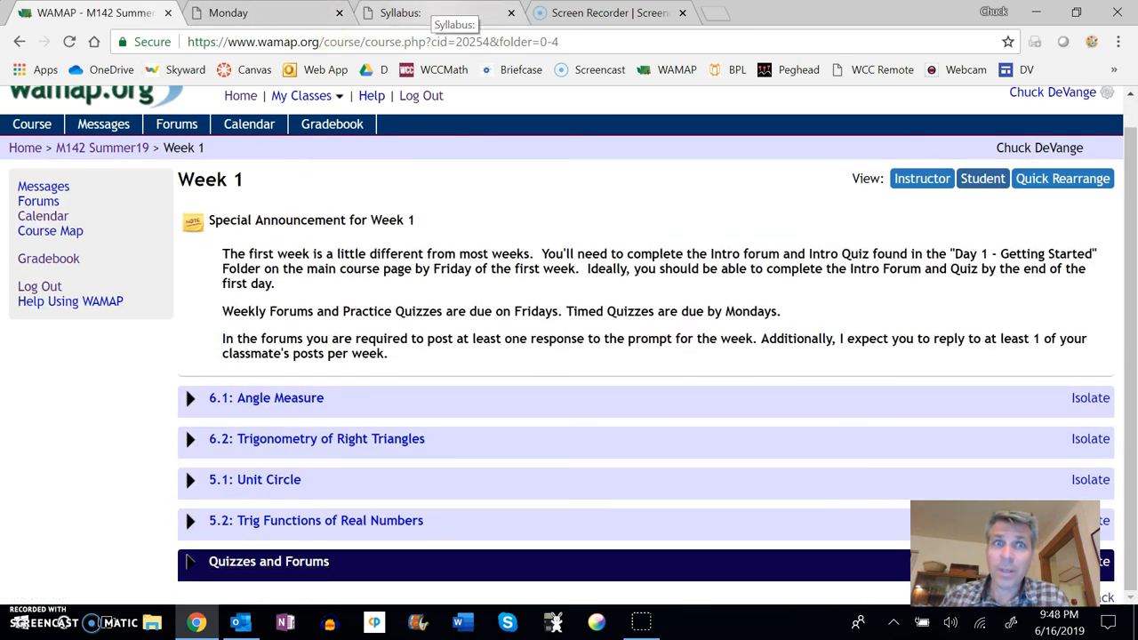
{"action": "left_click", "coordinate": [258, 12]}
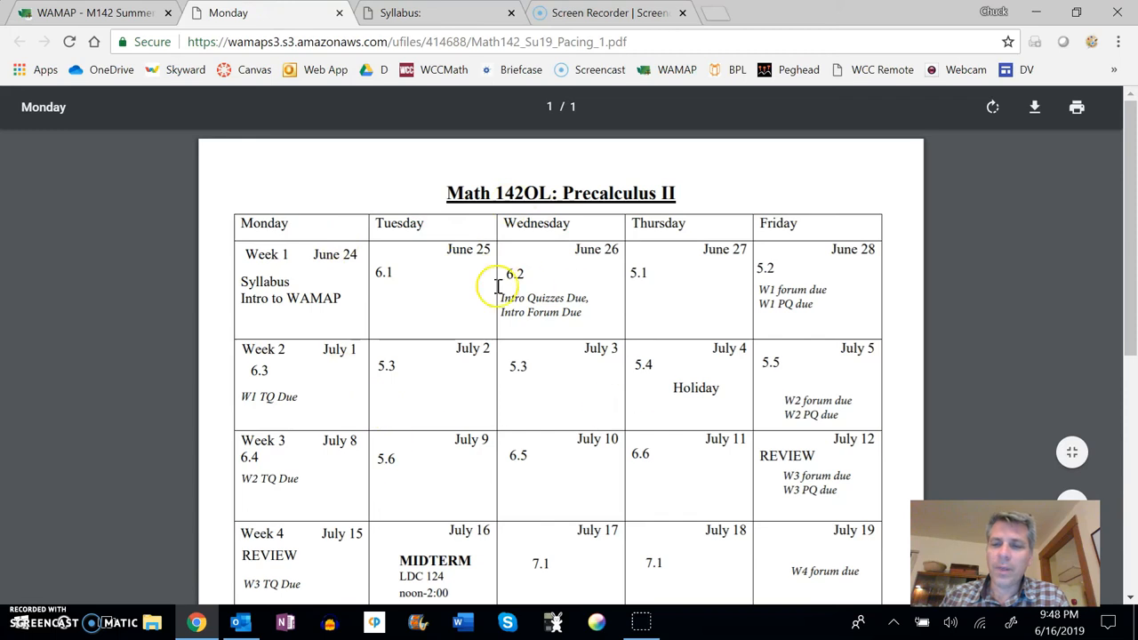
{"action": "mouse_move", "coordinate": [273, 356]}
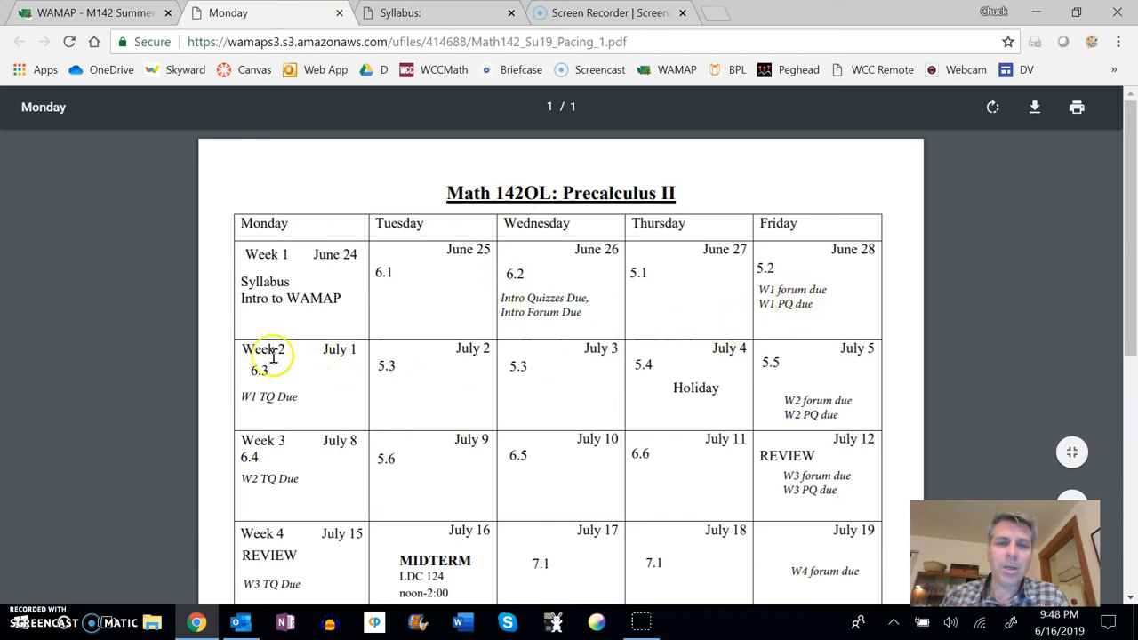
{"action": "mouse_move", "coordinate": [543, 309]}
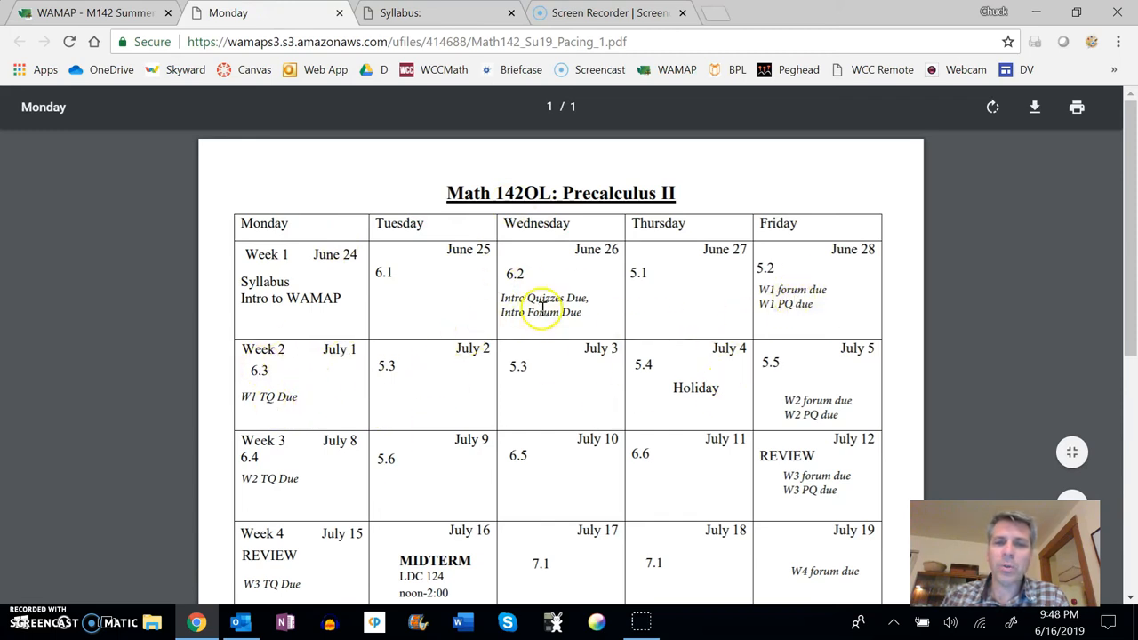
{"action": "mouse_move", "coordinate": [805, 307]}
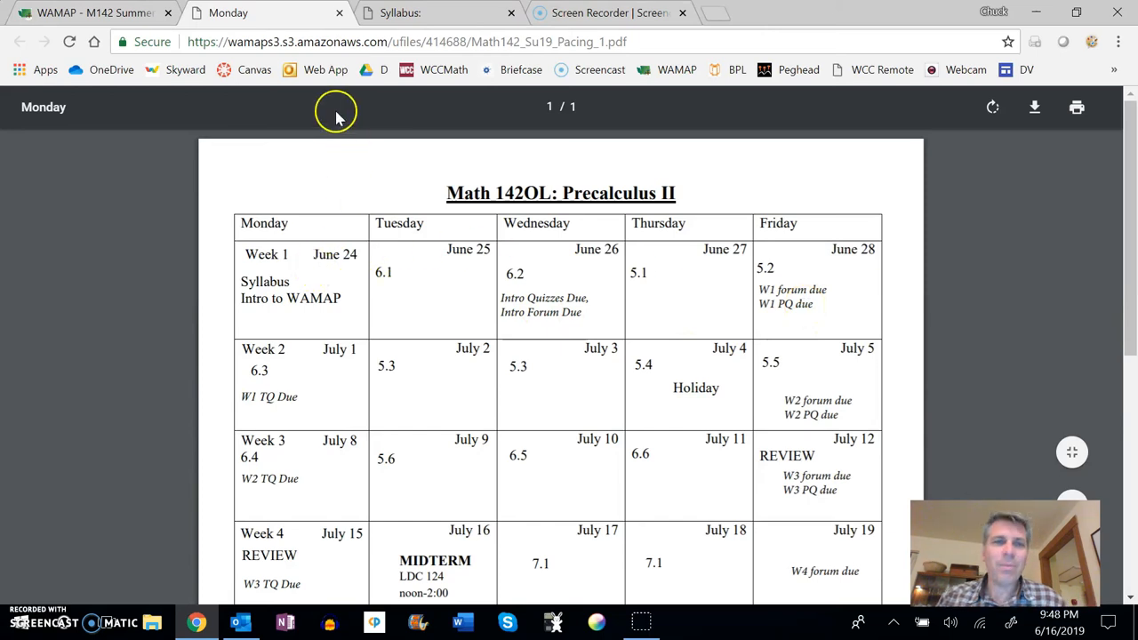
{"action": "left_click", "coordinate": [89, 12]}
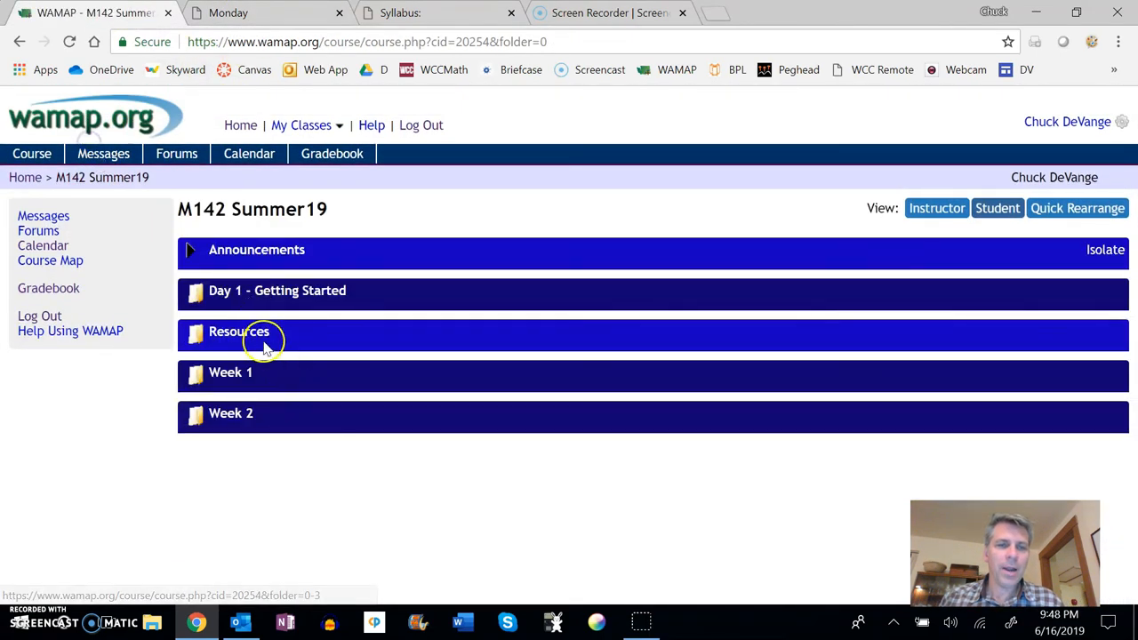
{"action": "mouse_move", "coordinate": [273, 494]}
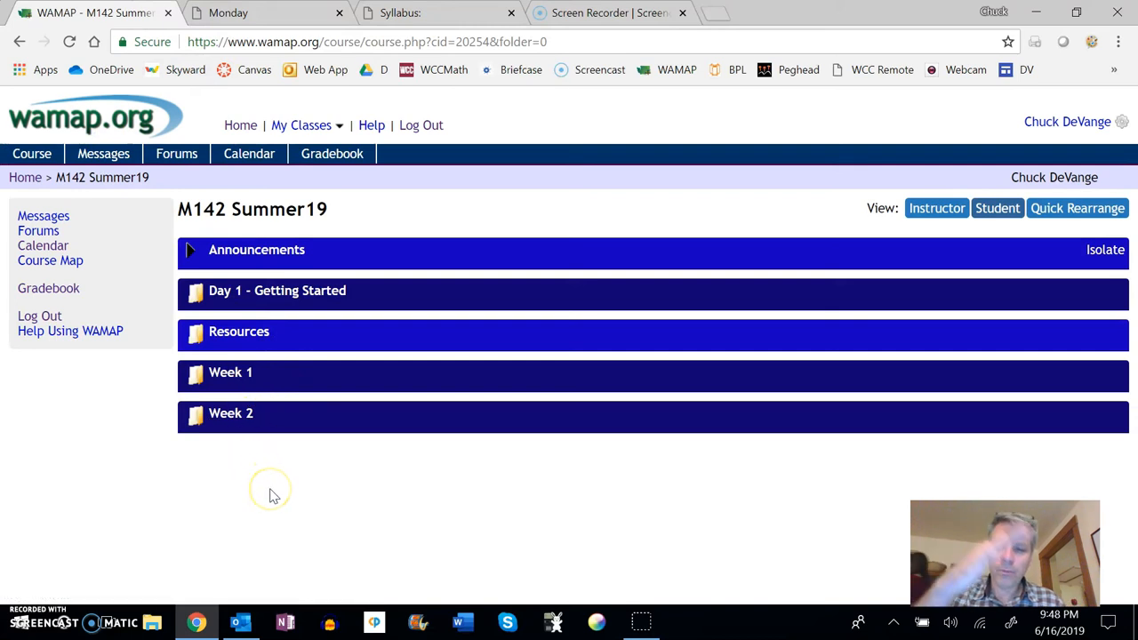
{"action": "mouse_move", "coordinate": [89, 374]}
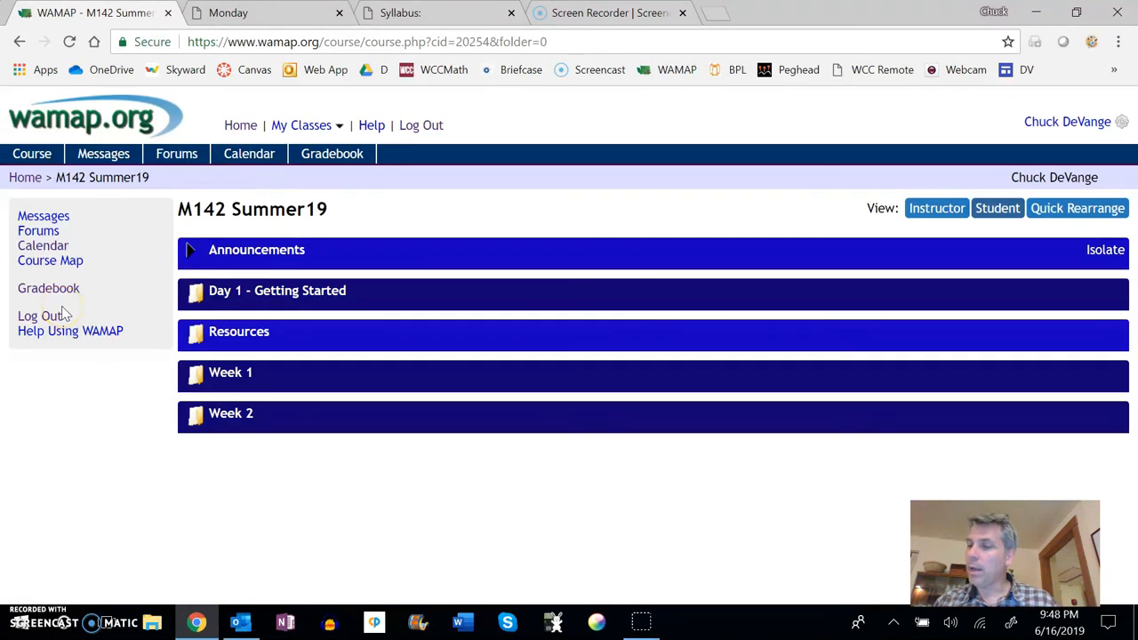
{"action": "mouse_move", "coordinate": [49, 288]}
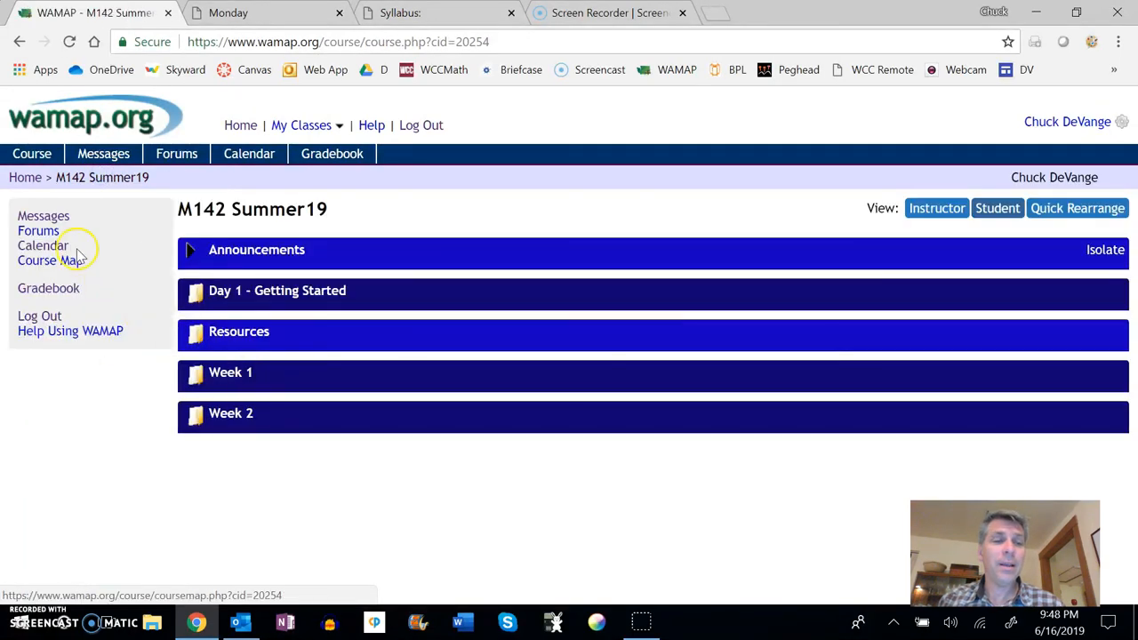
- Open Forums from the left navigation panel to see the Introductory and weekly forums
{"action": "left_click", "coordinate": [38, 231]}
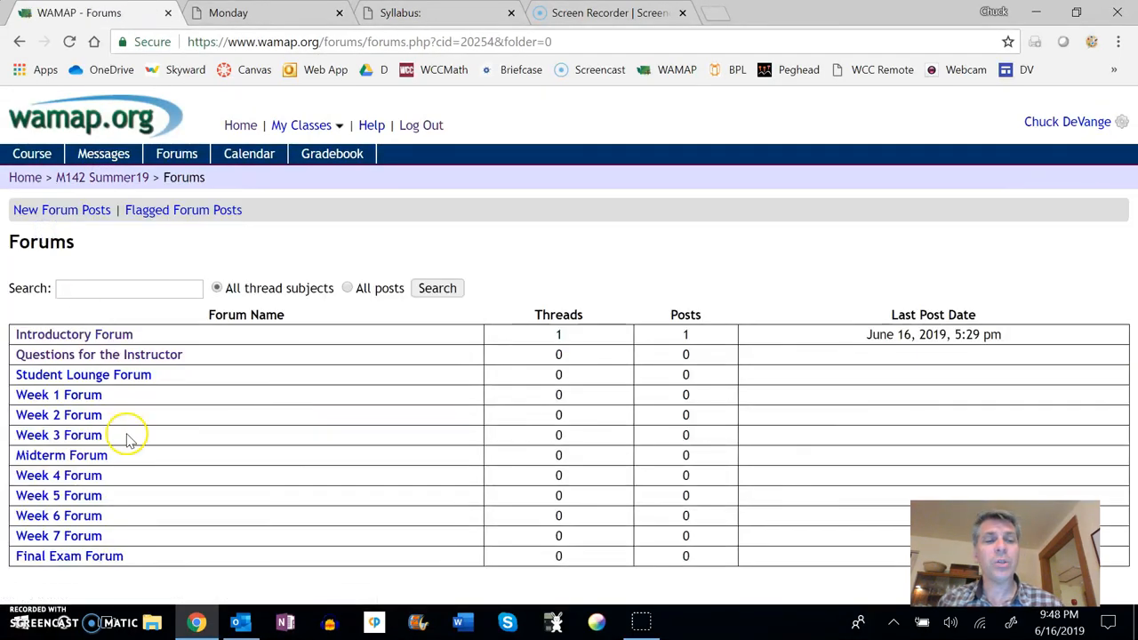